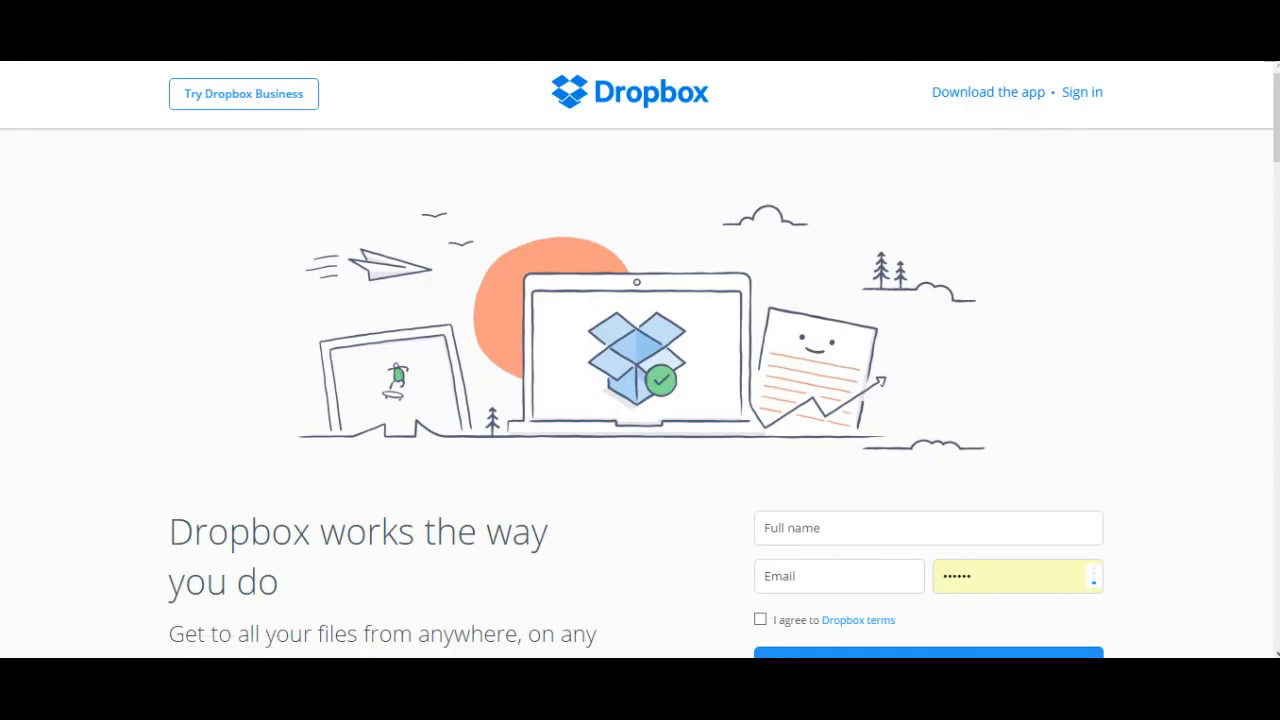
mouse_move(558, 116)
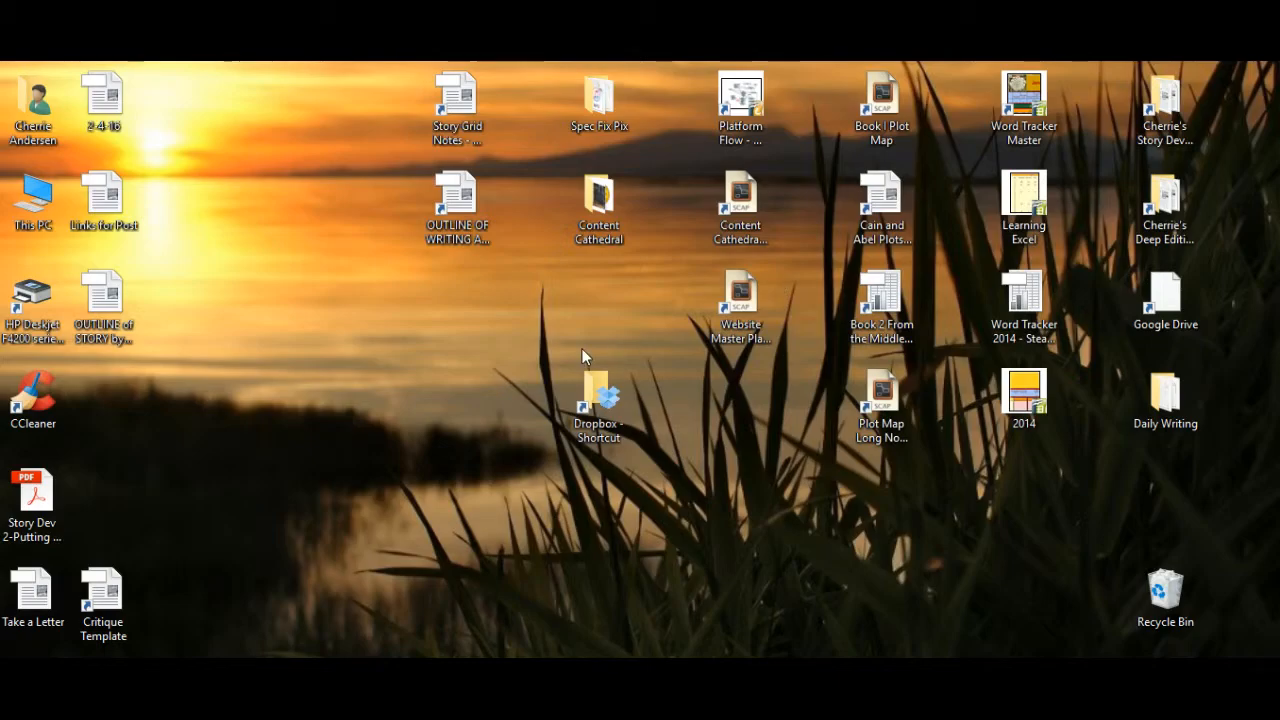
mouse_move(582, 468)
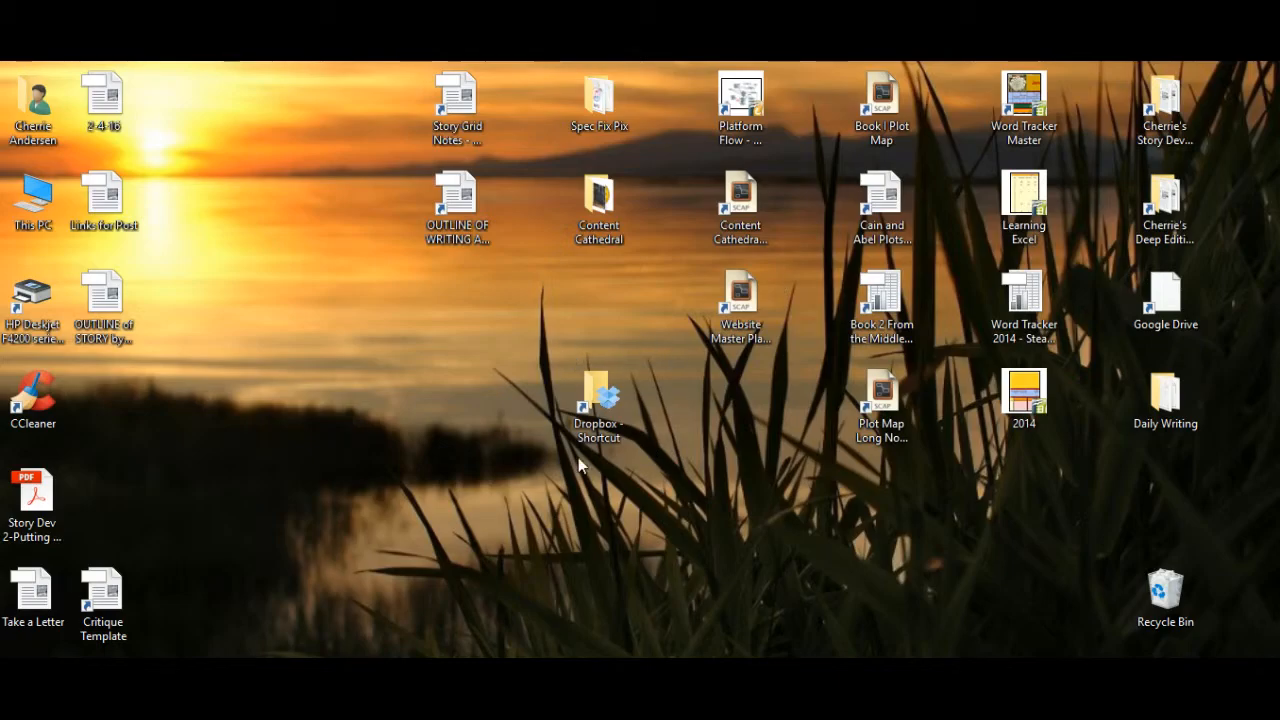
- Open the Dropbox folder from its desktop shortcut, listing its 36 items
click(596, 400)
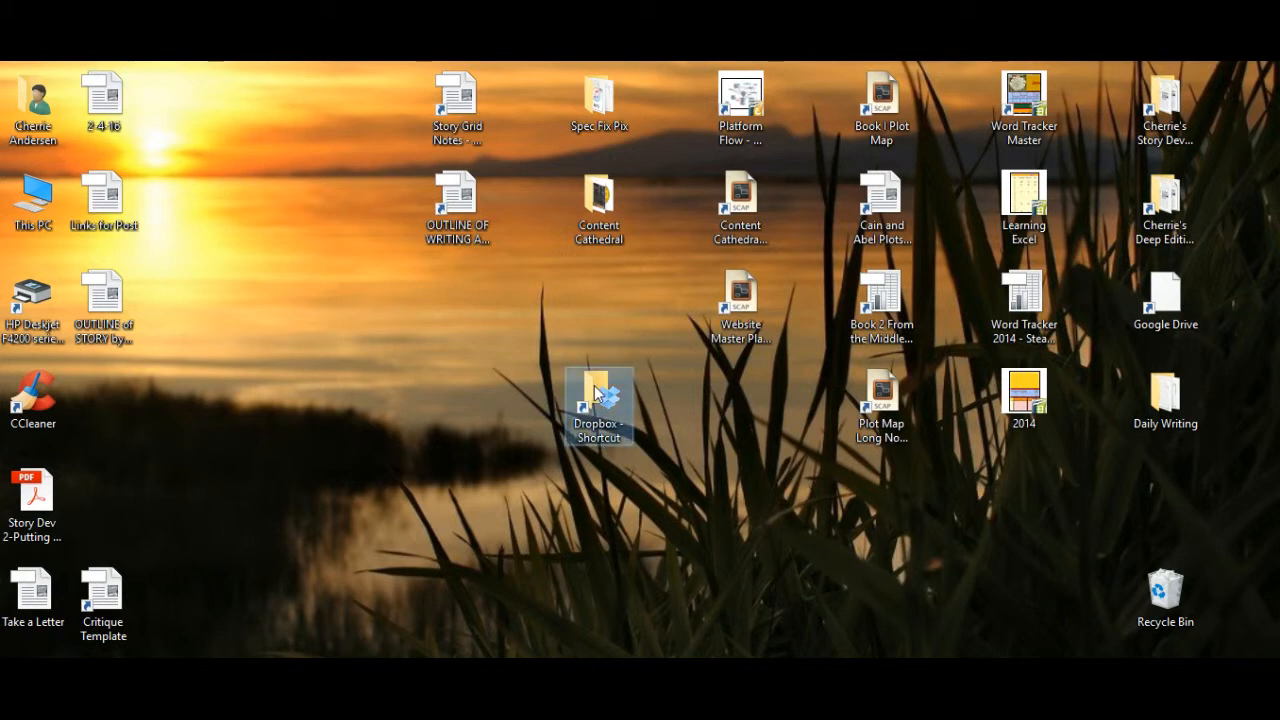
double_click(596, 402)
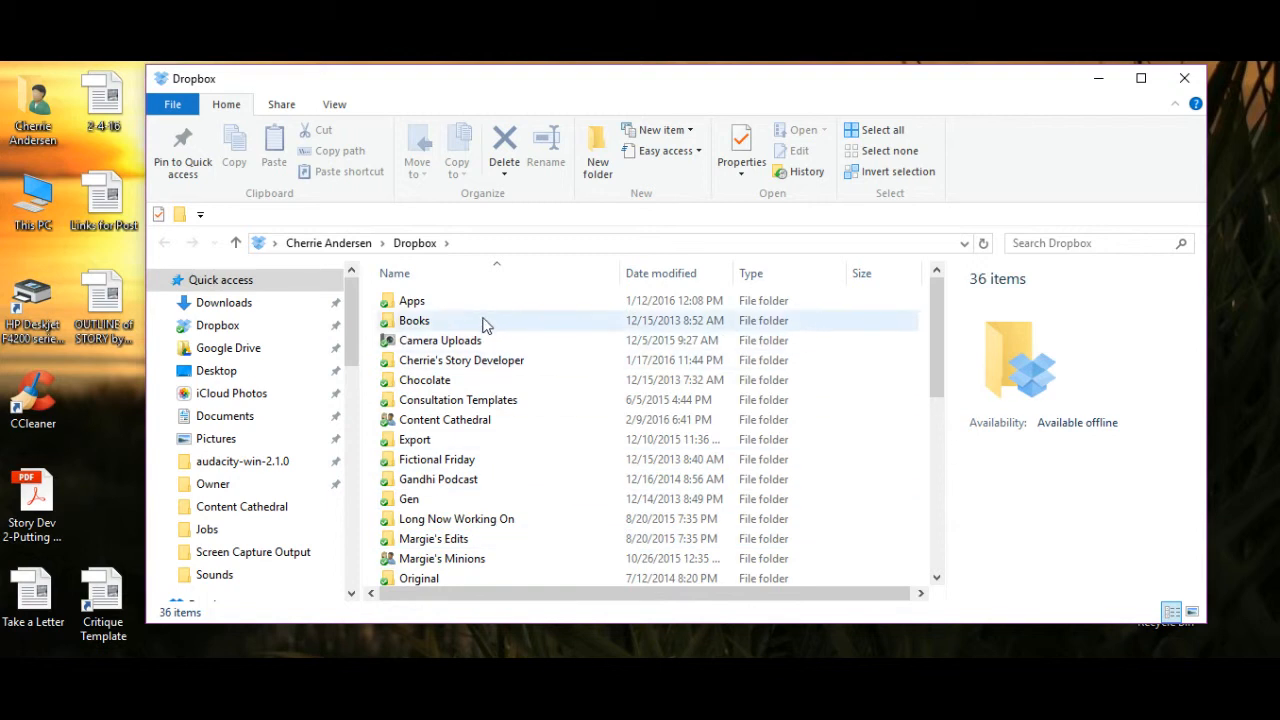
mouse_move(574, 300)
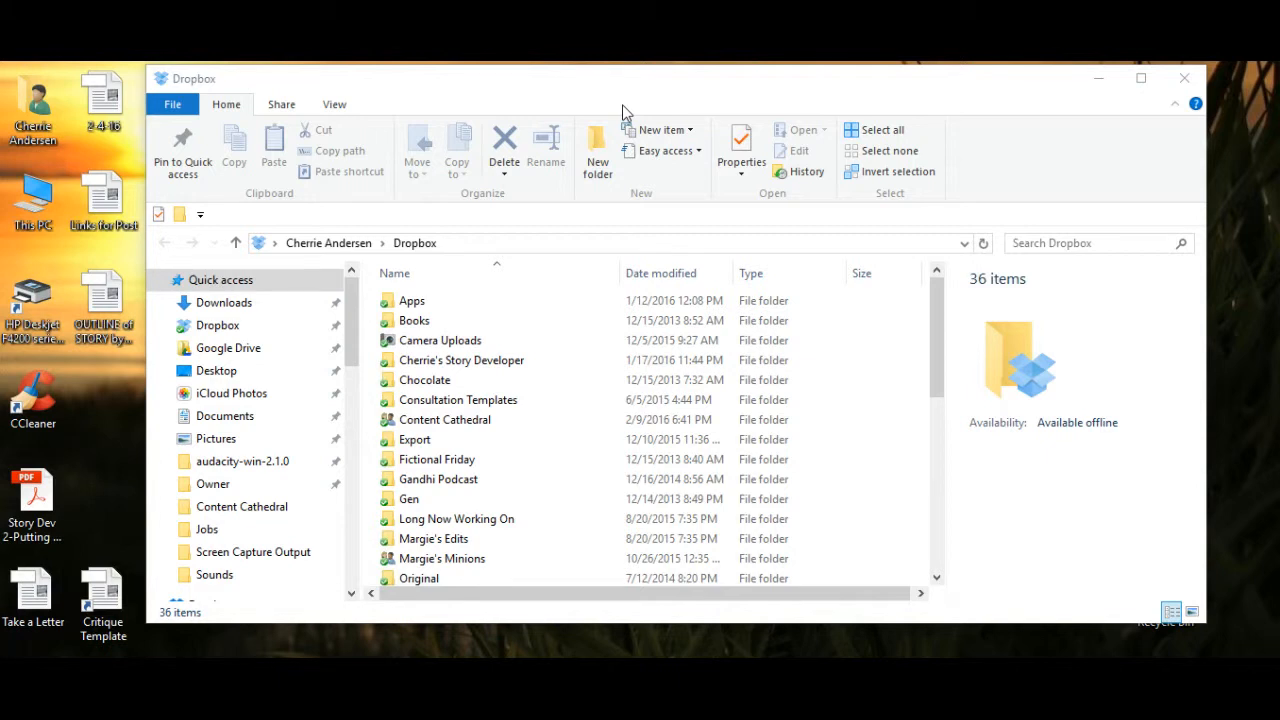
mouse_move(640, 194)
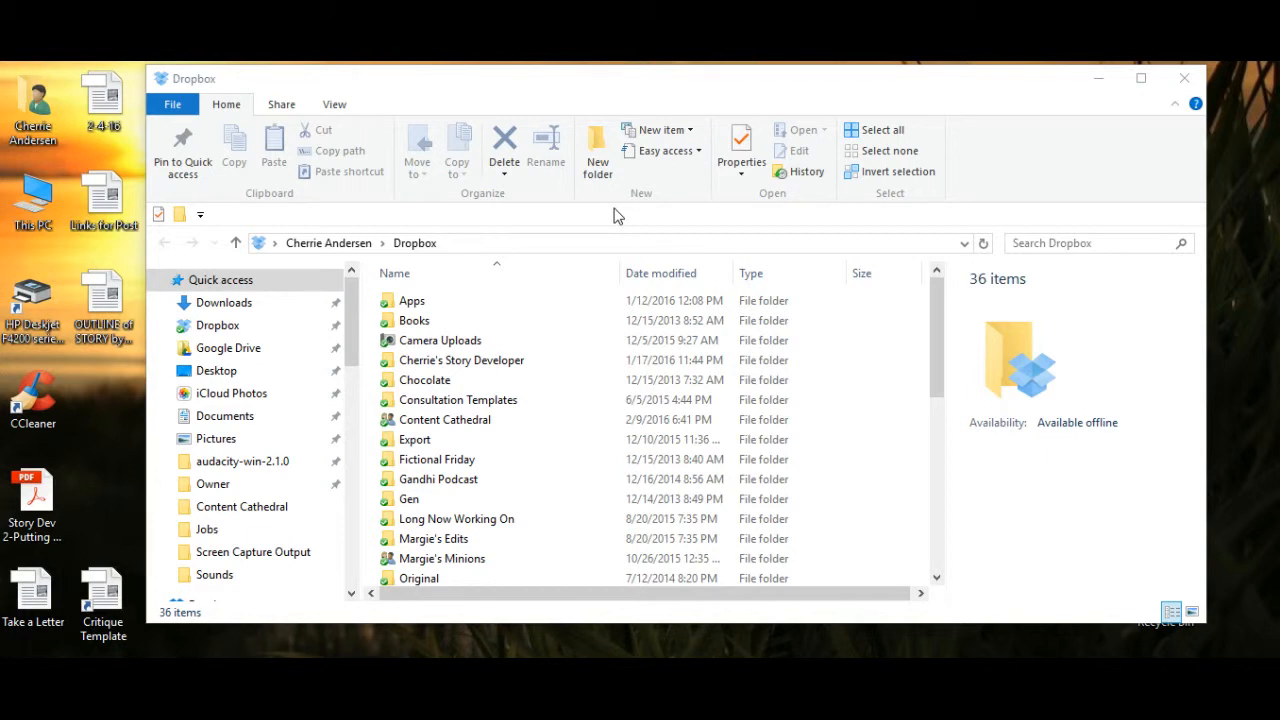
click(414, 440)
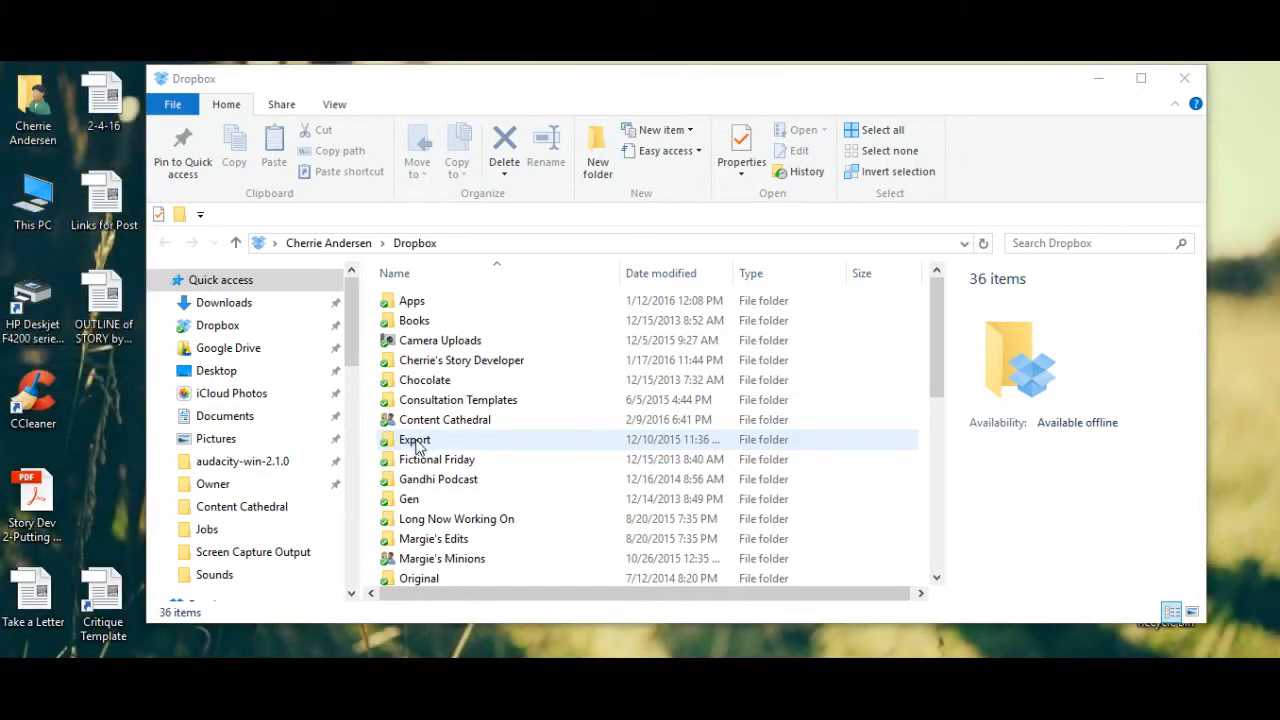
- Send the Export folder to the desktop as a shortcut via Send to > Desktop
click(414, 440)
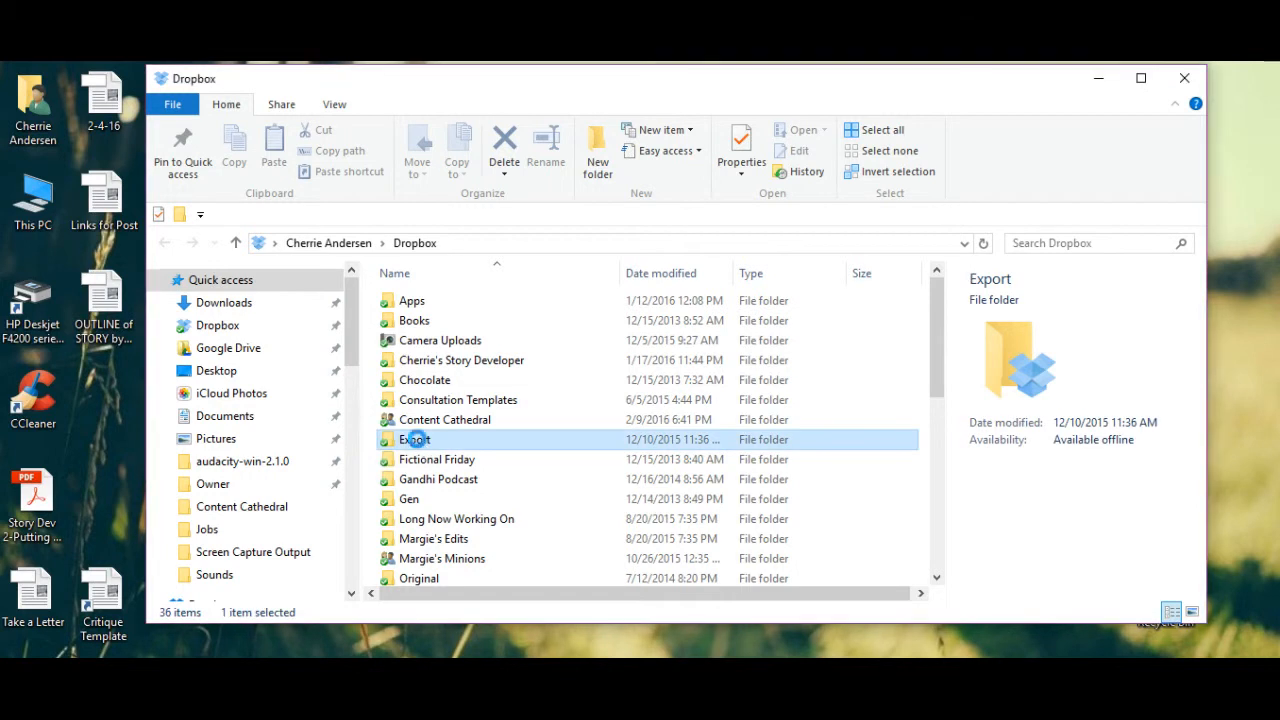
right_click(414, 440)
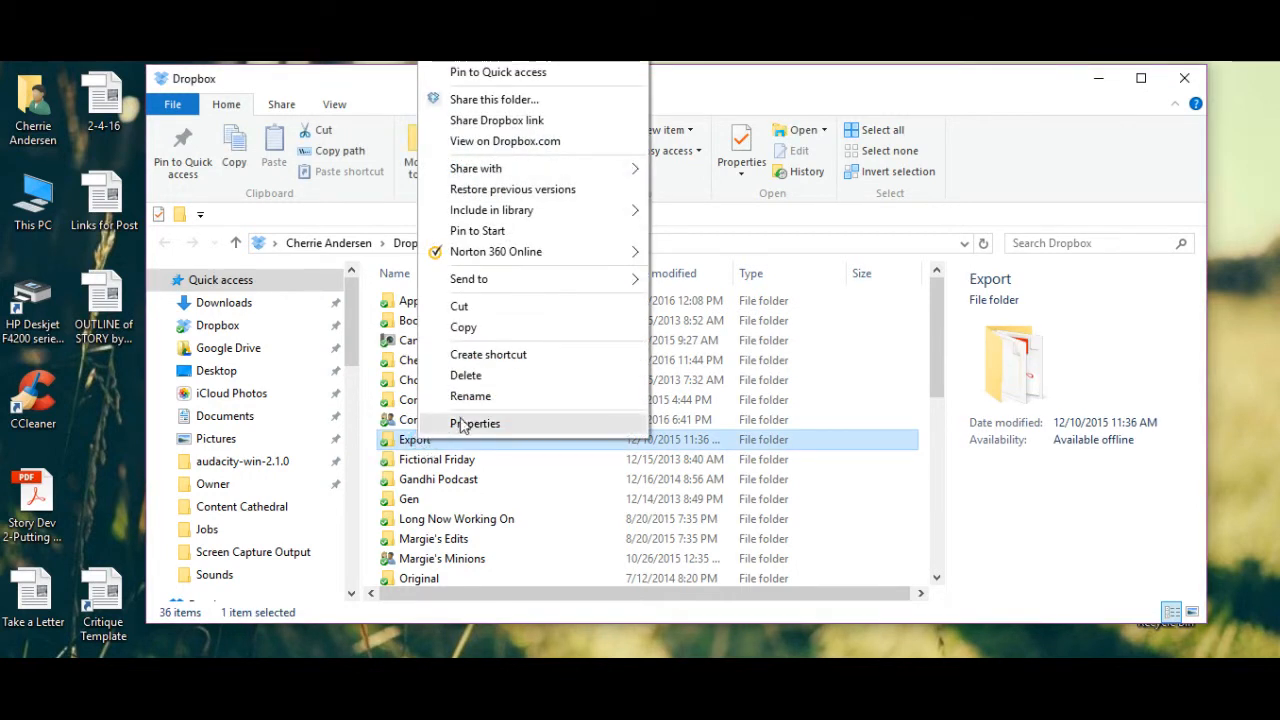
mouse_move(510, 360)
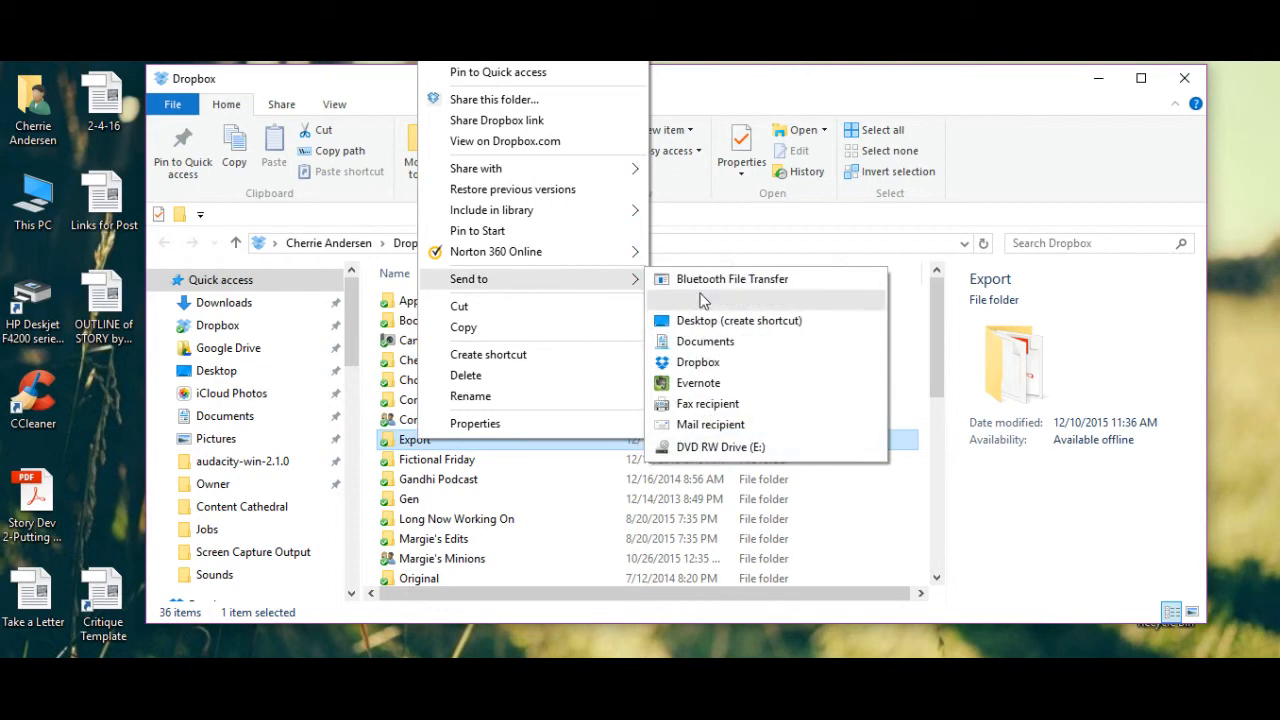
mouse_move(764, 320)
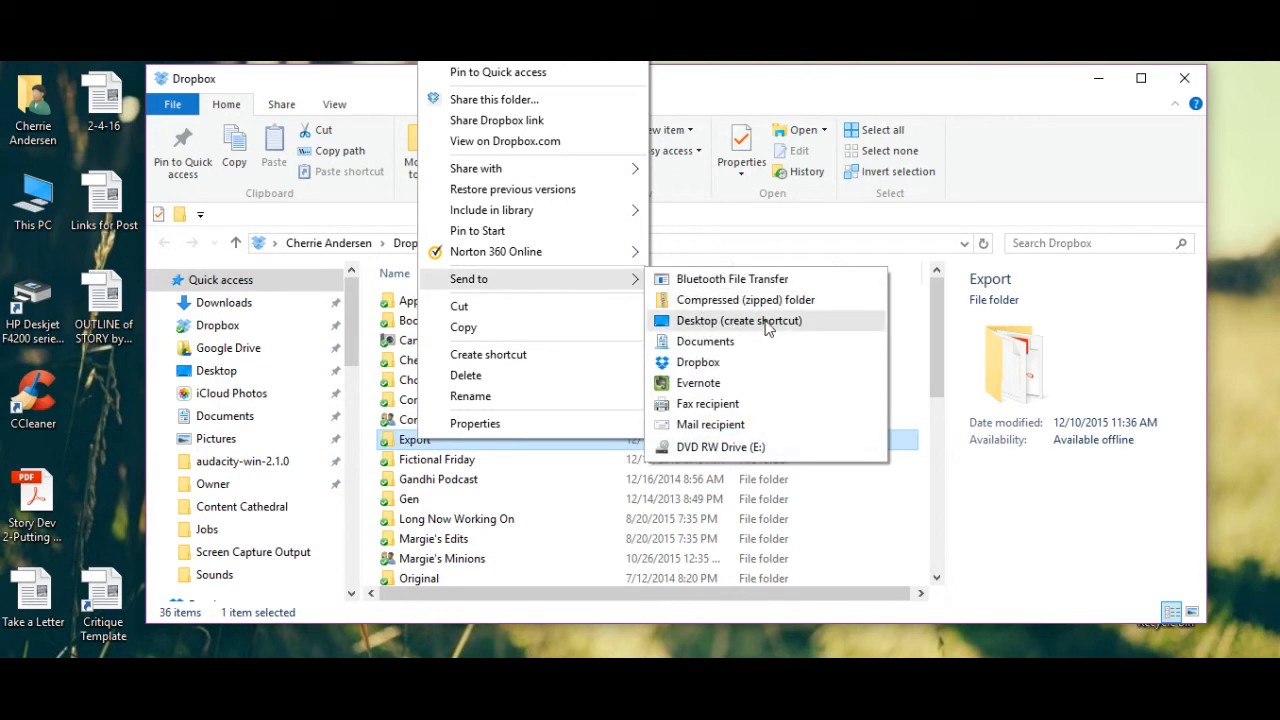
click(740, 320)
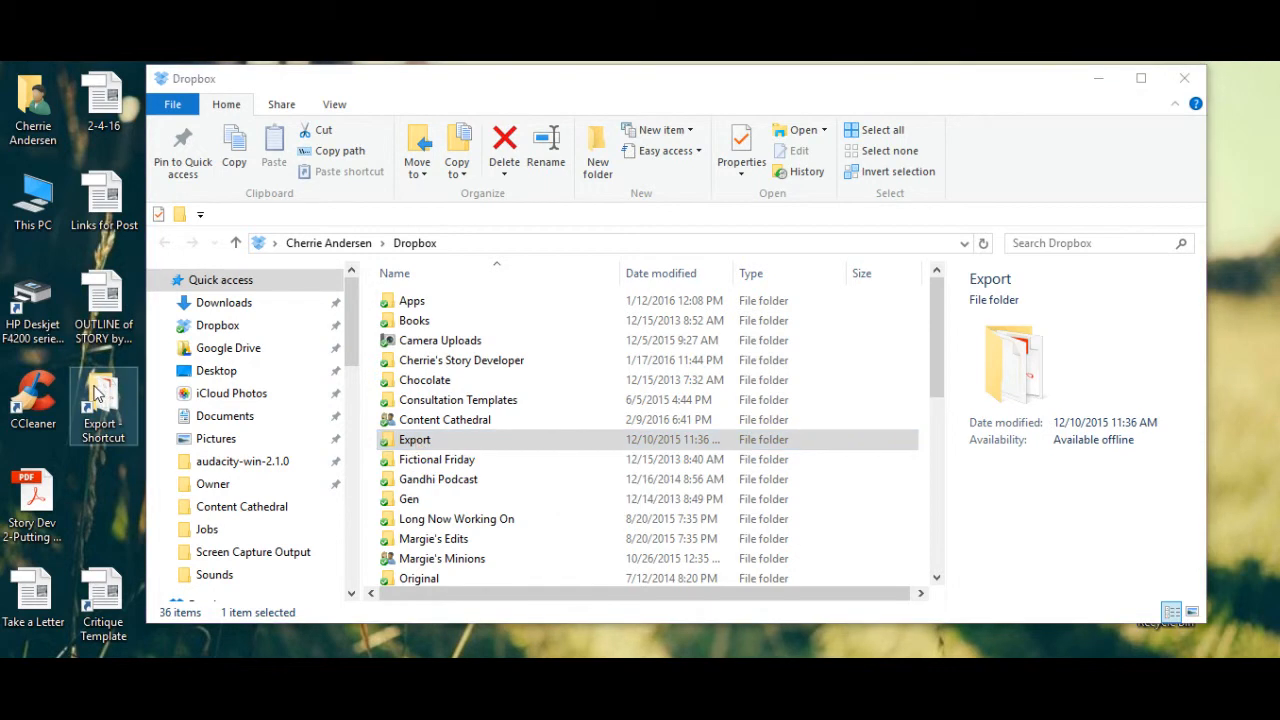
mouse_move(132, 414)
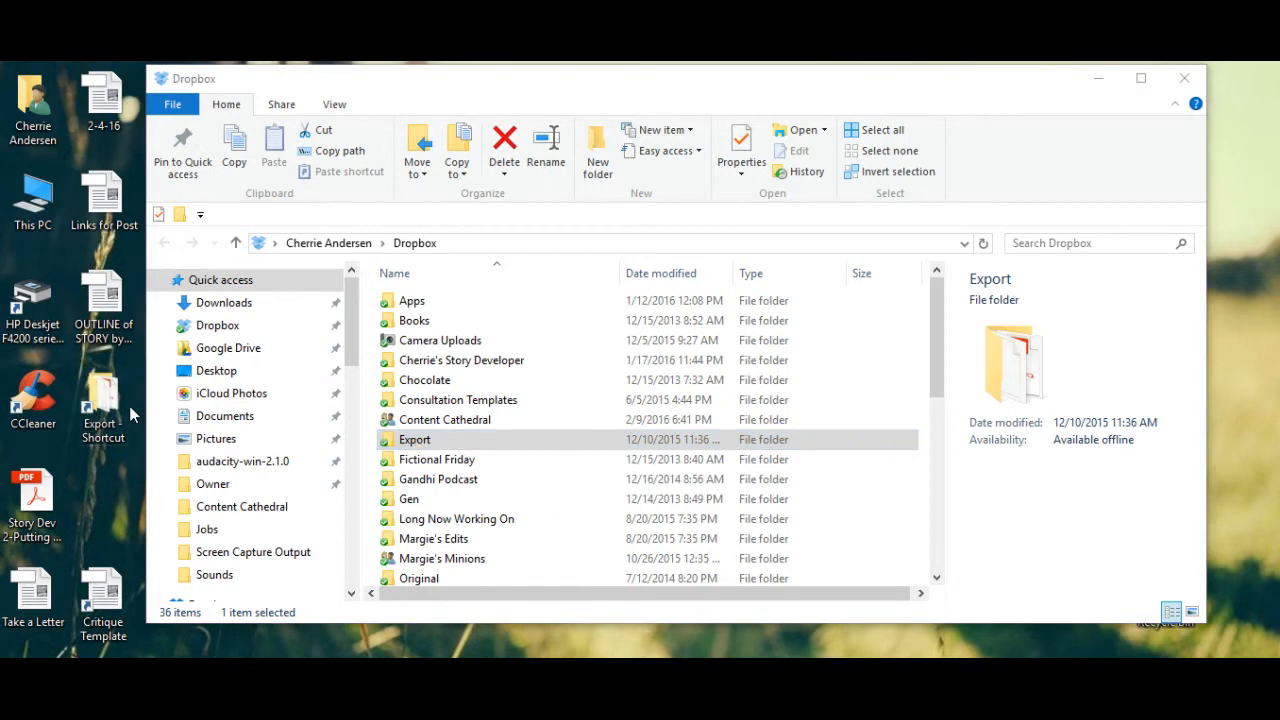
click(102, 396)
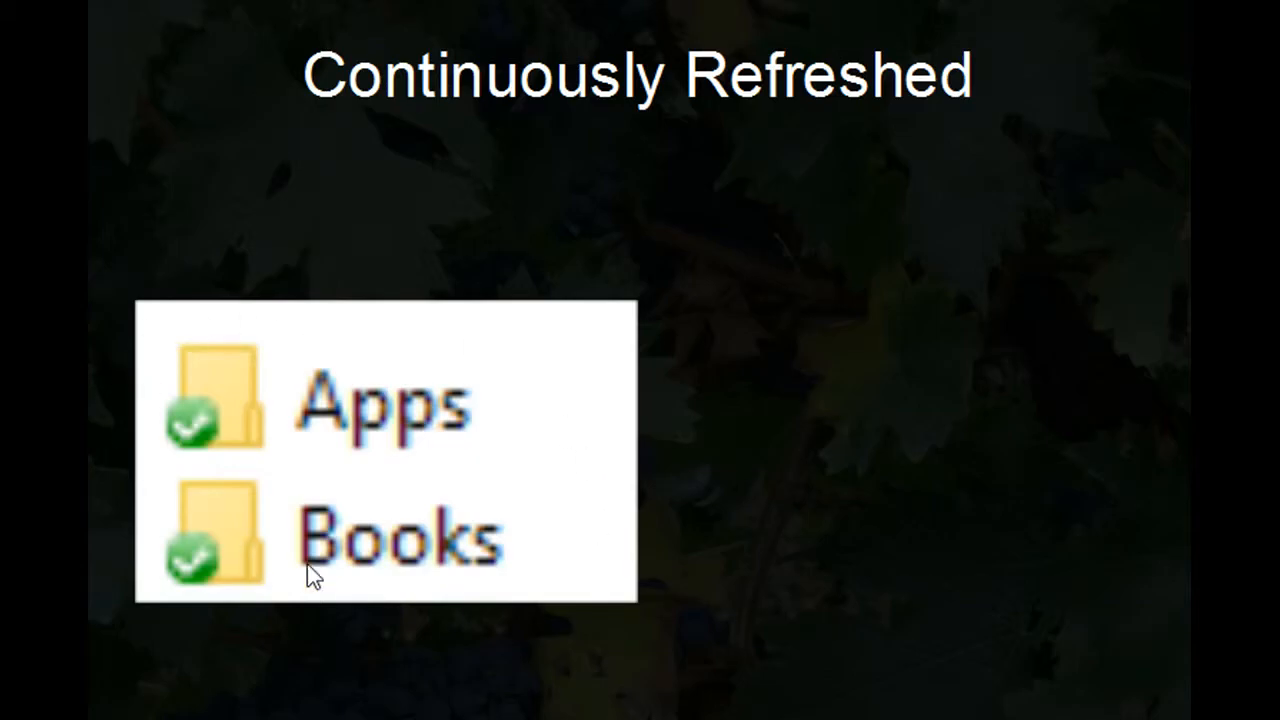
mouse_move(184, 616)
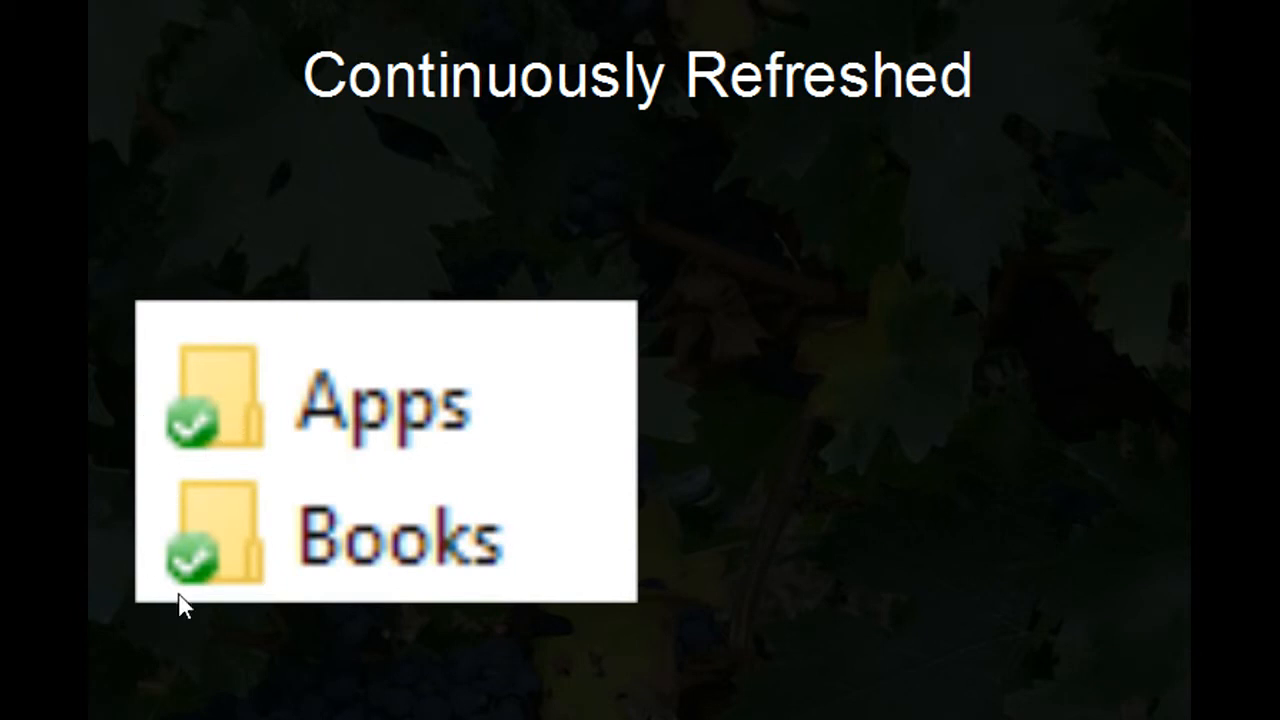
mouse_move(222, 544)
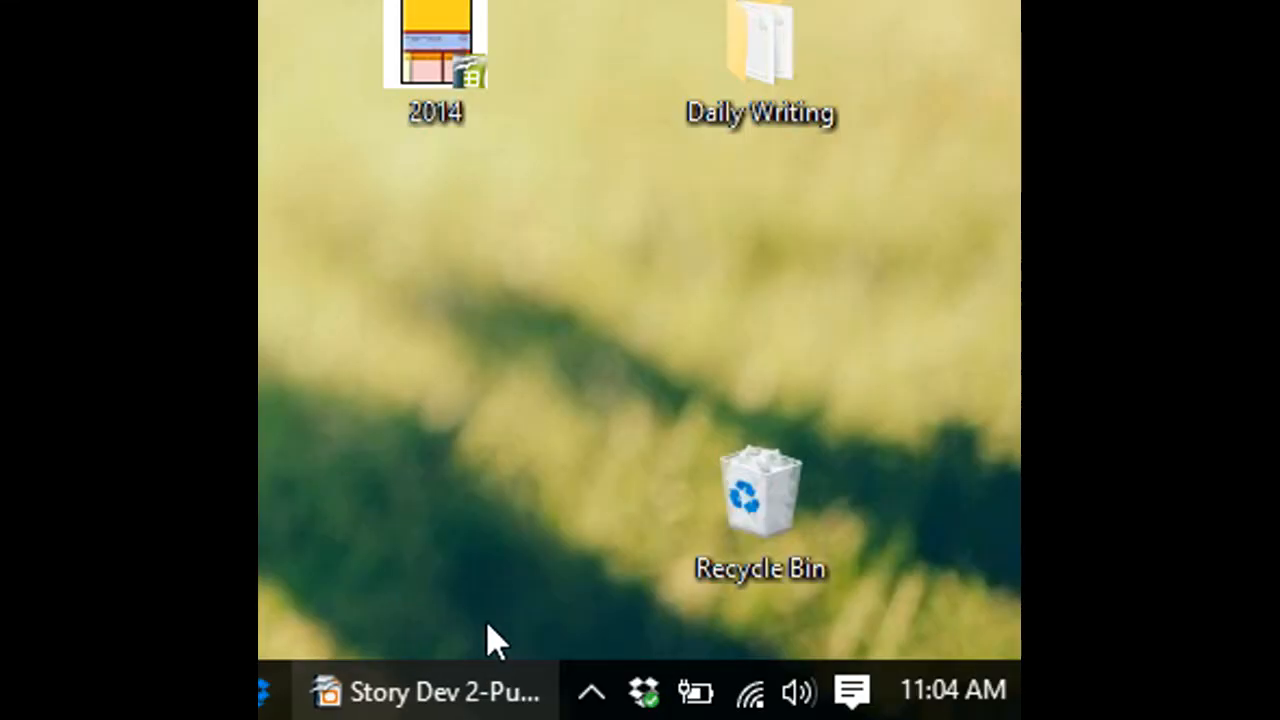
mouse_move(640, 684)
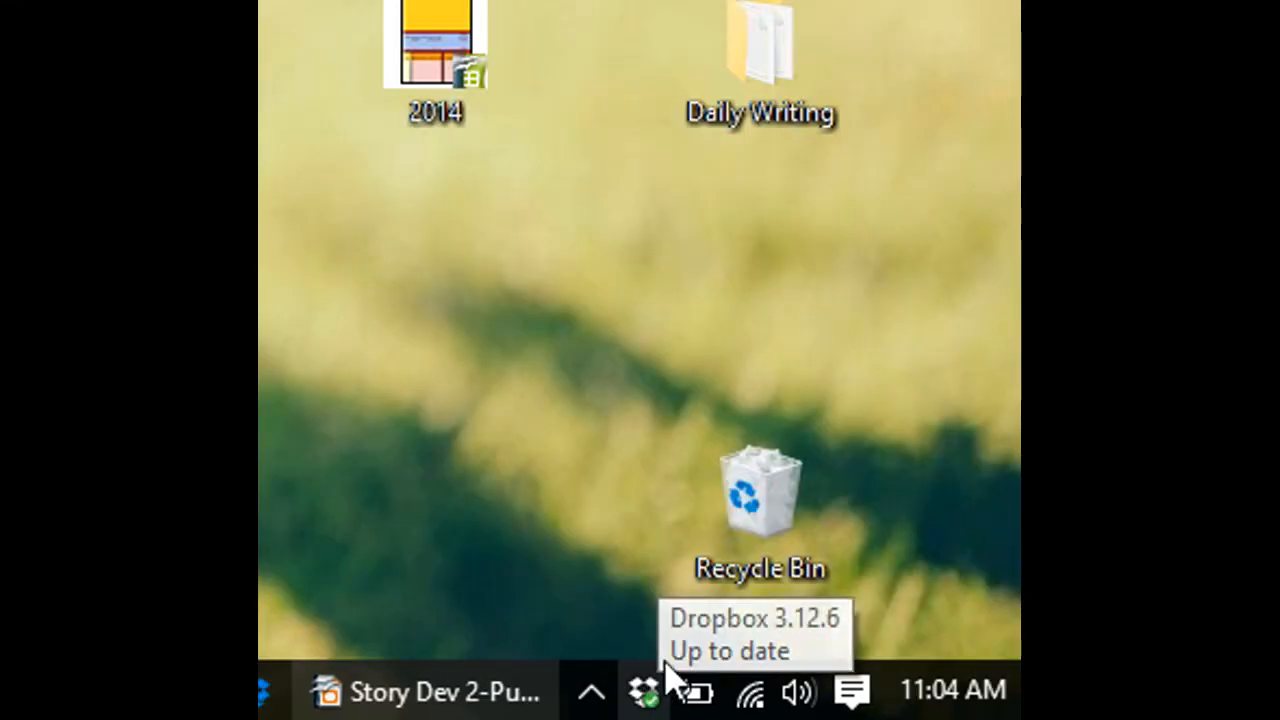
mouse_move(764, 656)
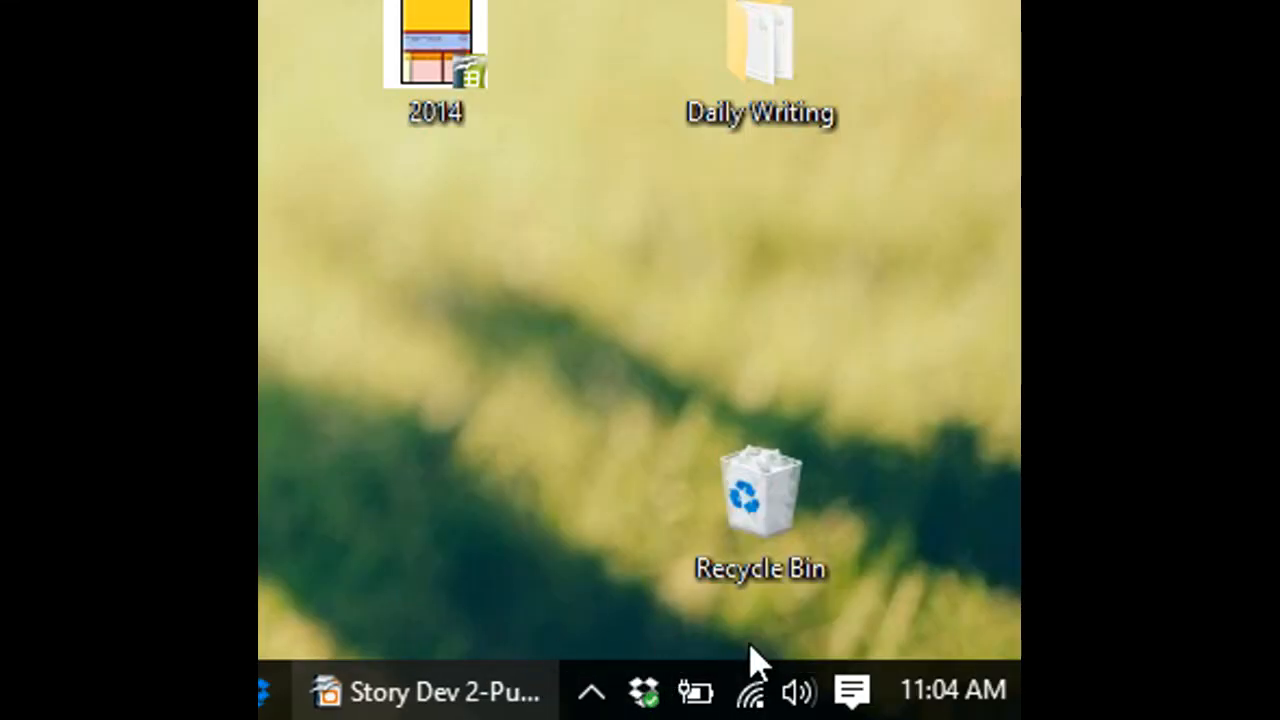
mouse_move(740, 696)
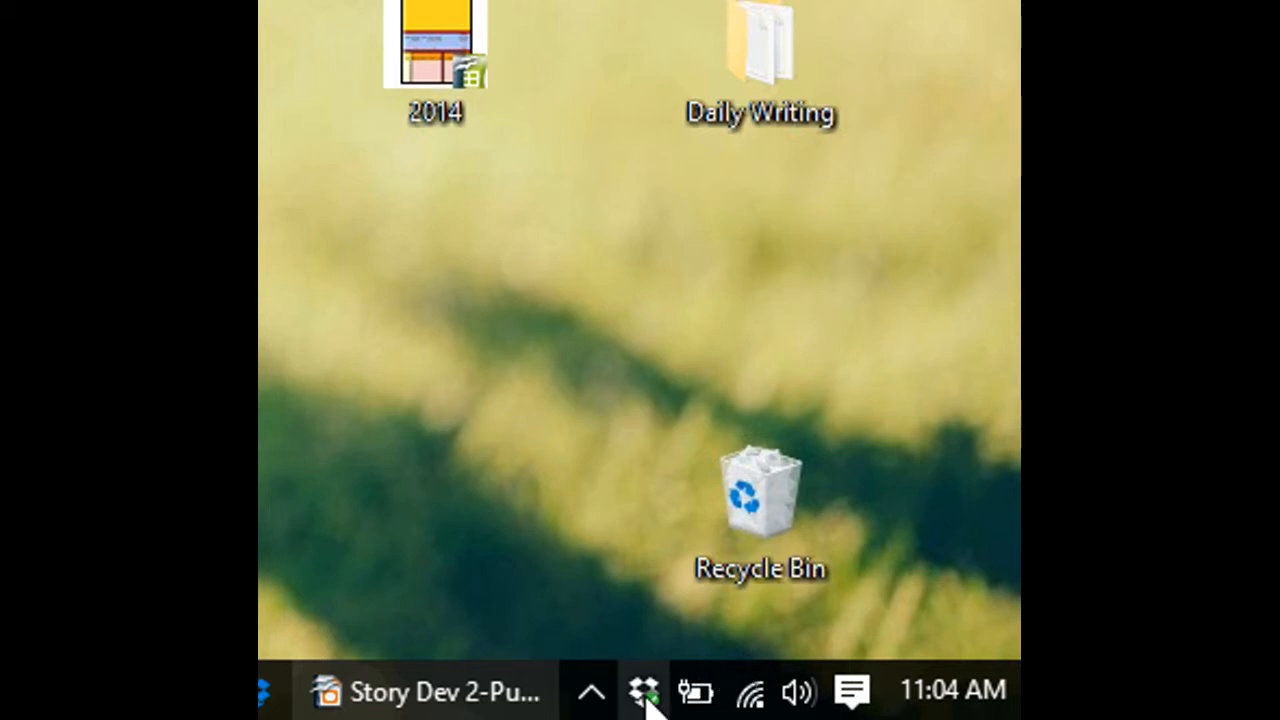
- Show the Dropbox tray sync panel and its settings menu reading 49% of 5.5GB used
click(642, 688)
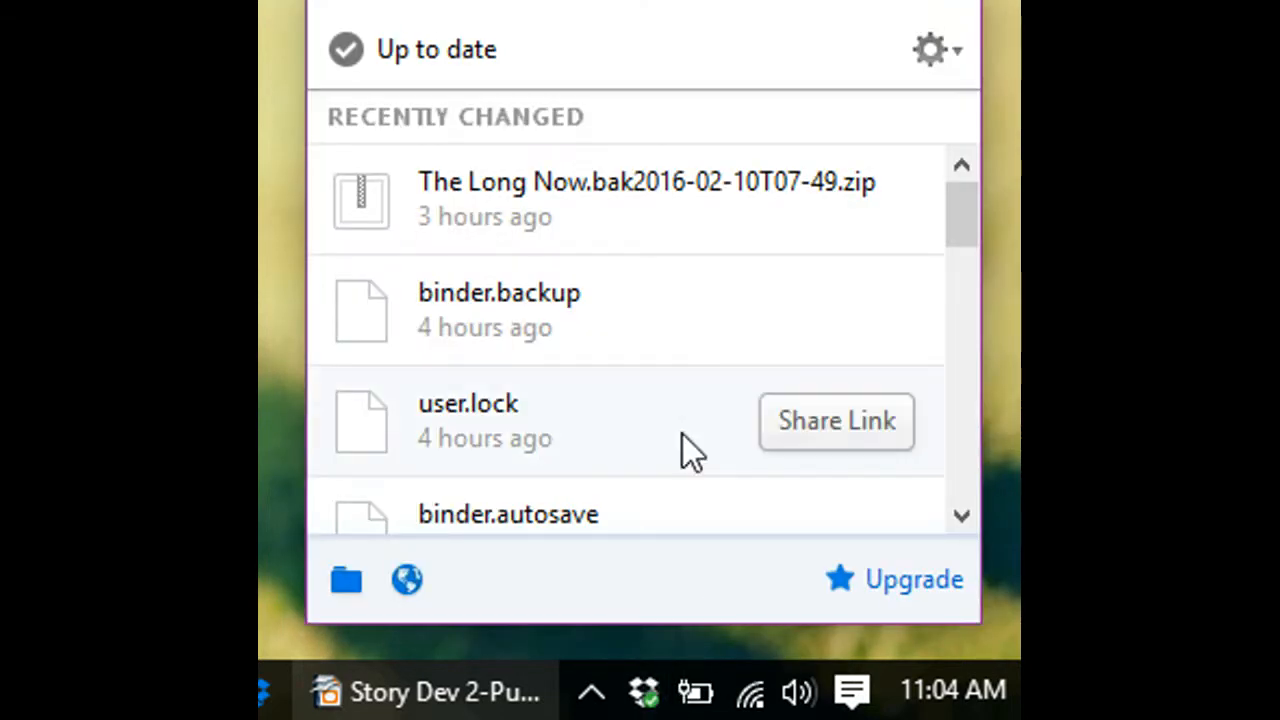
mouse_move(552, 58)
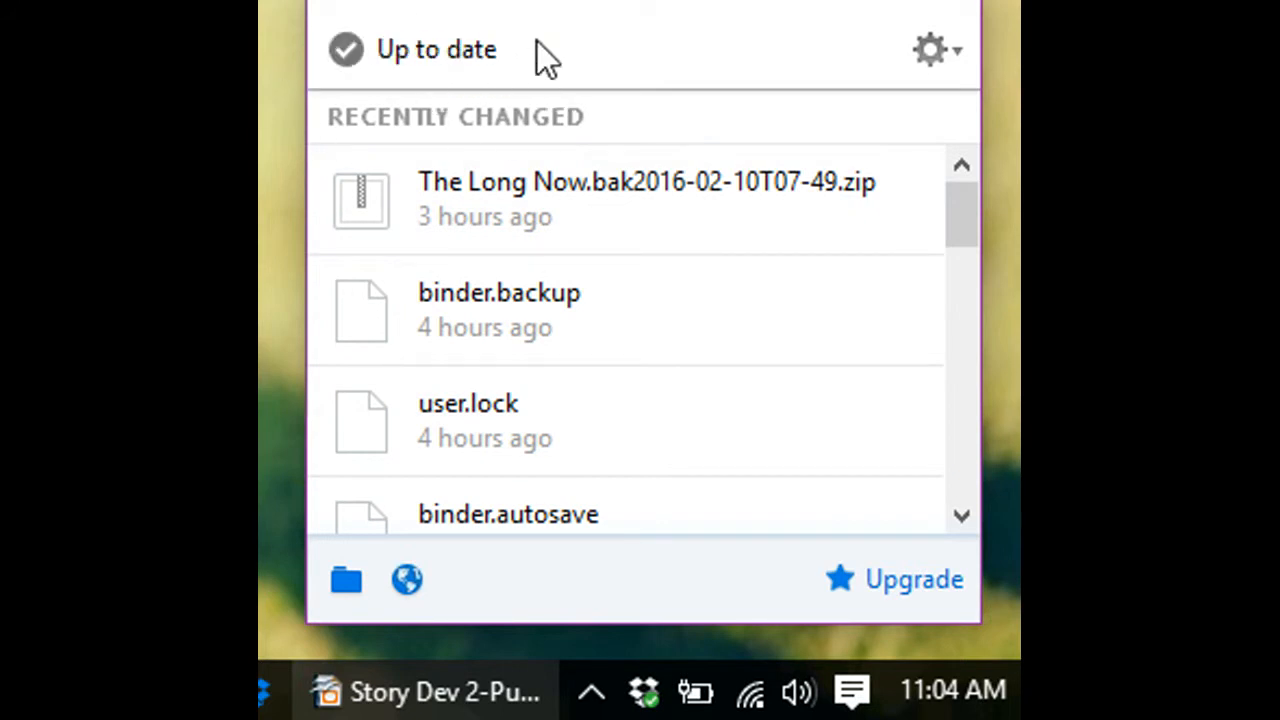
mouse_move(564, 296)
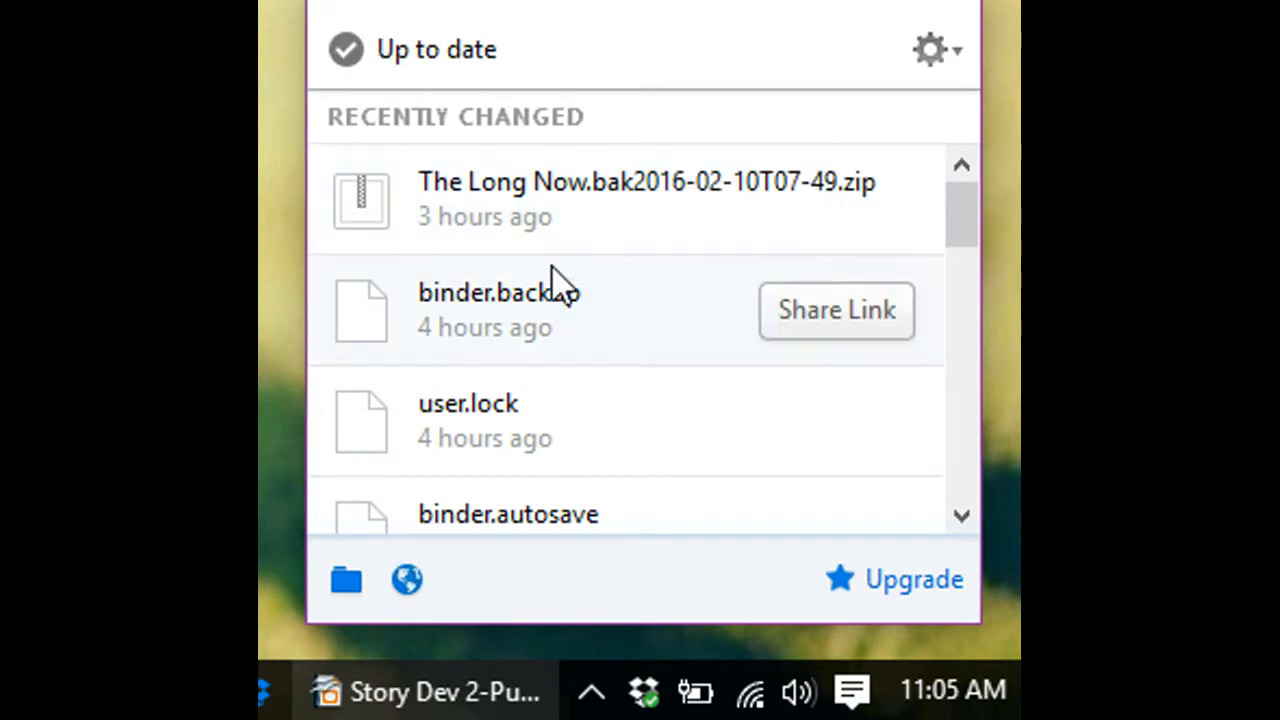
mouse_move(936, 48)
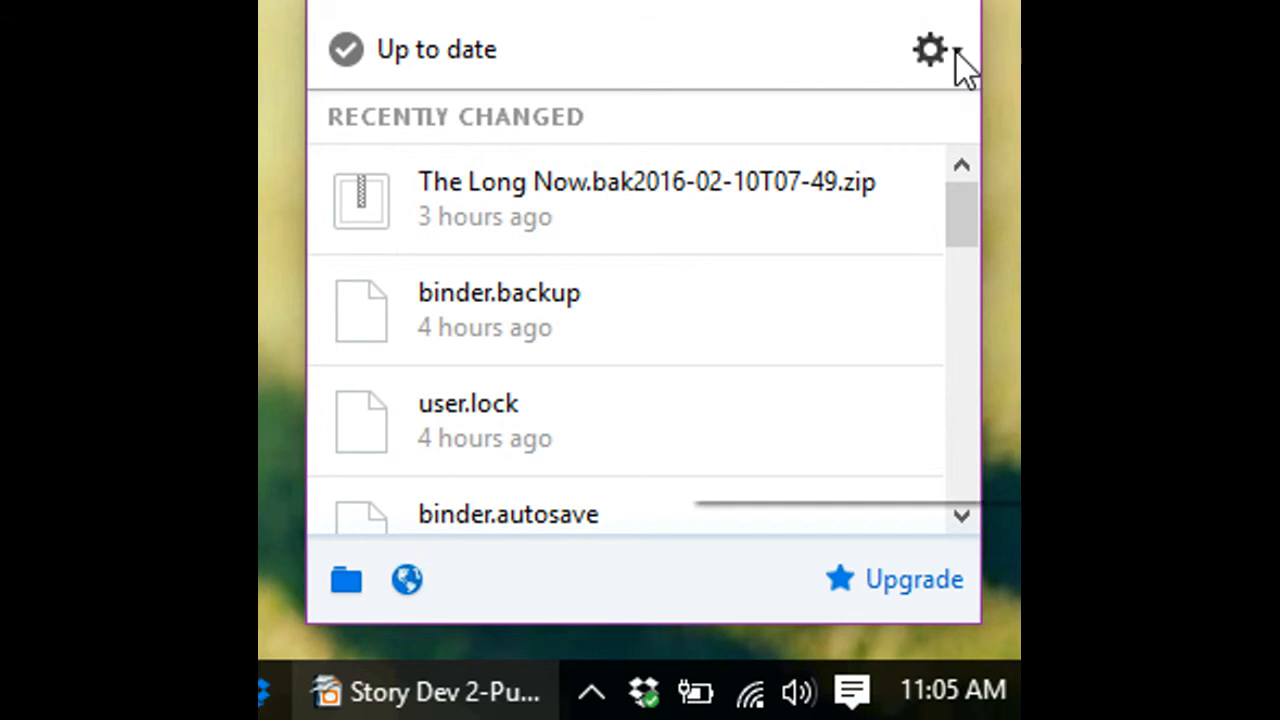
click(928, 48)
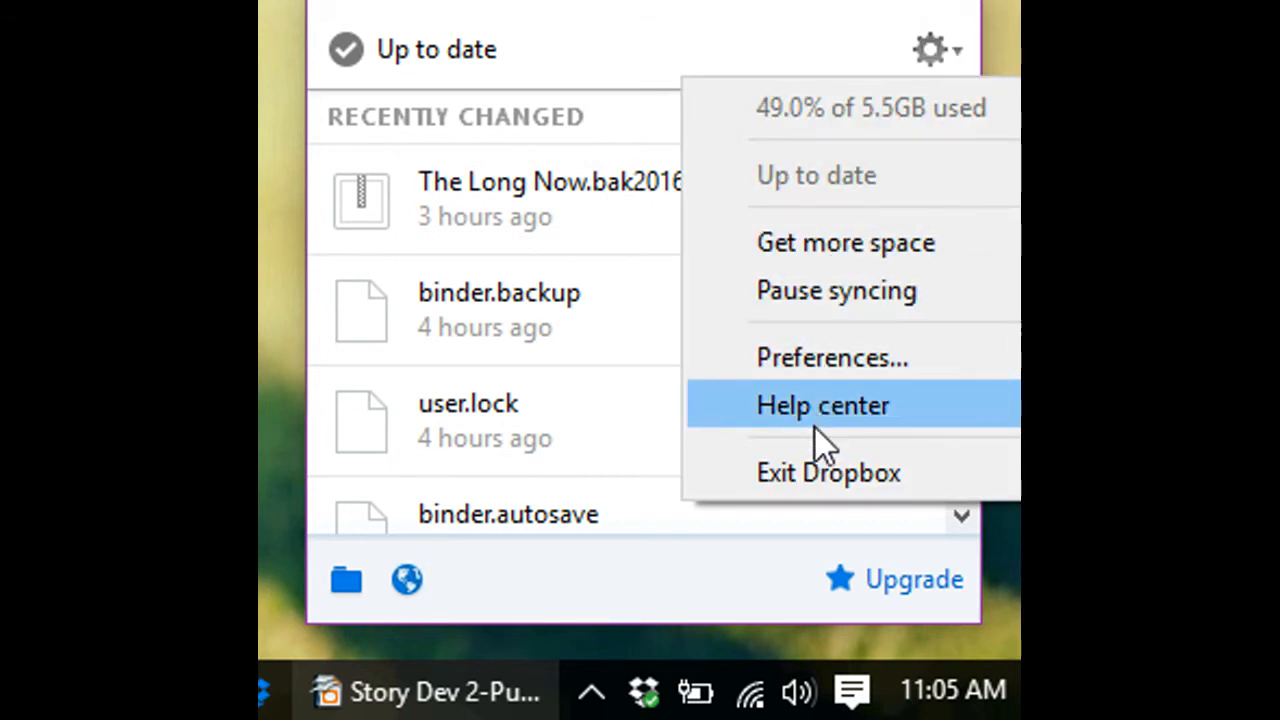
mouse_move(840, 300)
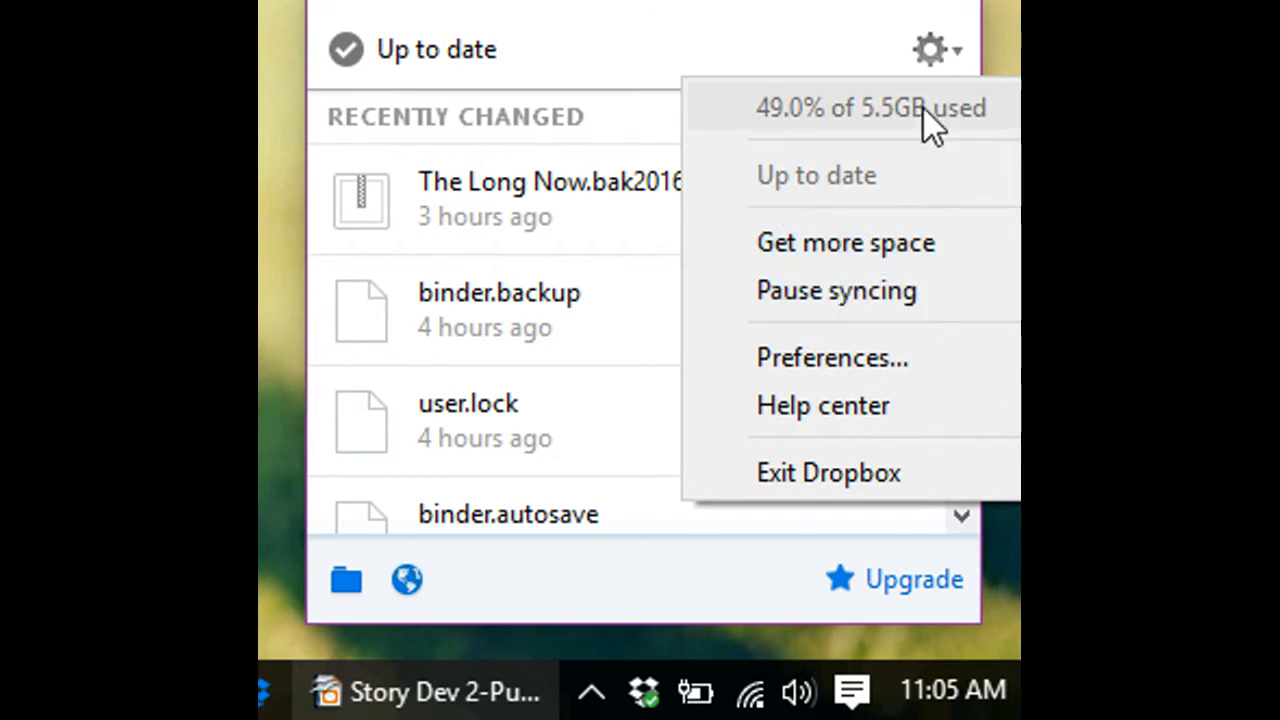
mouse_move(952, 120)
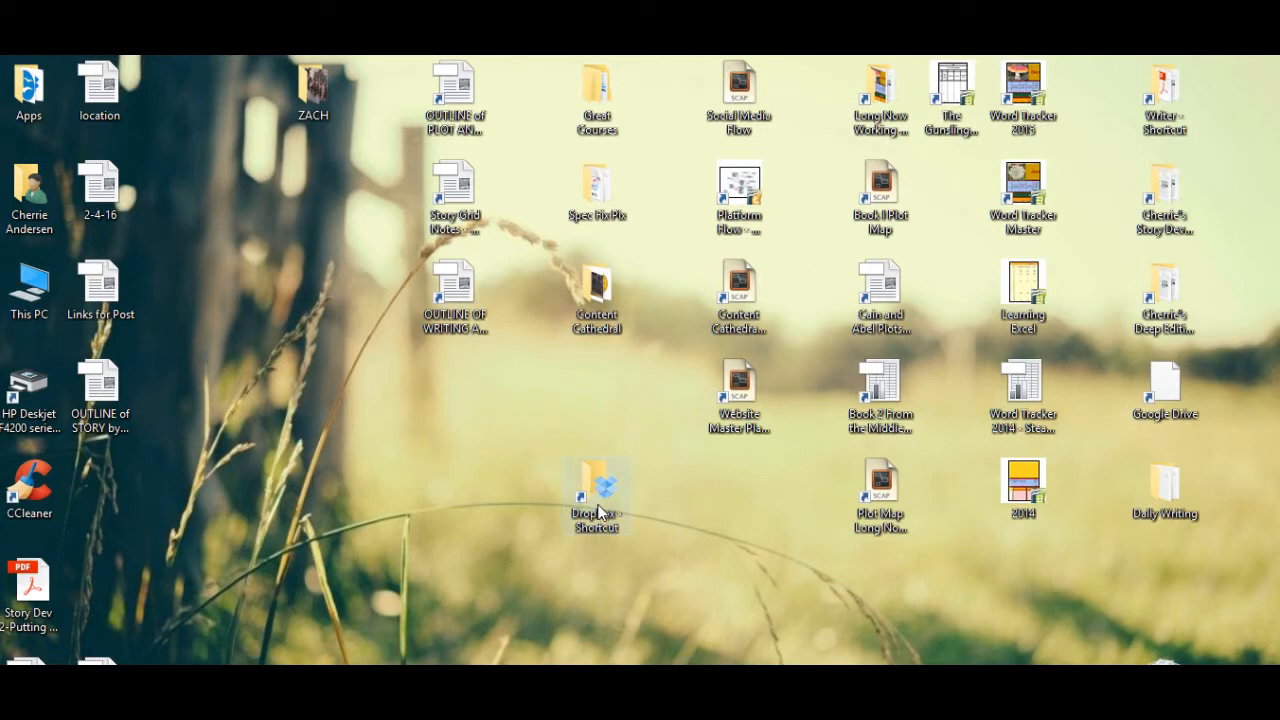
mouse_move(620, 508)
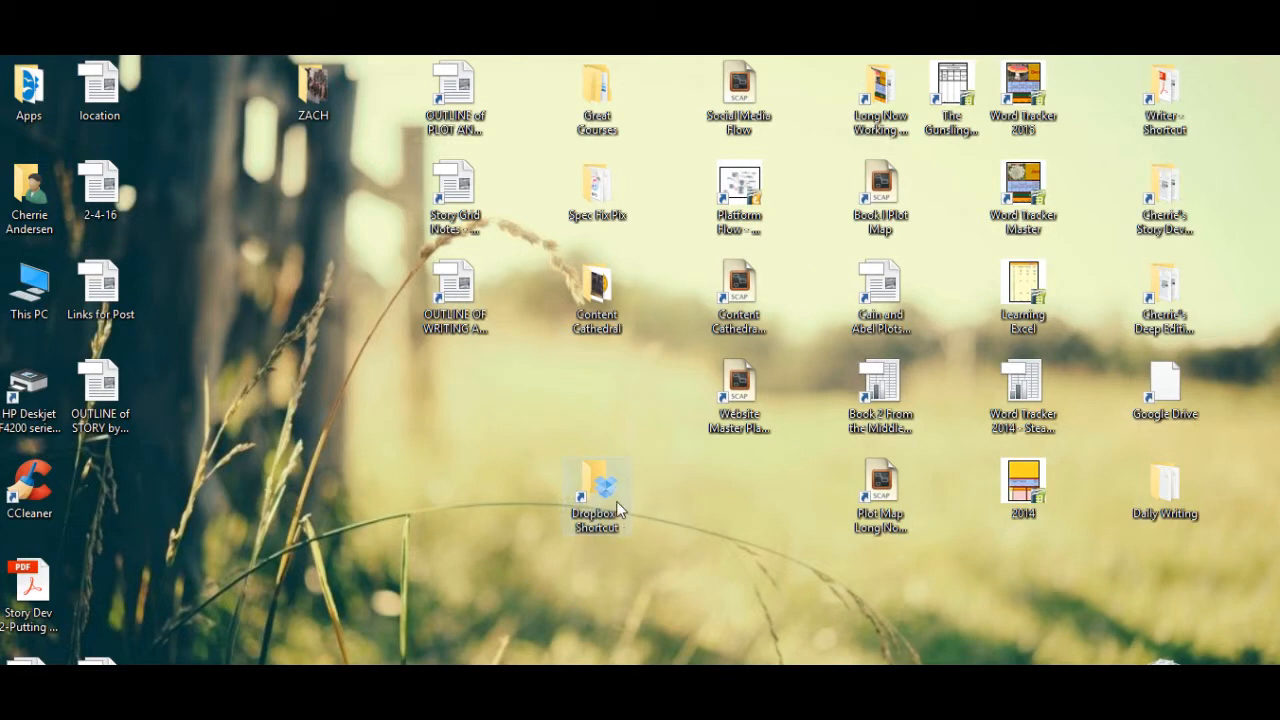
- Browse into Dropbox > Writer > Scrivener > Scrivener Backups in File Explorer
double_click(596, 492)
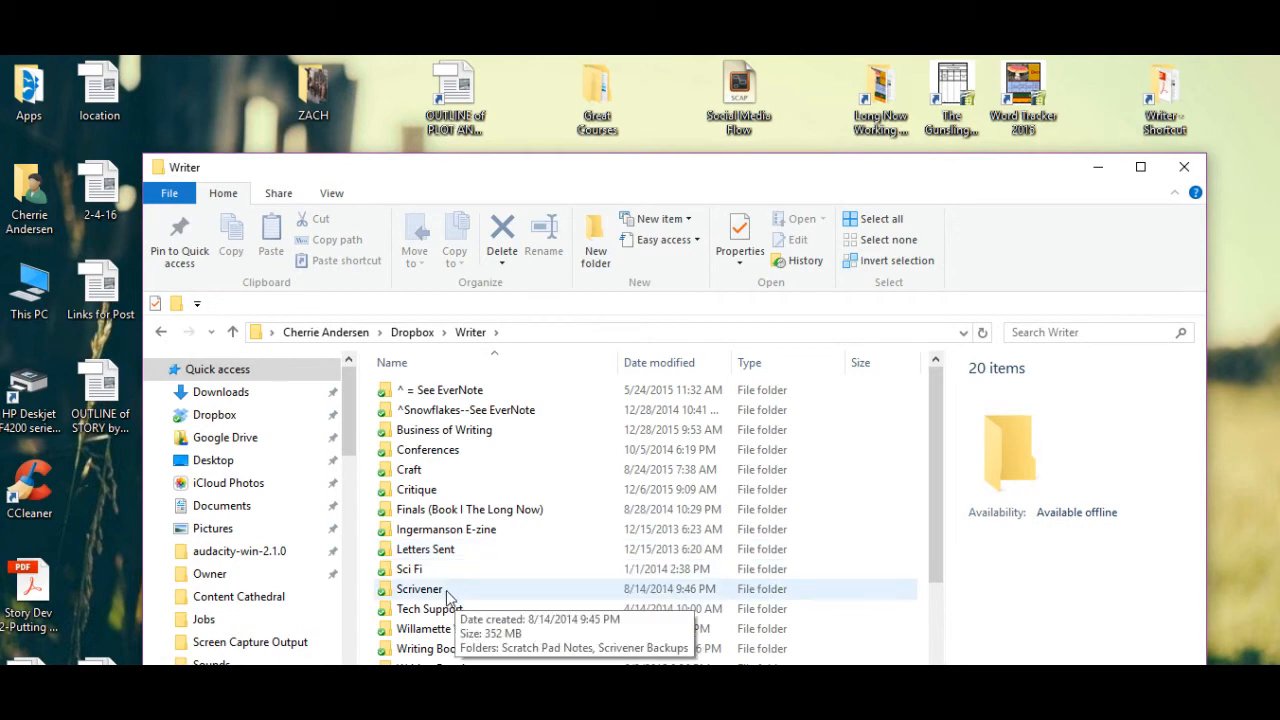
mouse_move(440, 608)
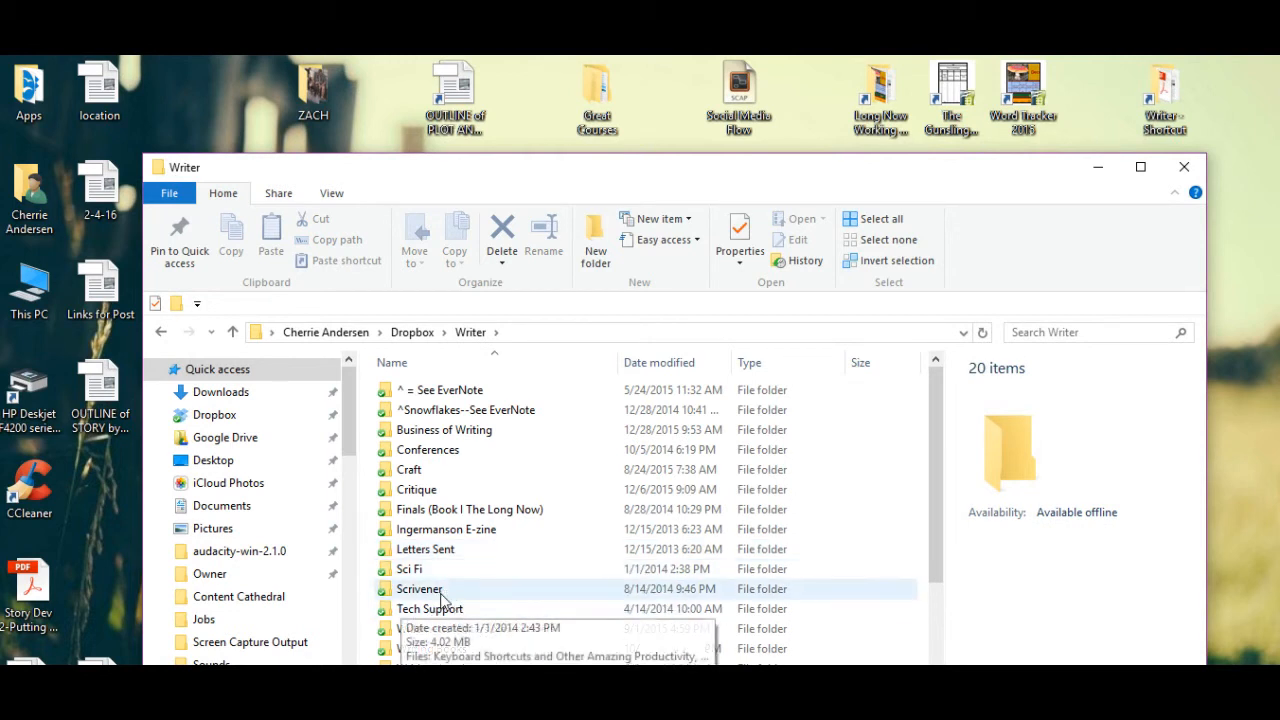
double_click(420, 588)
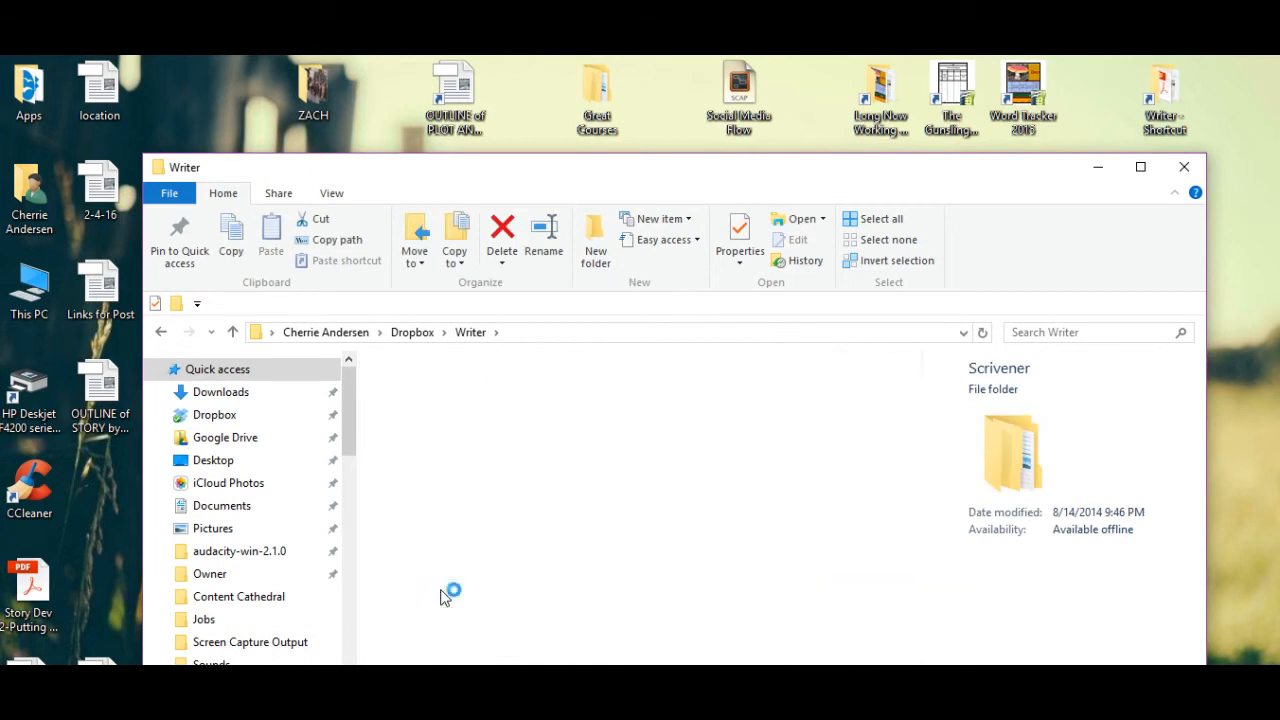
double_click(1012, 452)
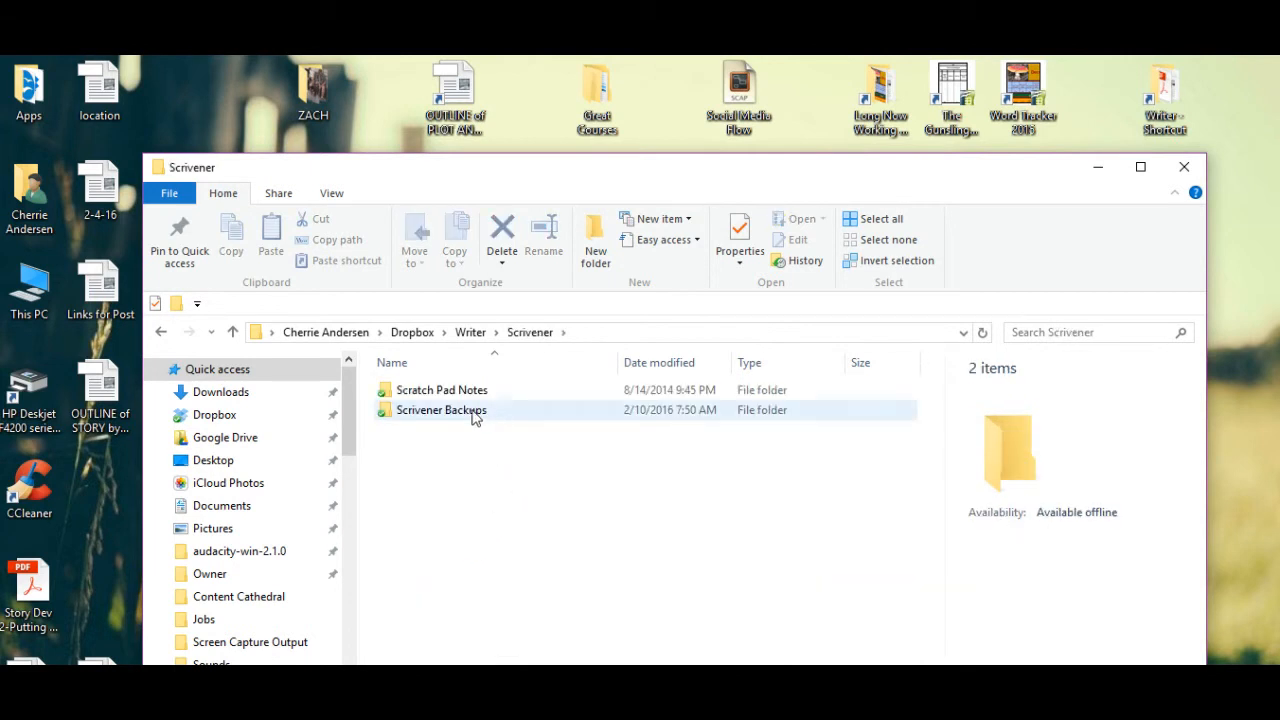
mouse_move(492, 414)
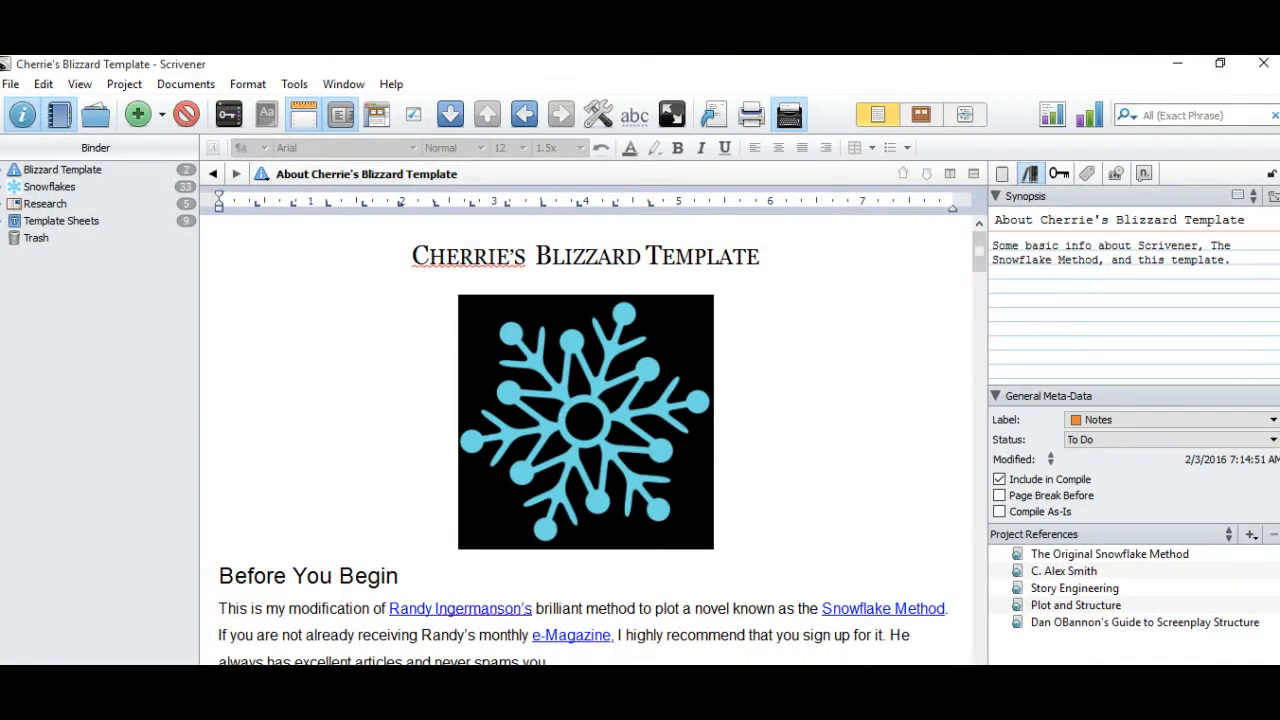
mouse_move(184, 370)
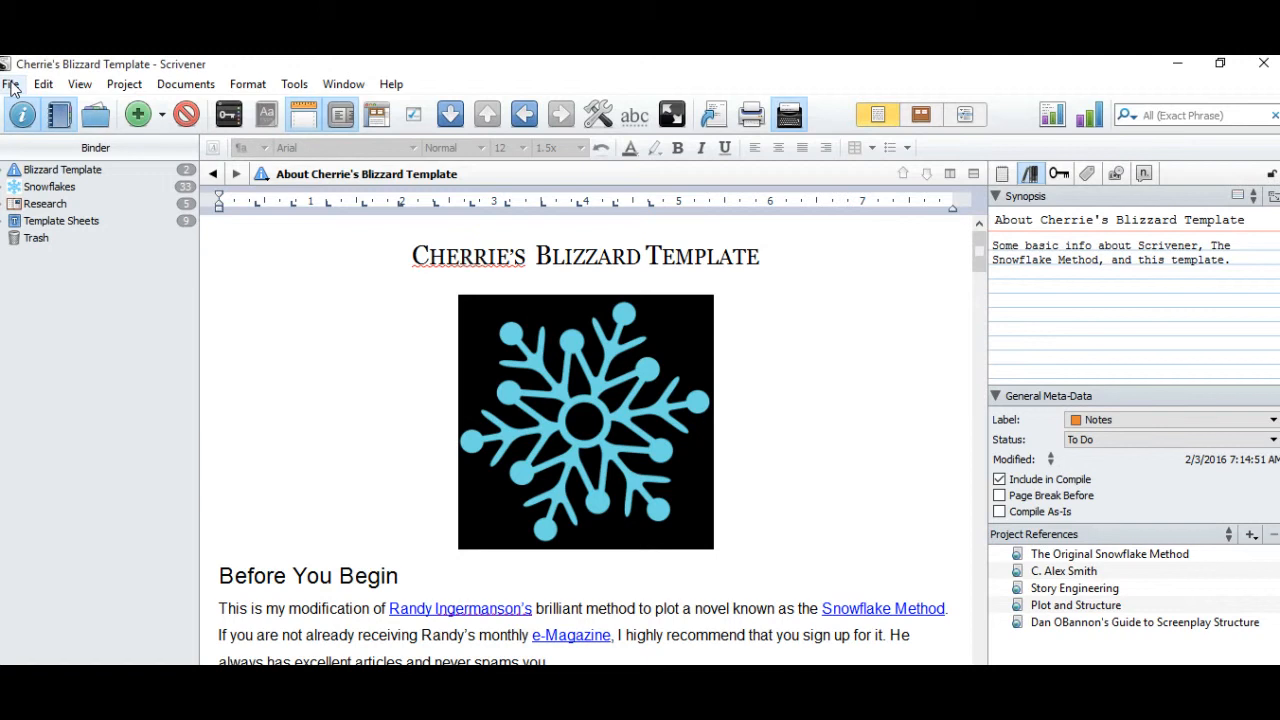
- Point the Back Up To dialog at Dropbox > Writer > Scrivener > Scrivener Backups as a ZIP
click(12, 84)
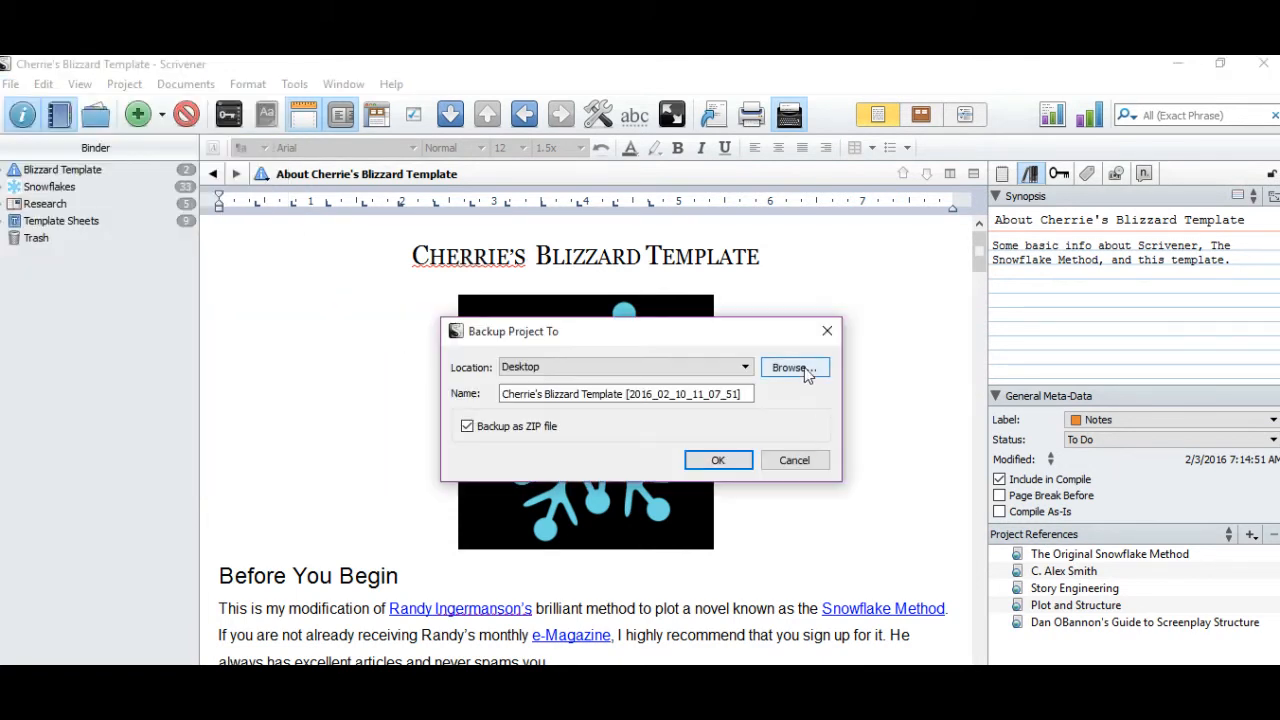
click(792, 368)
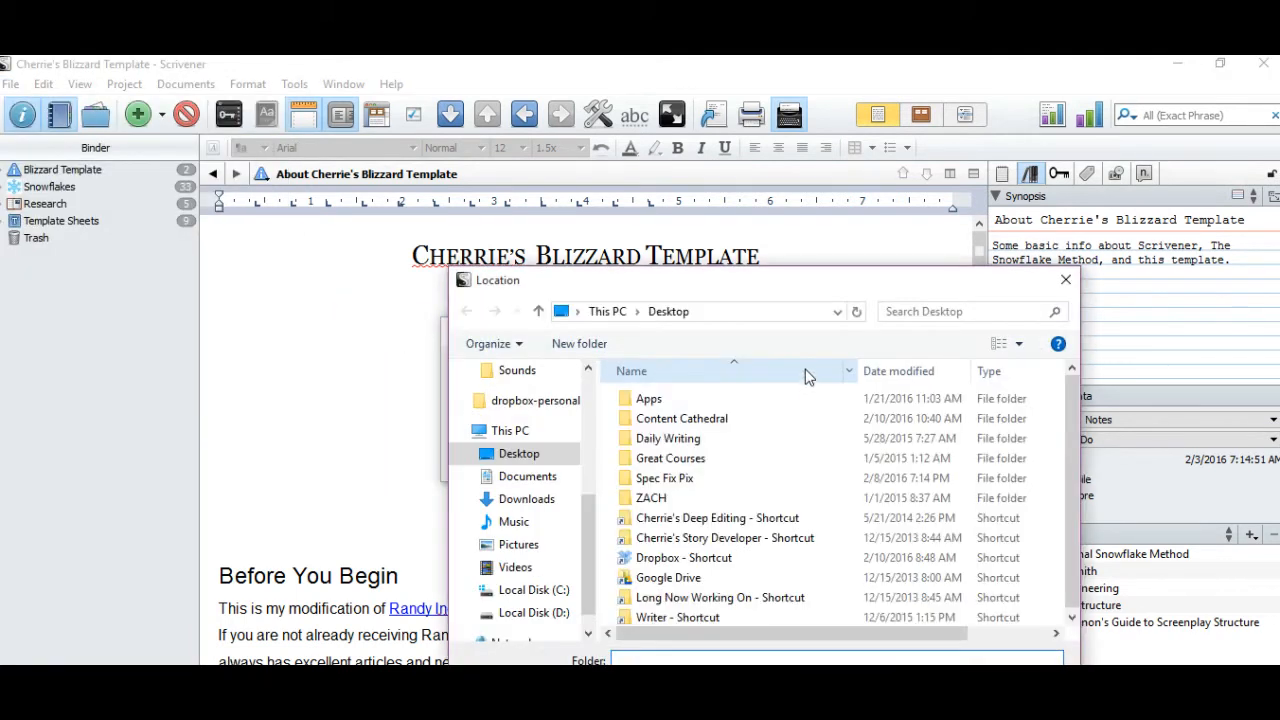
mouse_move(748, 438)
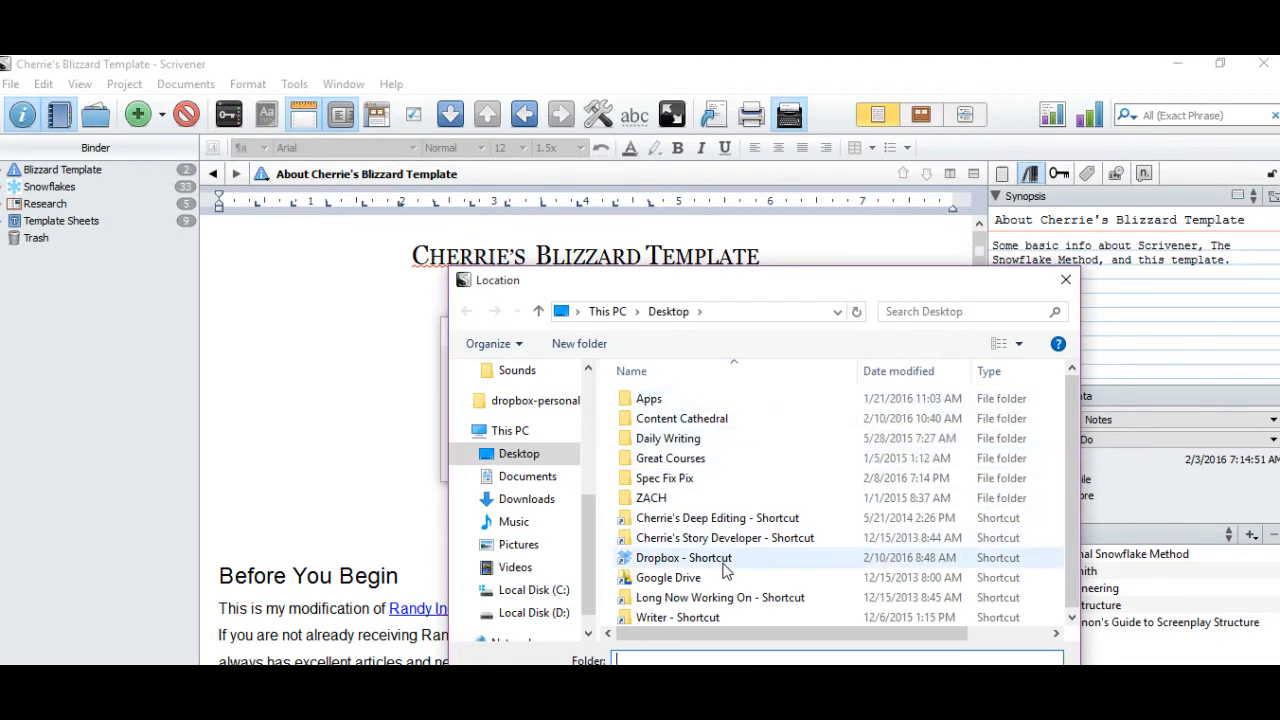
double_click(684, 556)
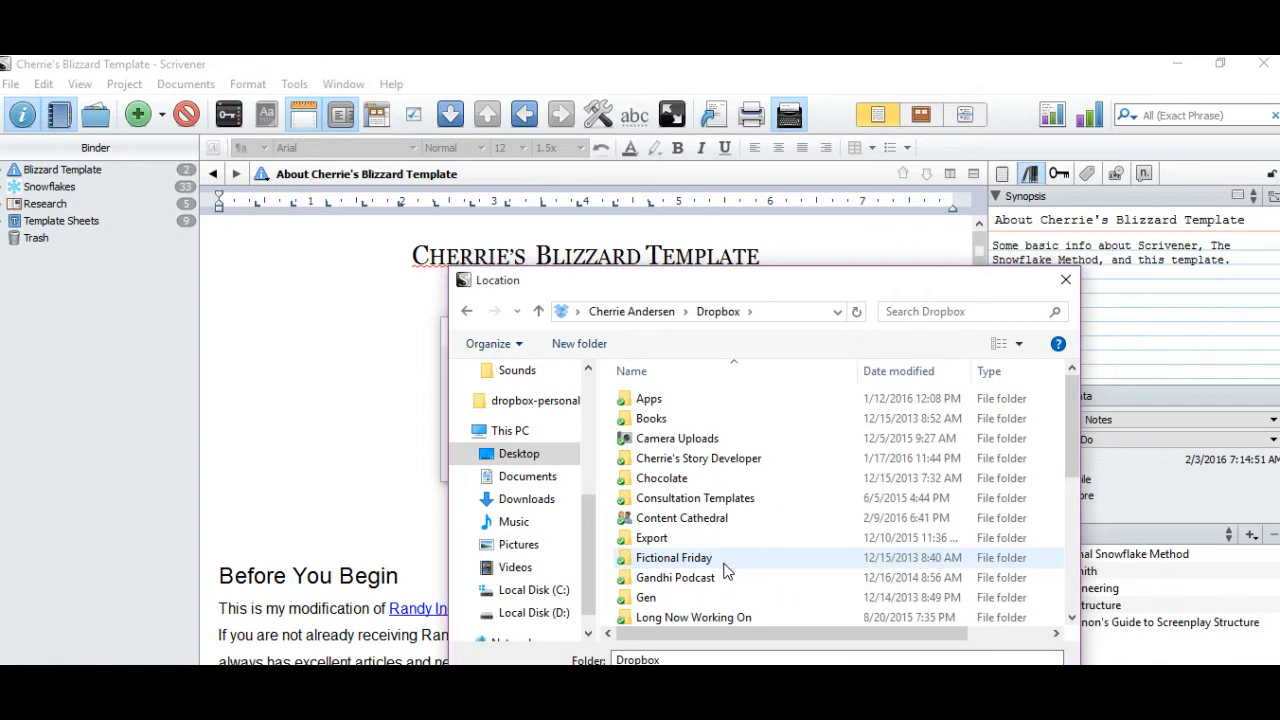
scroll(down, 3)
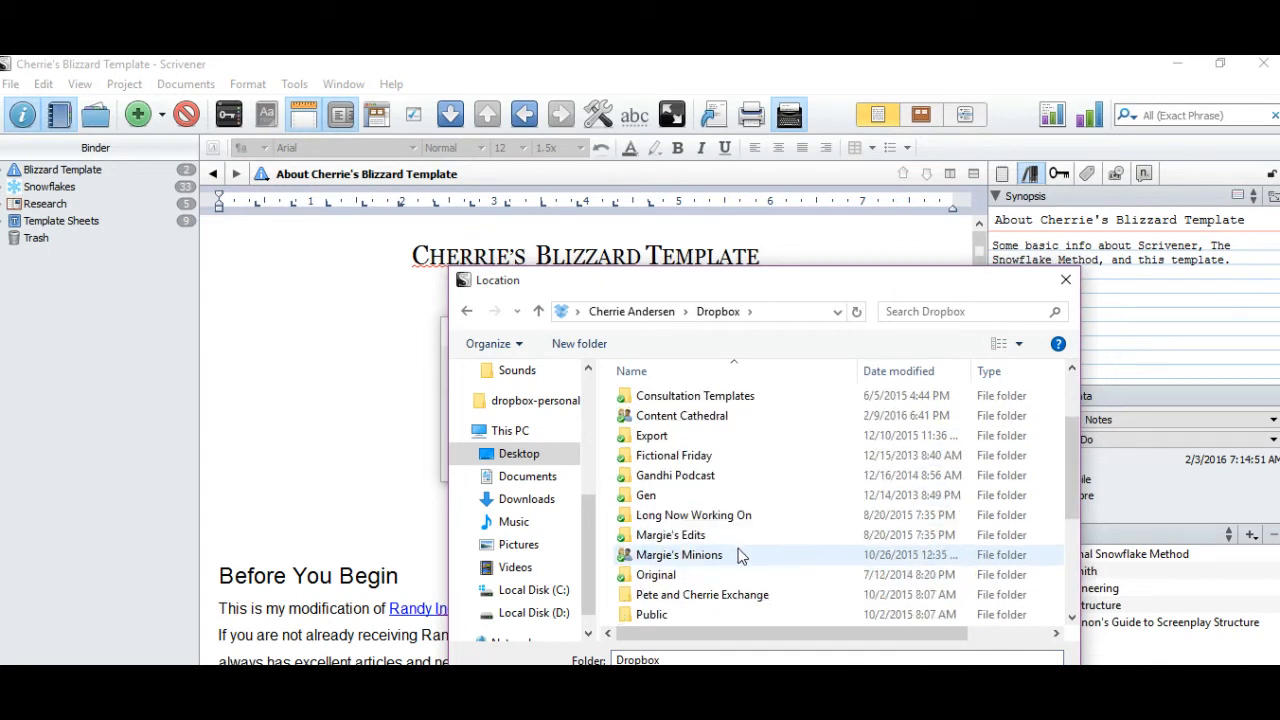
scroll(down, 3)
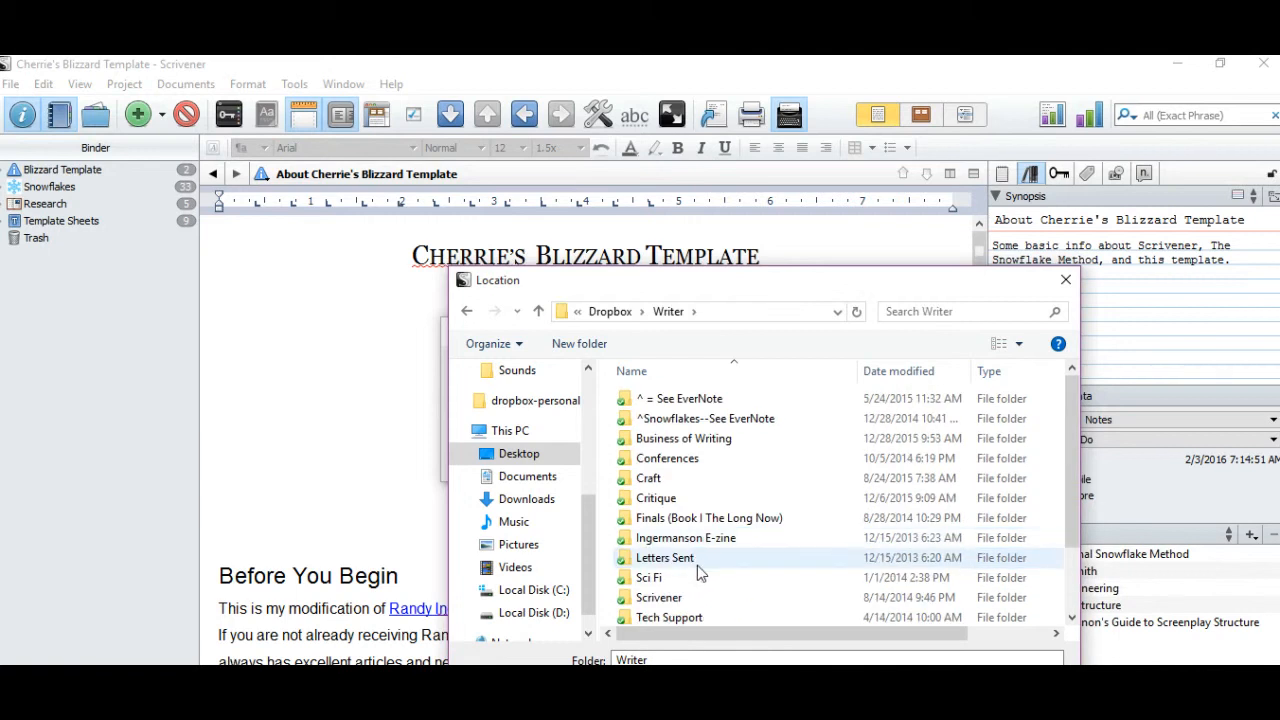
double_click(660, 596)
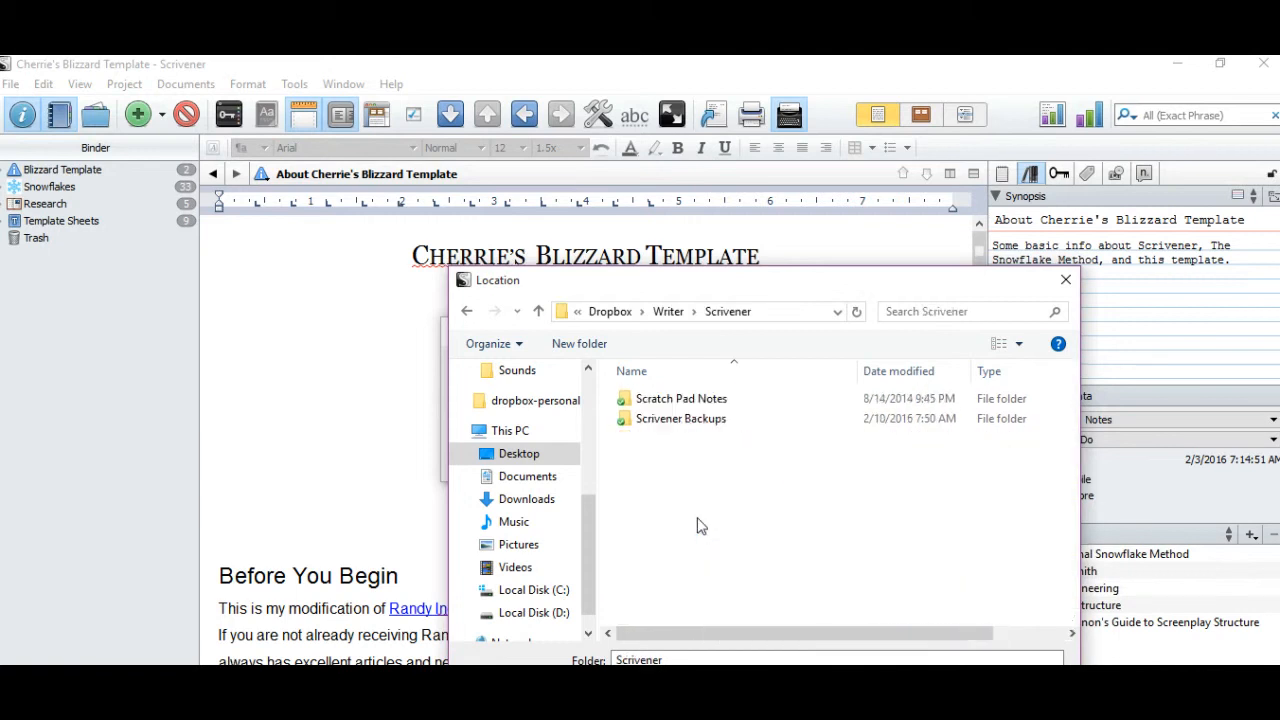
click(680, 418)
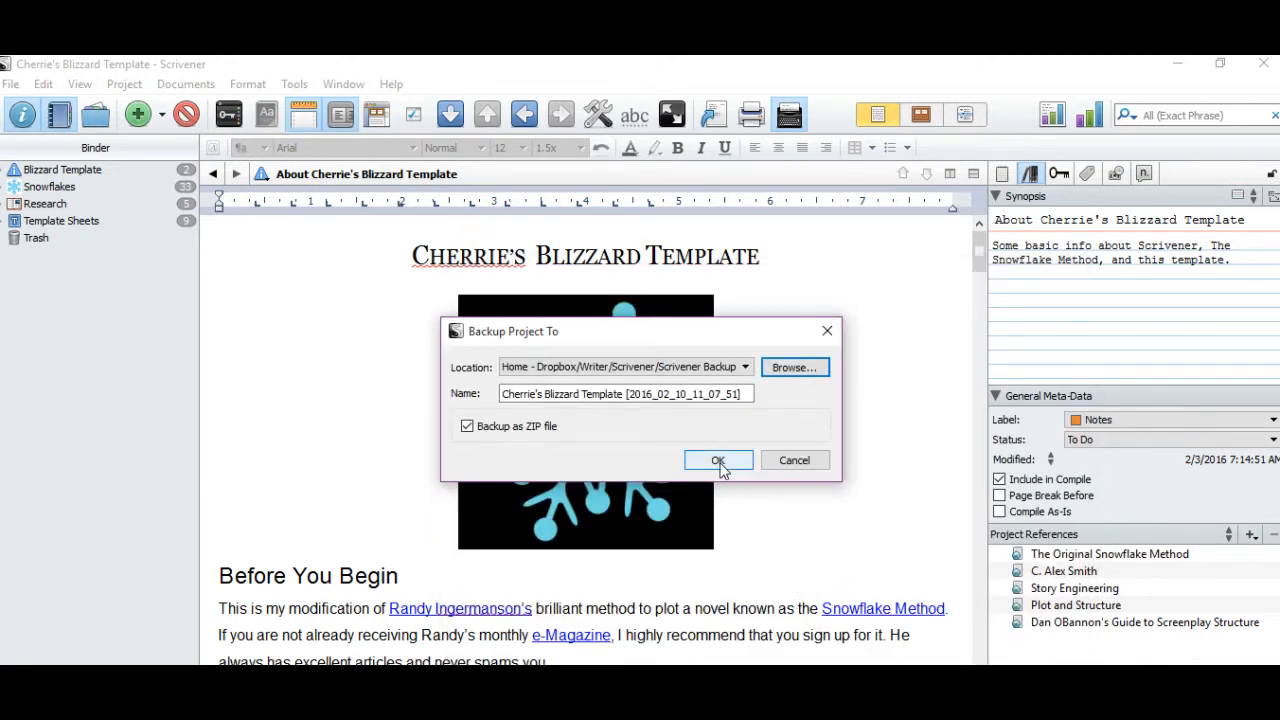
- Confirm the zipped project backup, returning to the Blizzard Template project
click(718, 460)
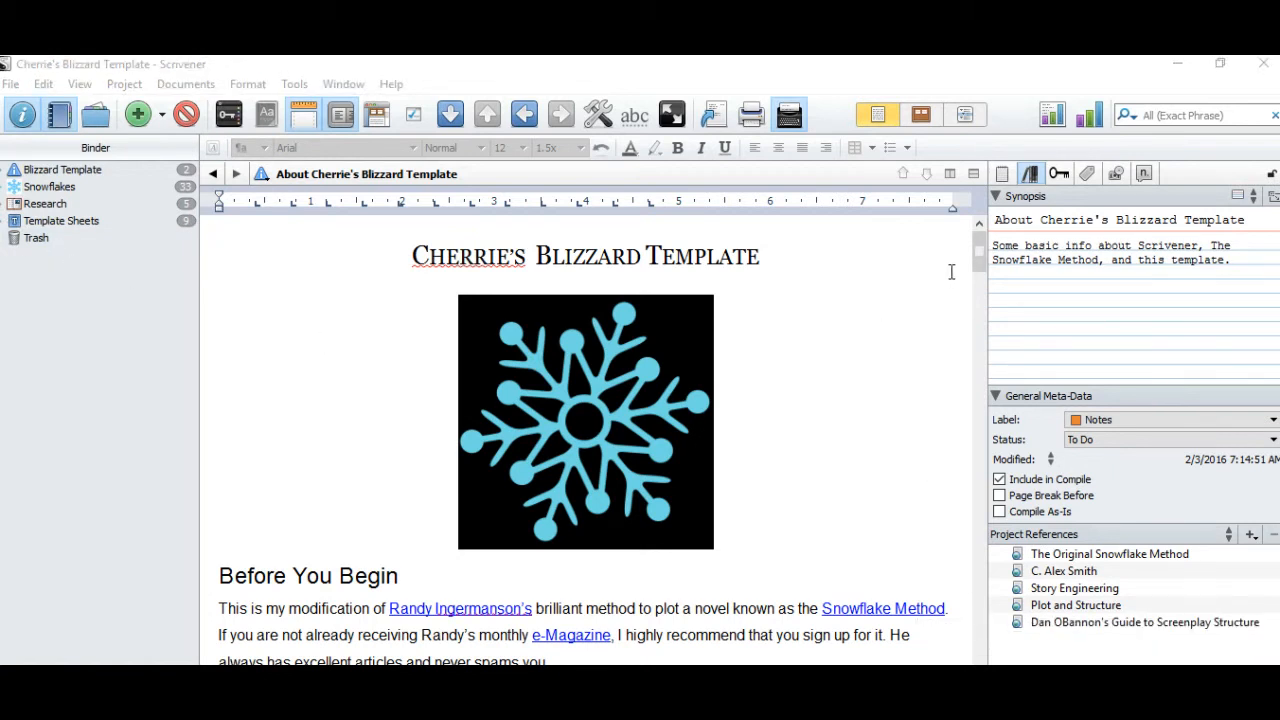
mouse_move(1264, 68)
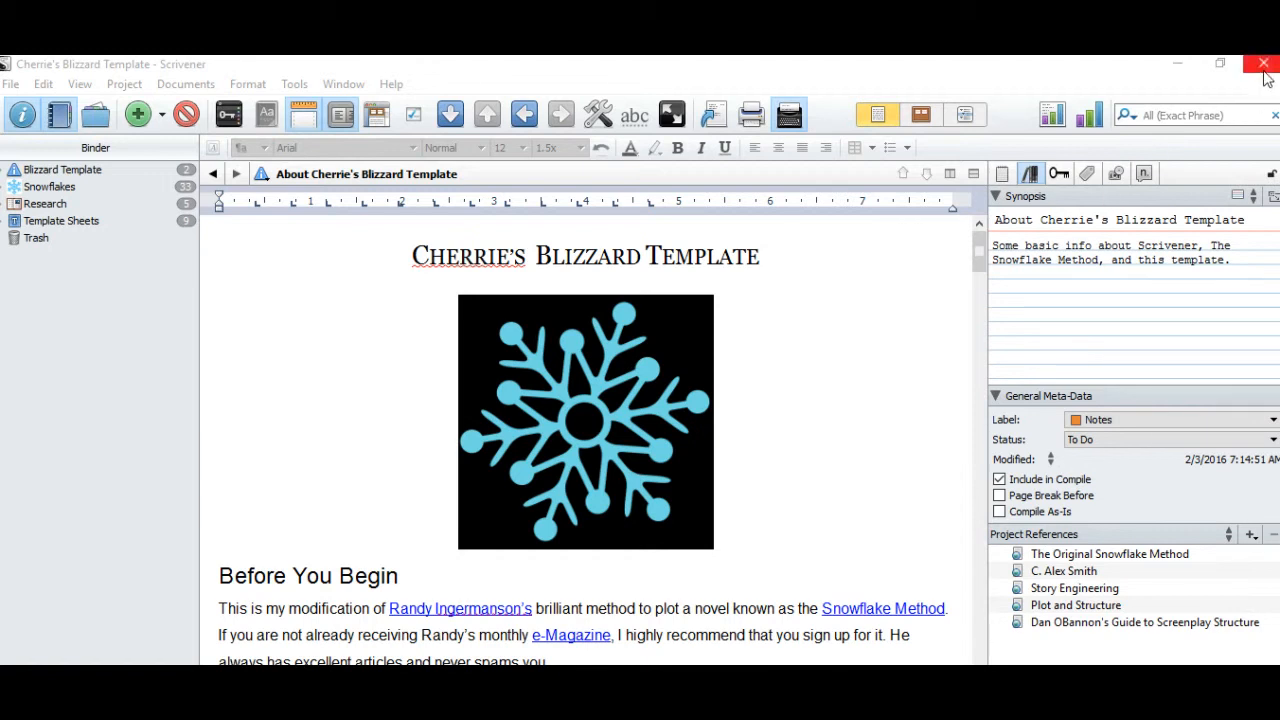
mouse_move(814, 470)
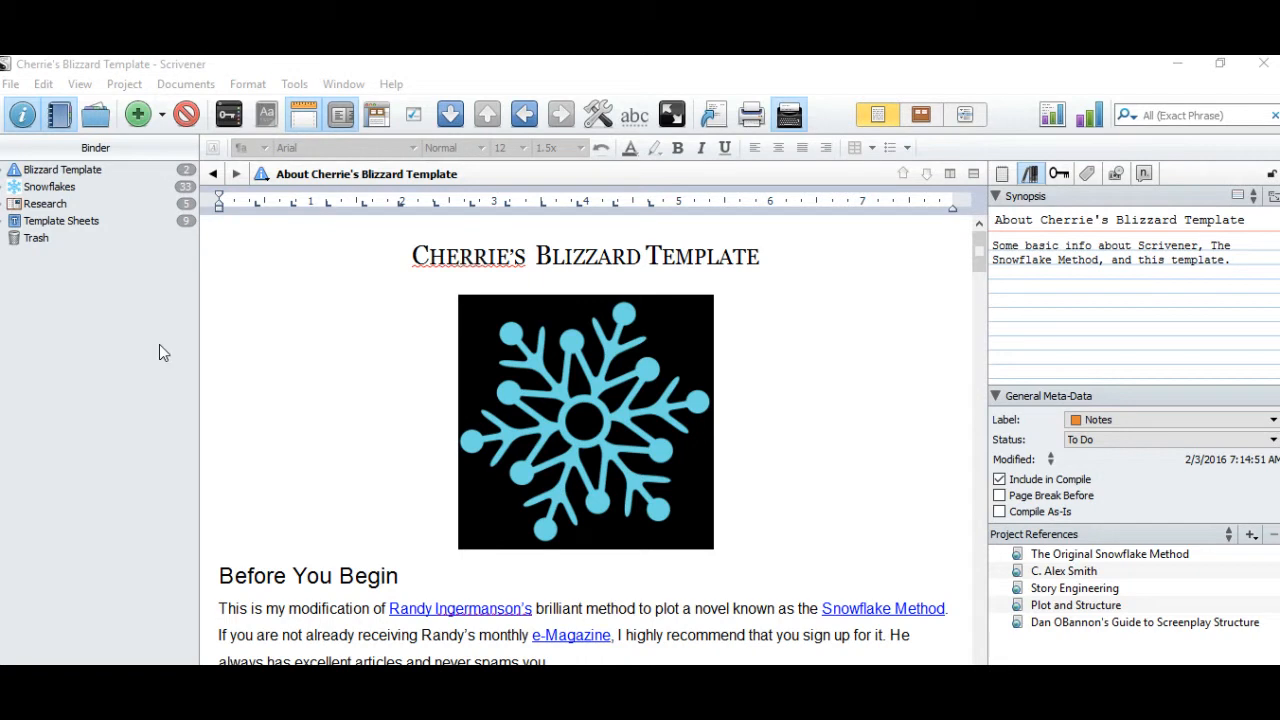
mouse_move(148, 248)
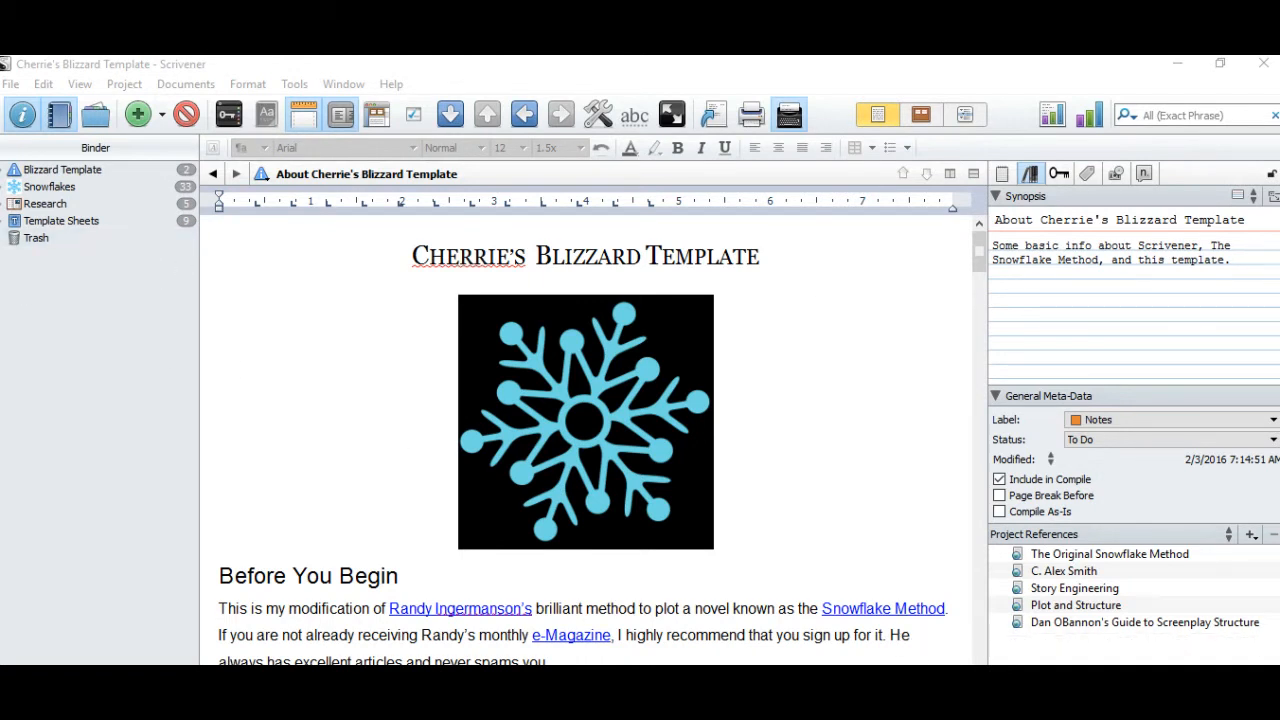
mouse_move(424, 336)
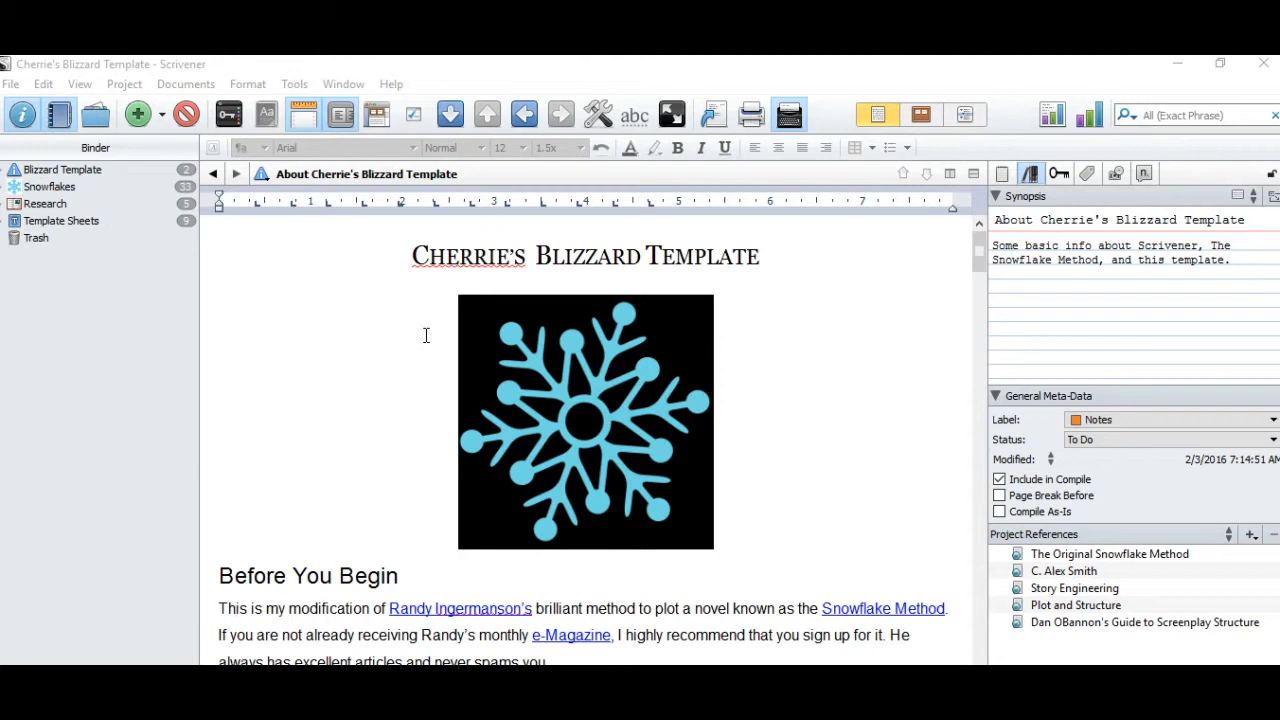
mouse_move(420, 338)
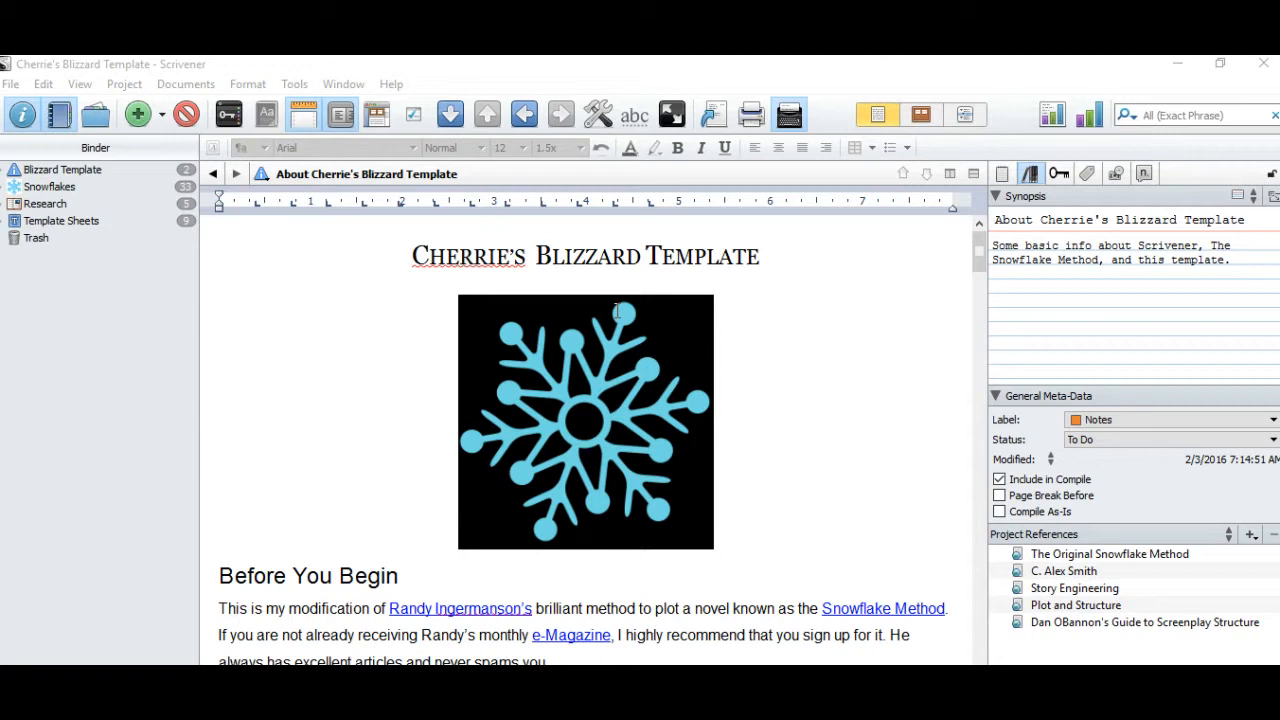
- Review the Options Backup page: automatic backups on, saved to Dropbox's Scrivener Backups folder
click(294, 84)
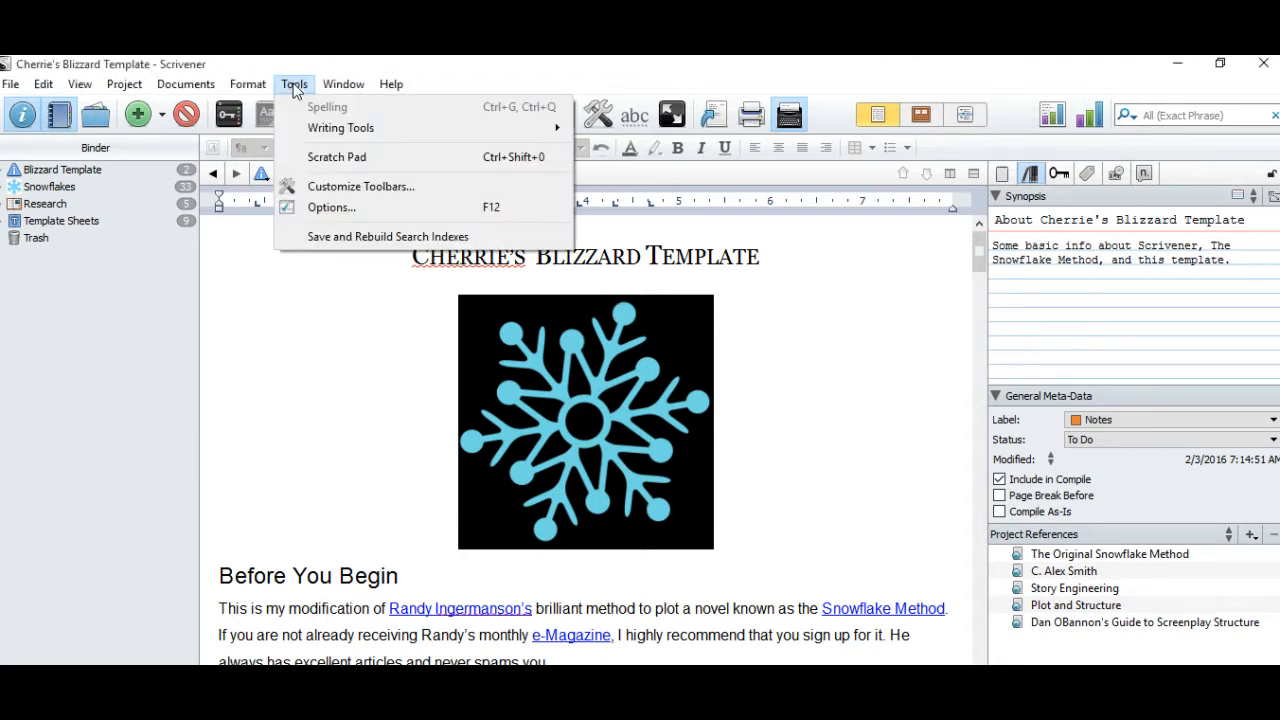
mouse_move(348, 212)
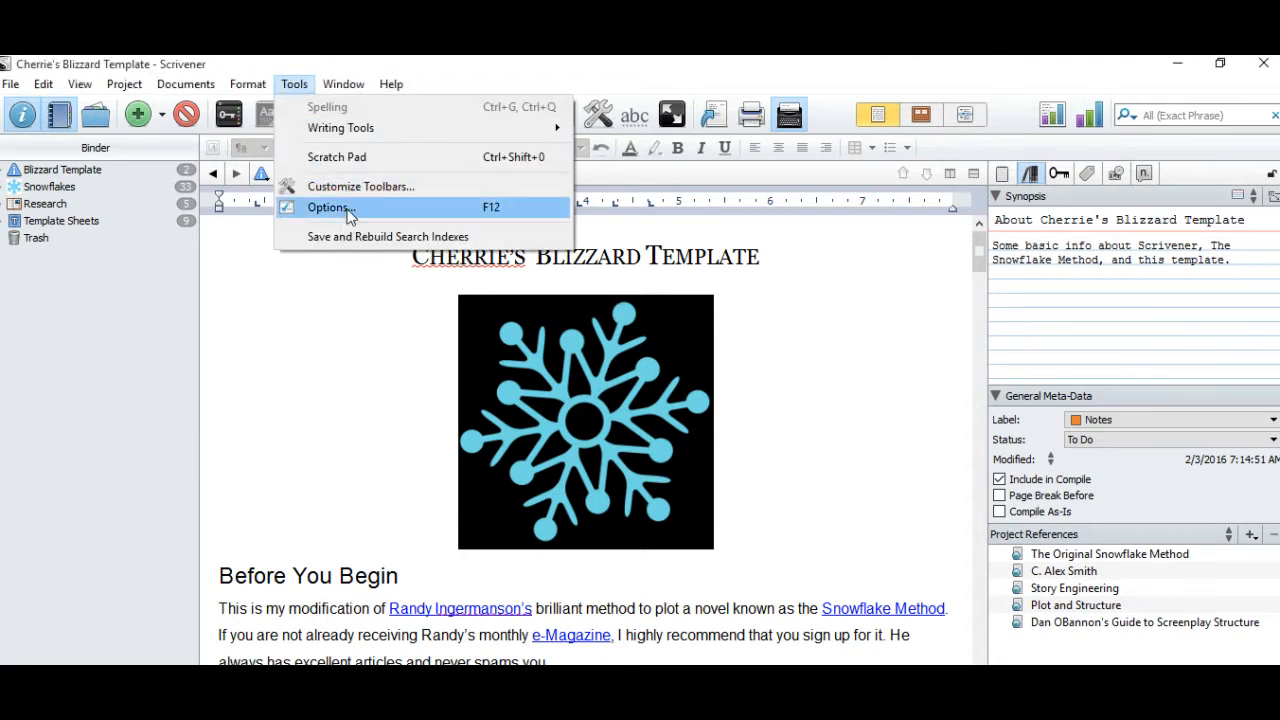
click(328, 206)
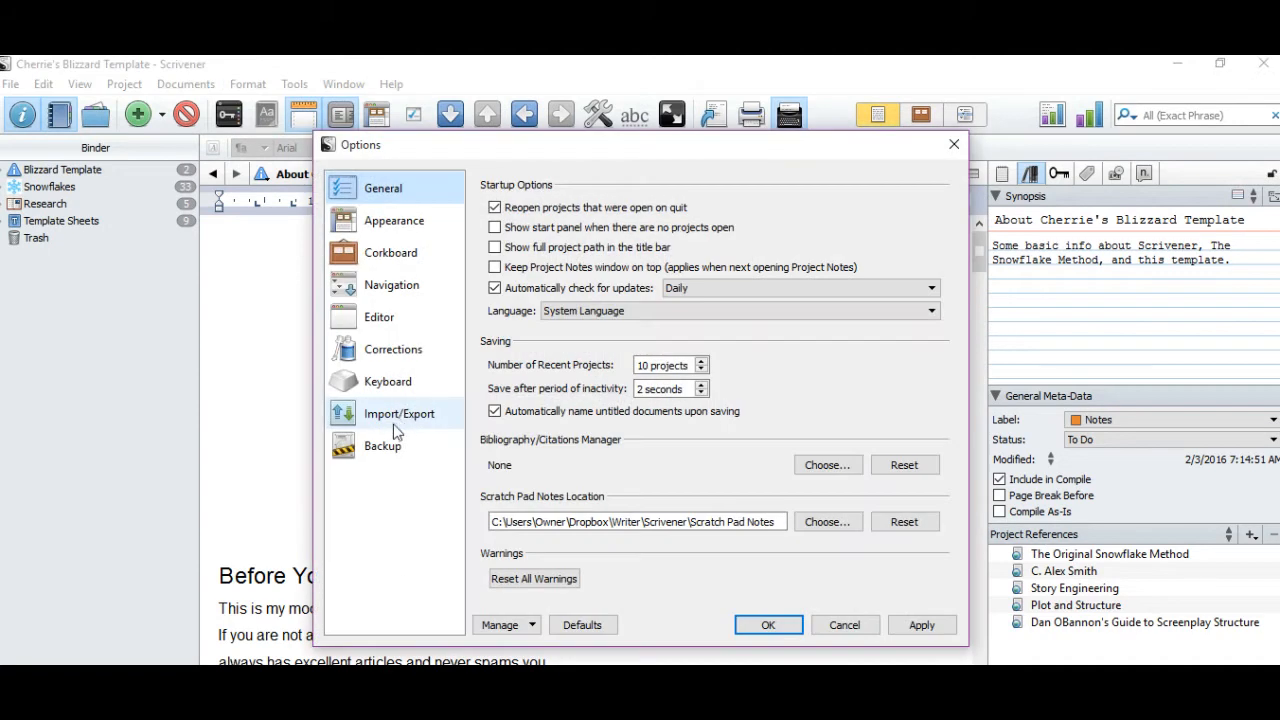
click(382, 444)
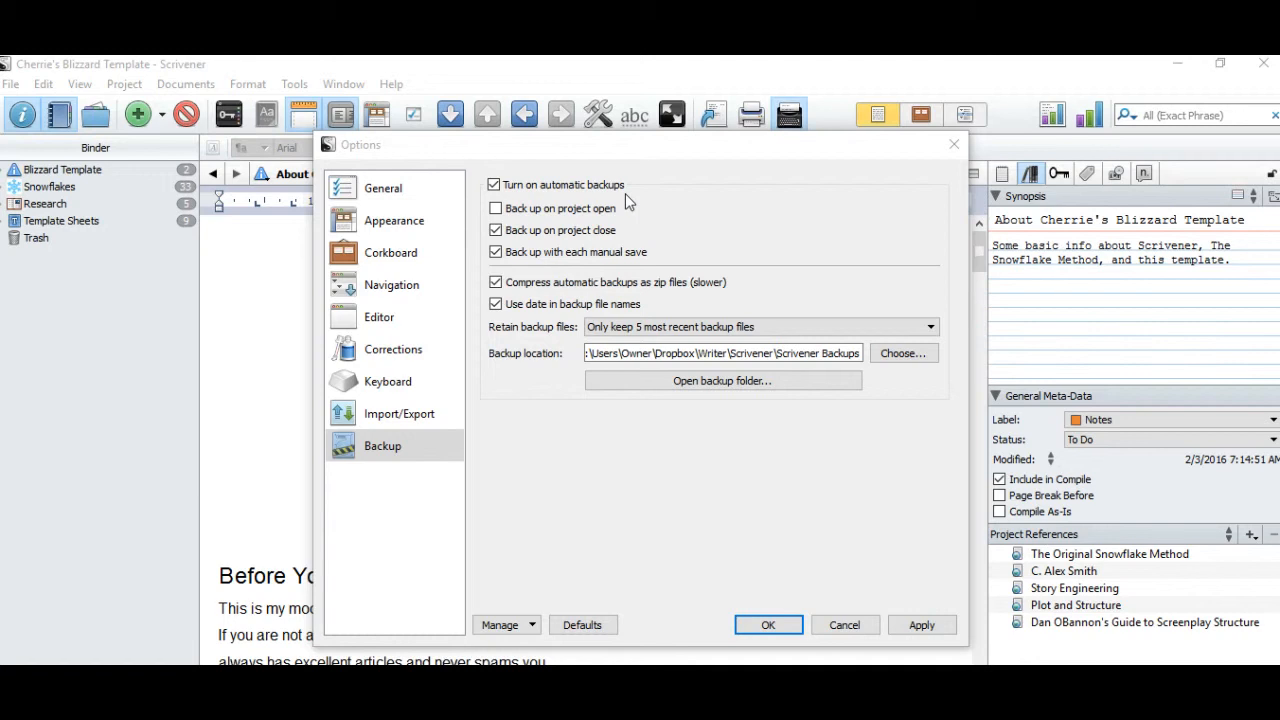
click(496, 230)
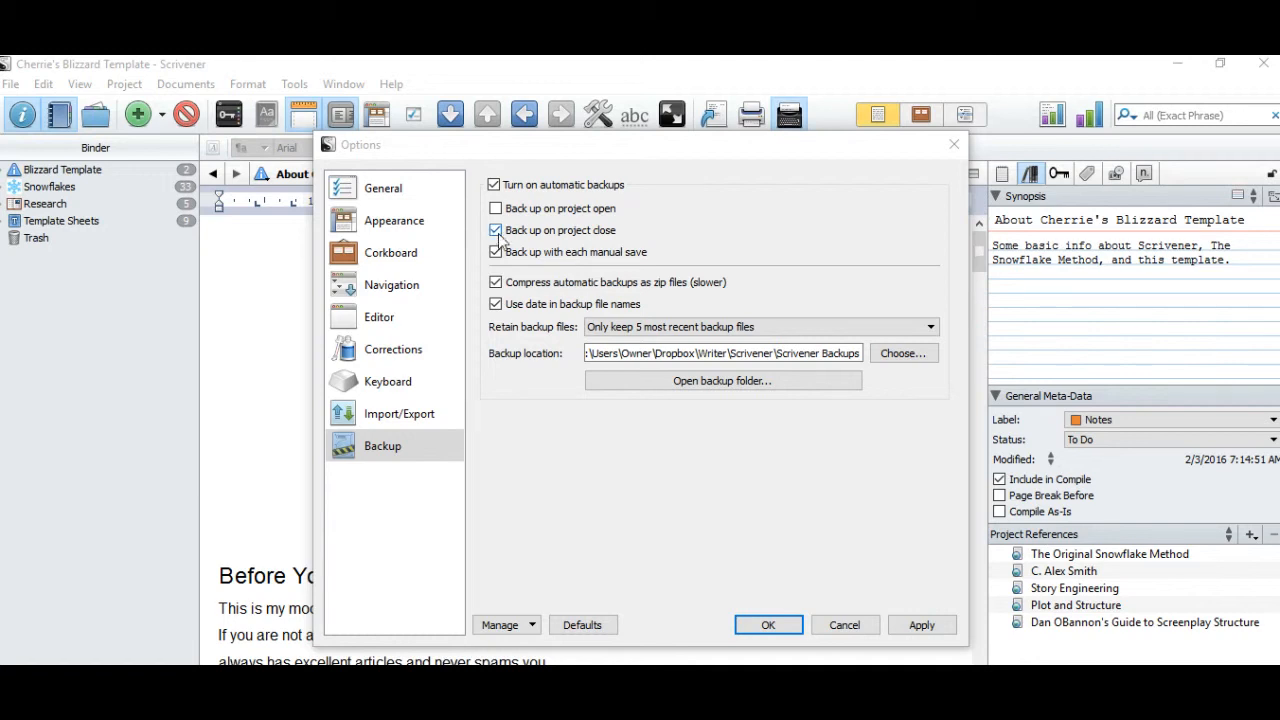
mouse_move(610, 244)
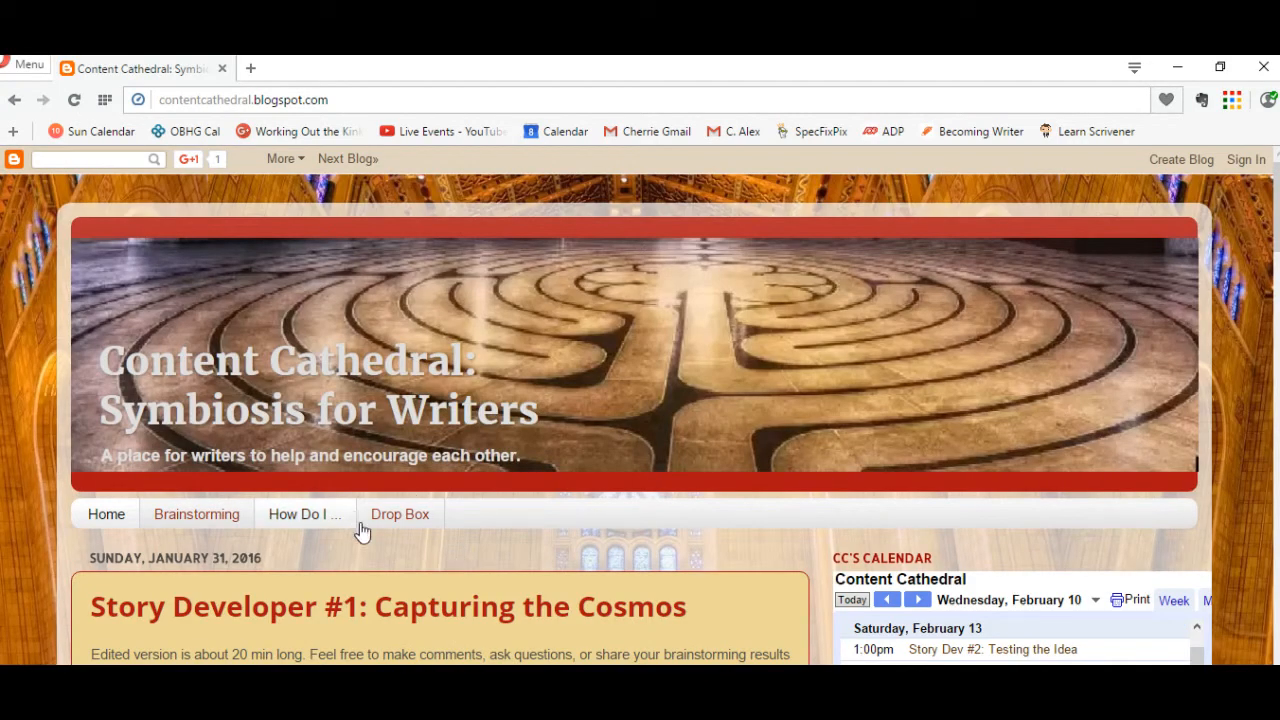
mouse_move(440, 508)
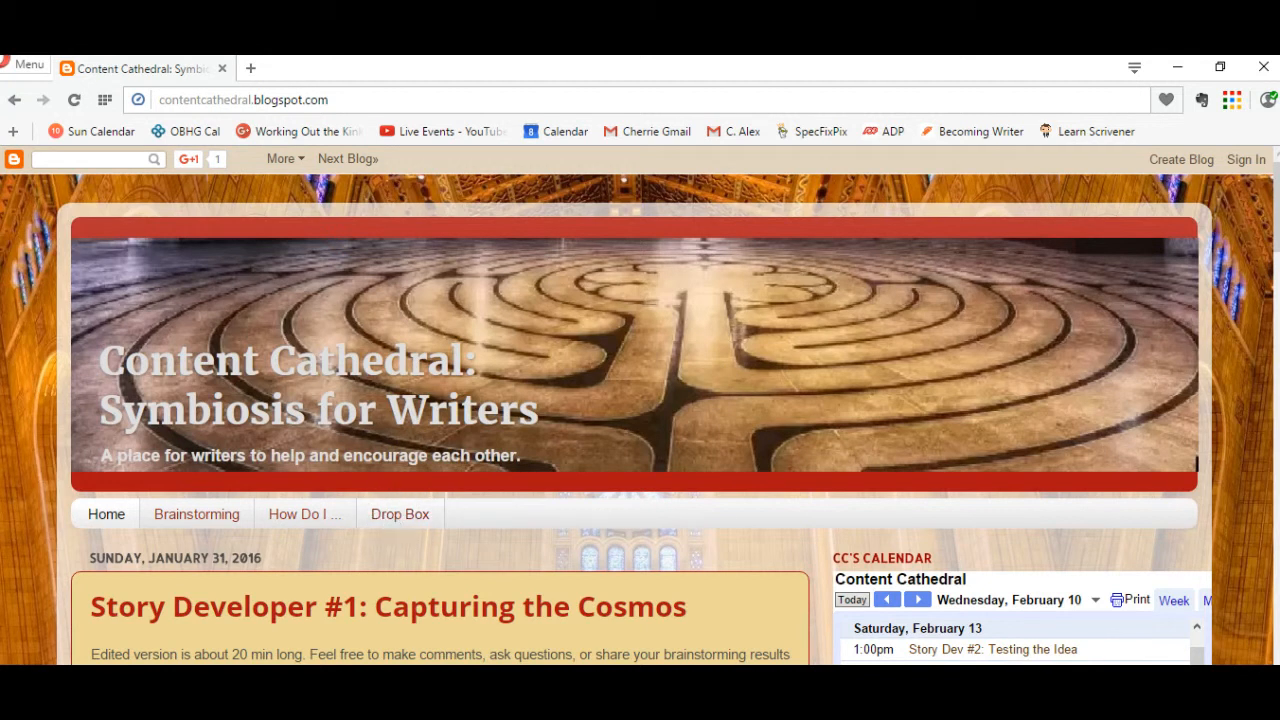
- Follow the Content Cathedral blog's Drop Box link into a new tab
click(400, 514)
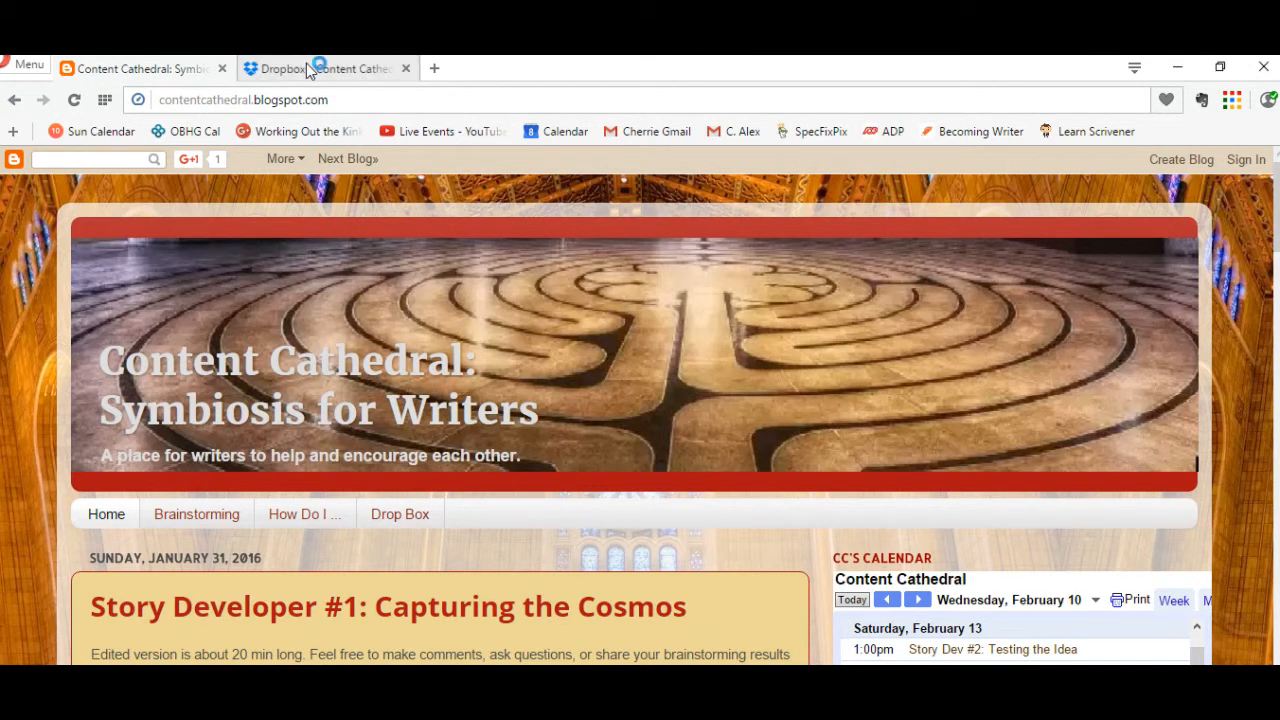
- View the shared Content Cathedral folder with Blizzard Template.scriv and 1- Test The Idea.rtf
click(320, 68)
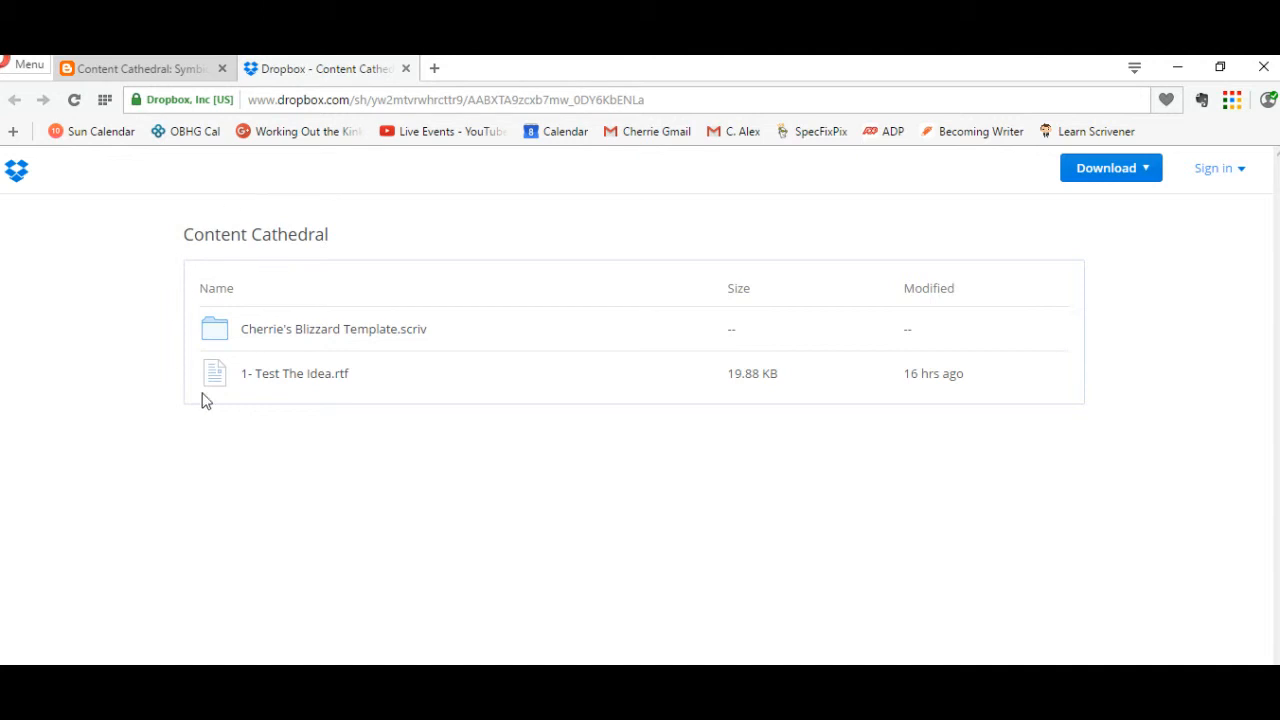
mouse_move(492, 490)
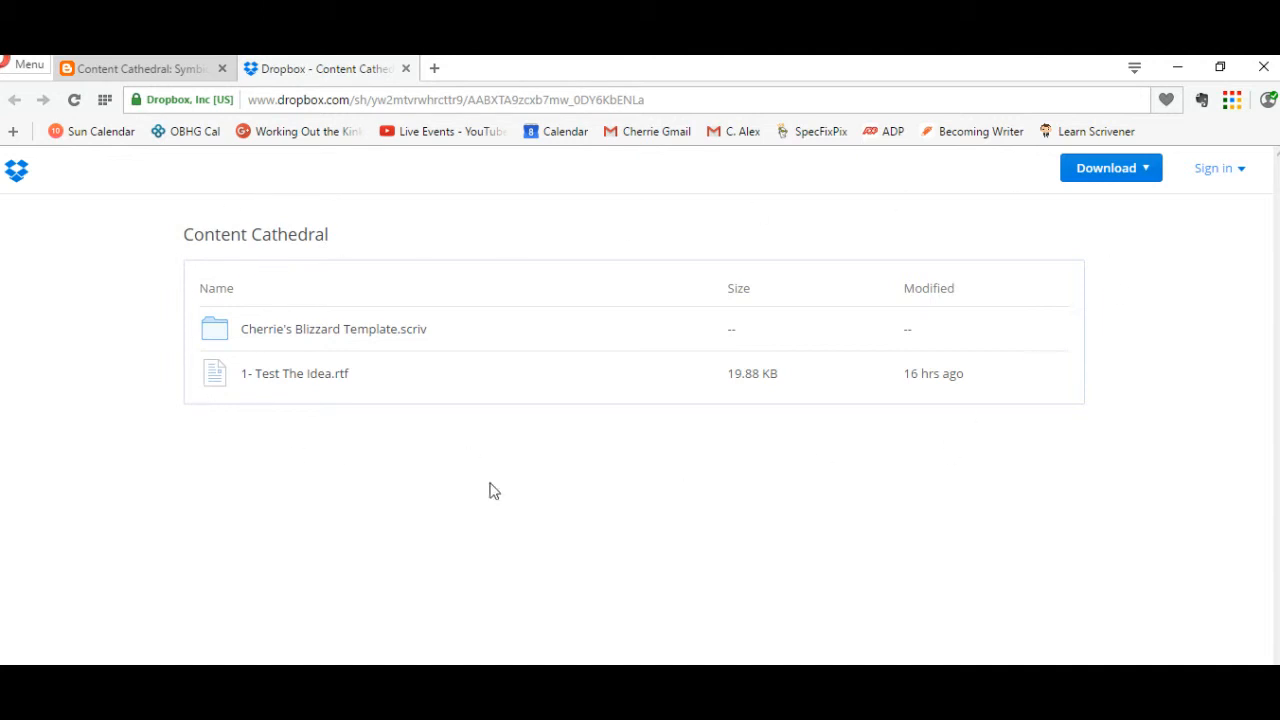
mouse_move(424, 330)
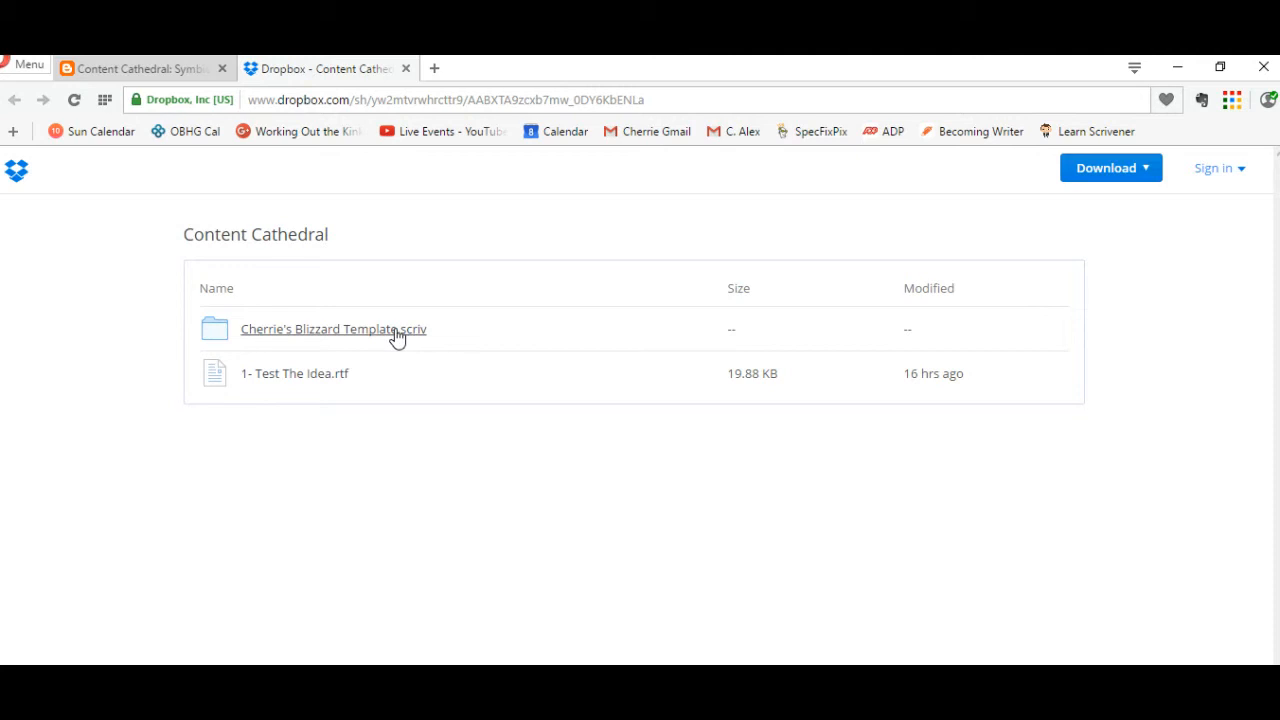
mouse_move(304, 384)
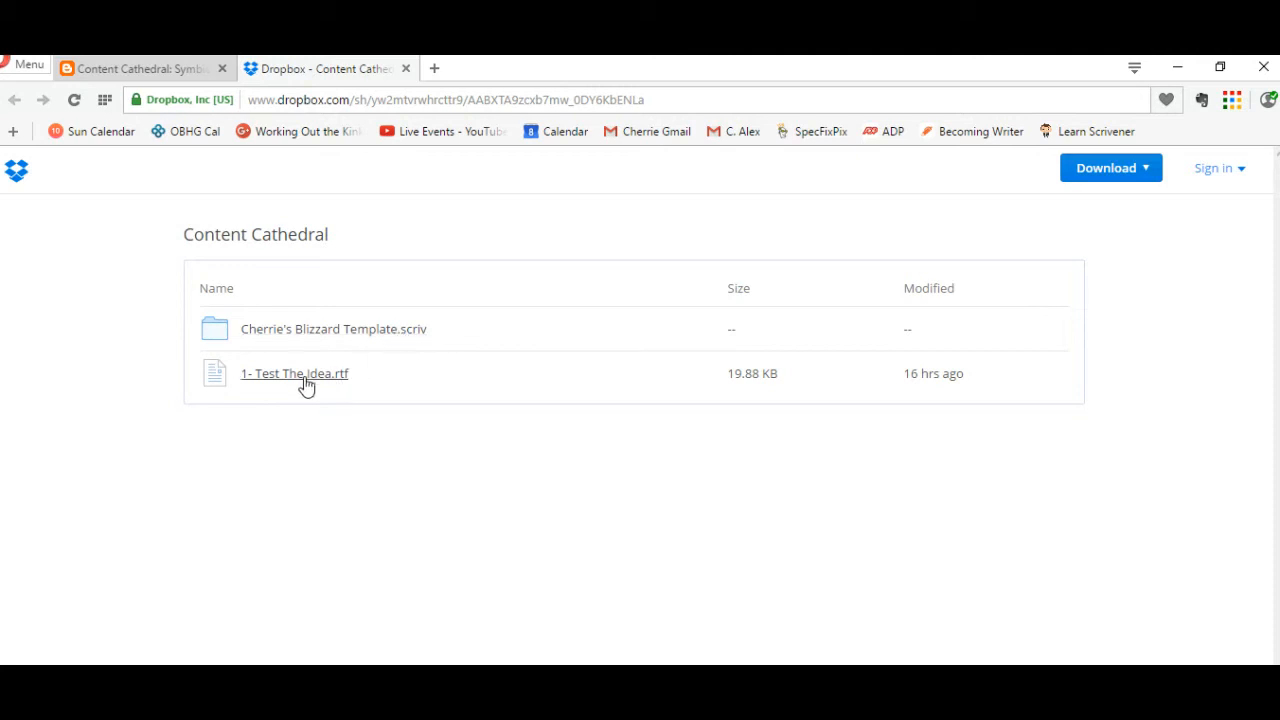
mouse_move(304, 384)
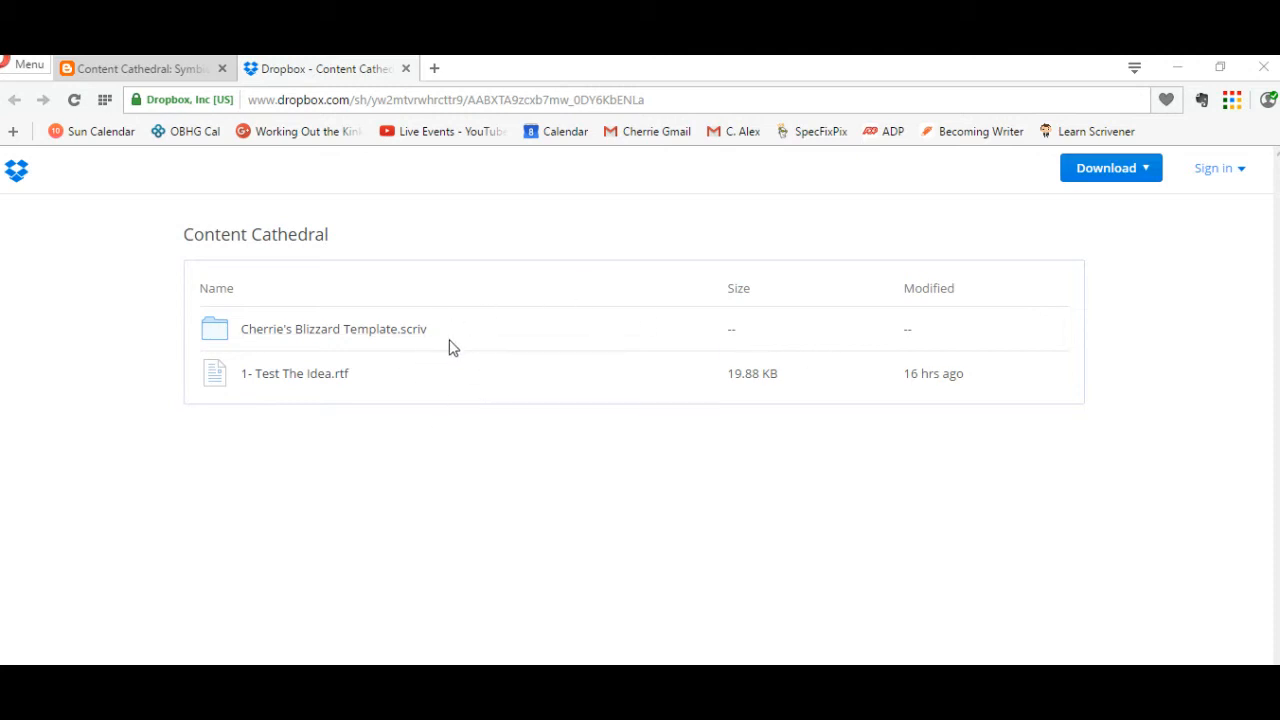
mouse_move(456, 362)
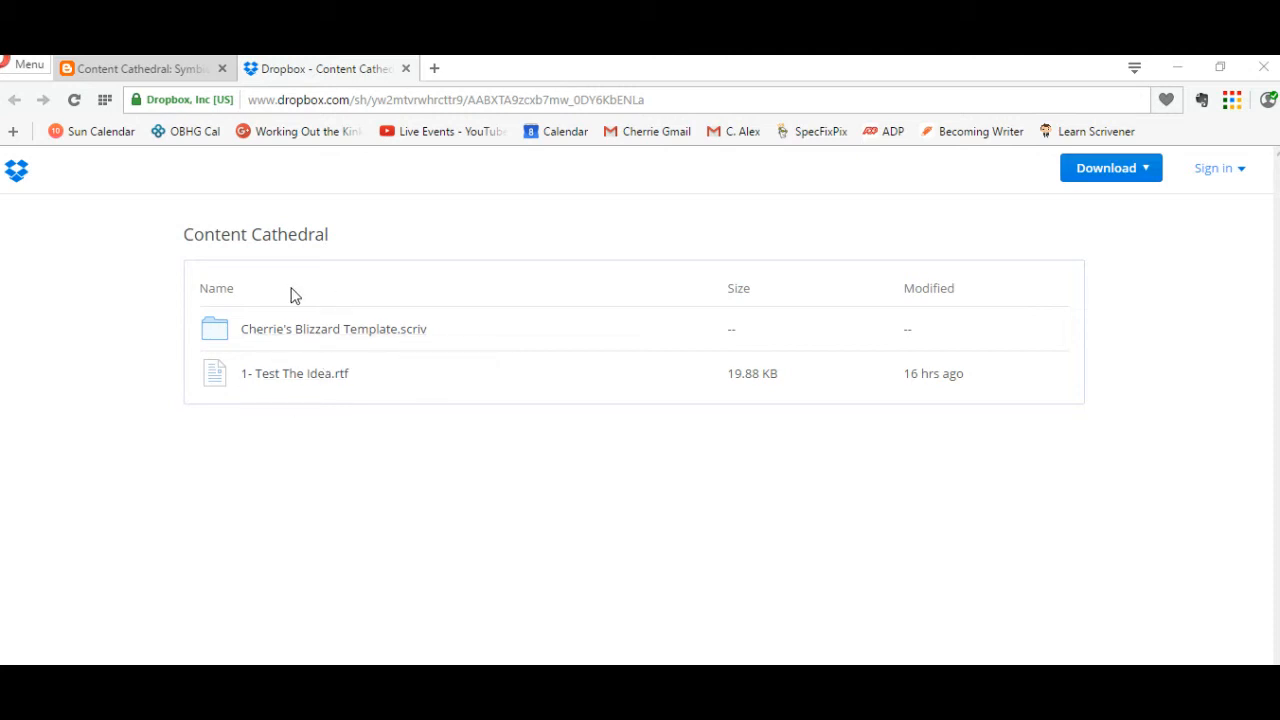
mouse_move(346, 414)
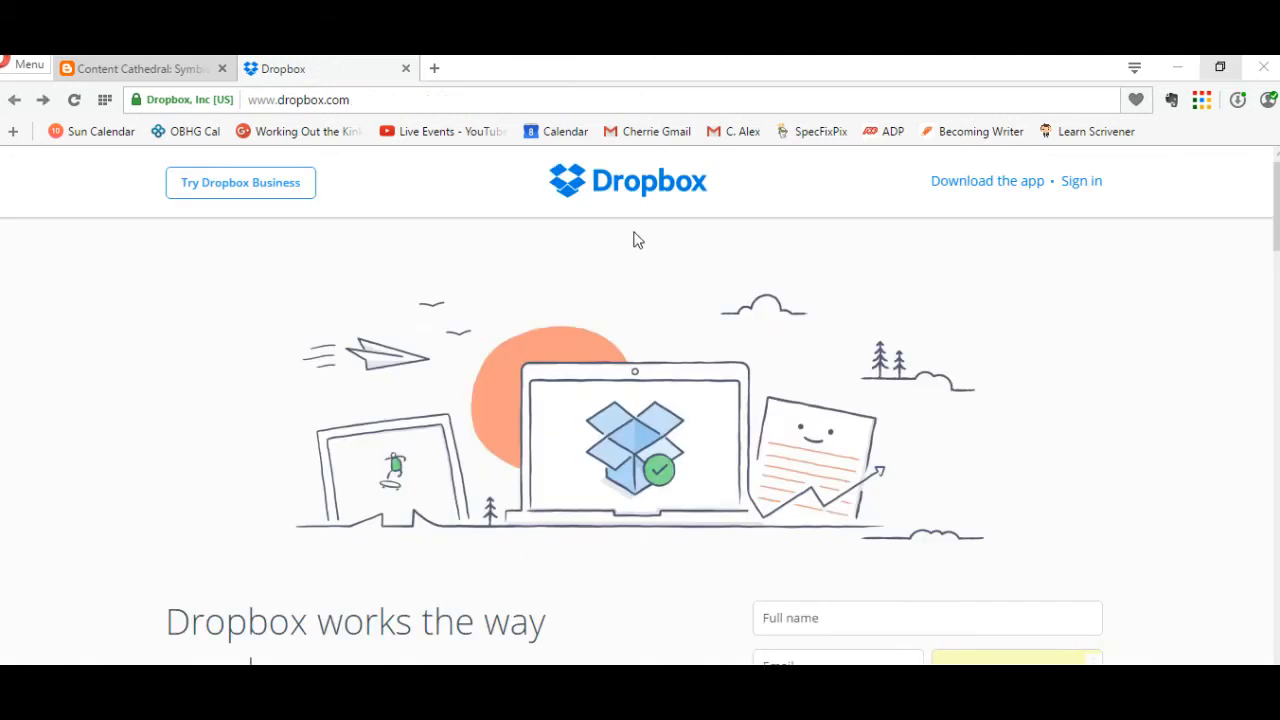
mouse_move(898, 214)
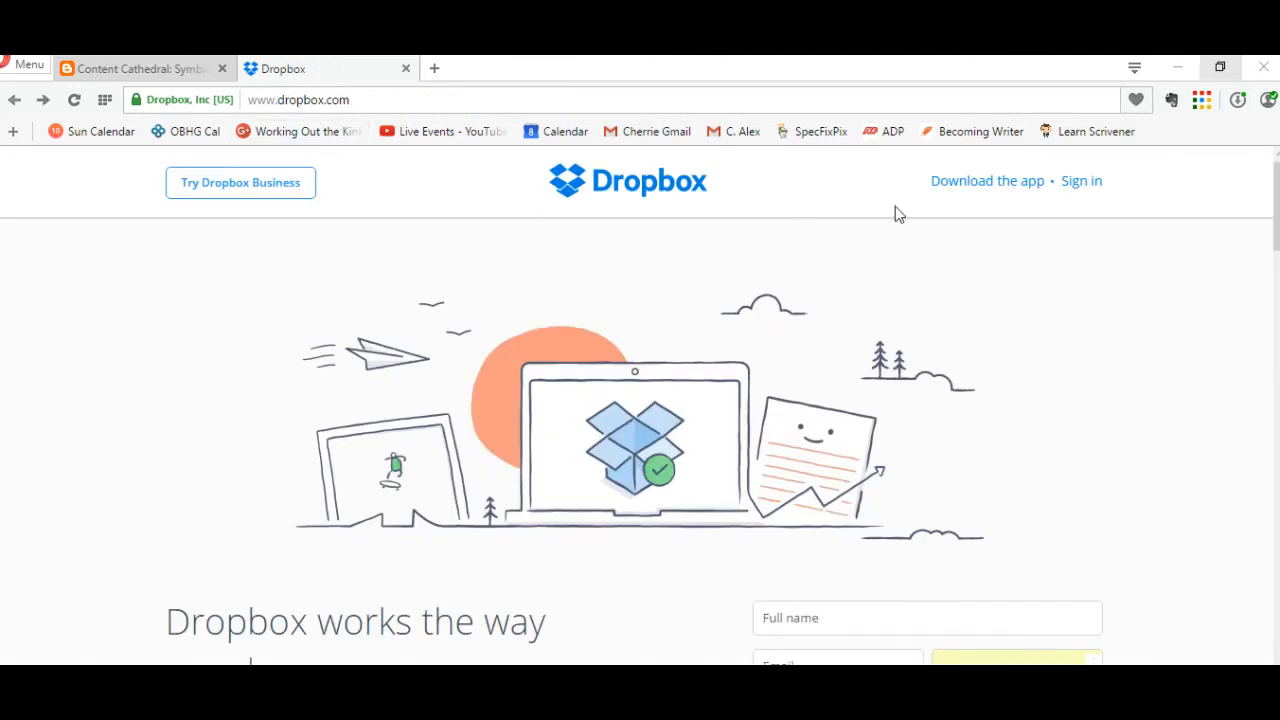
mouse_move(996, 180)
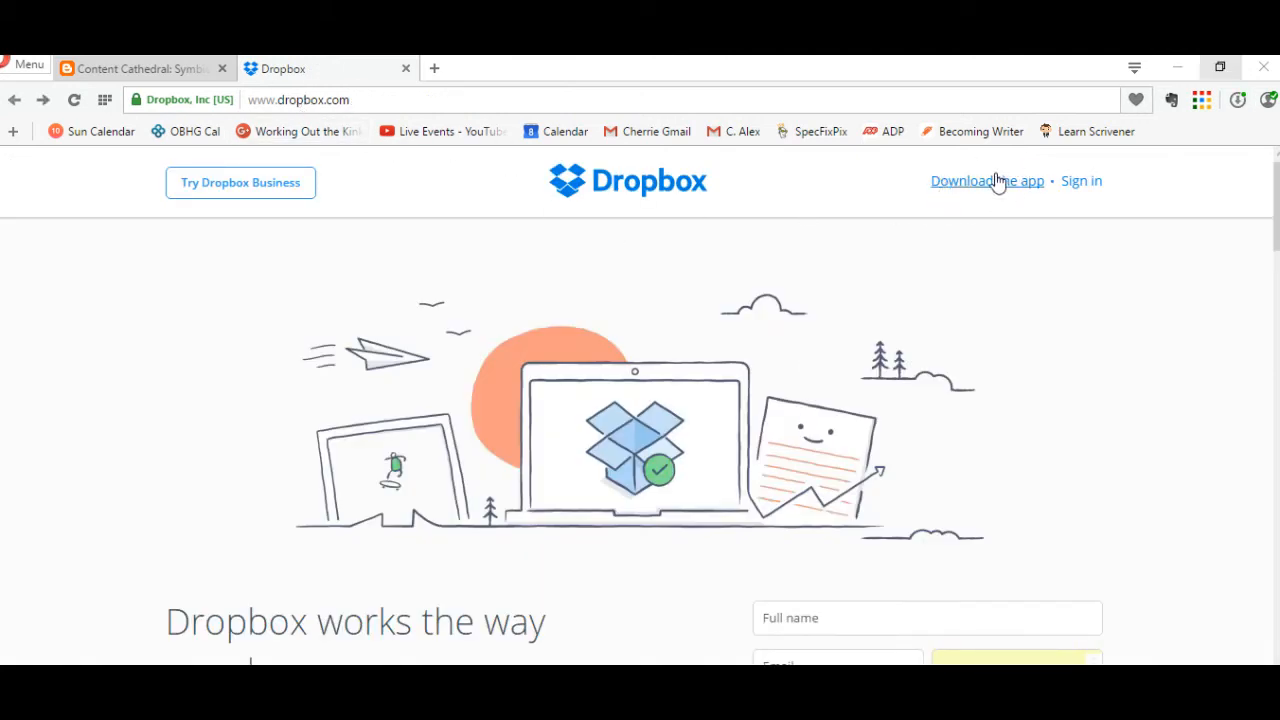
mouse_move(1000, 192)
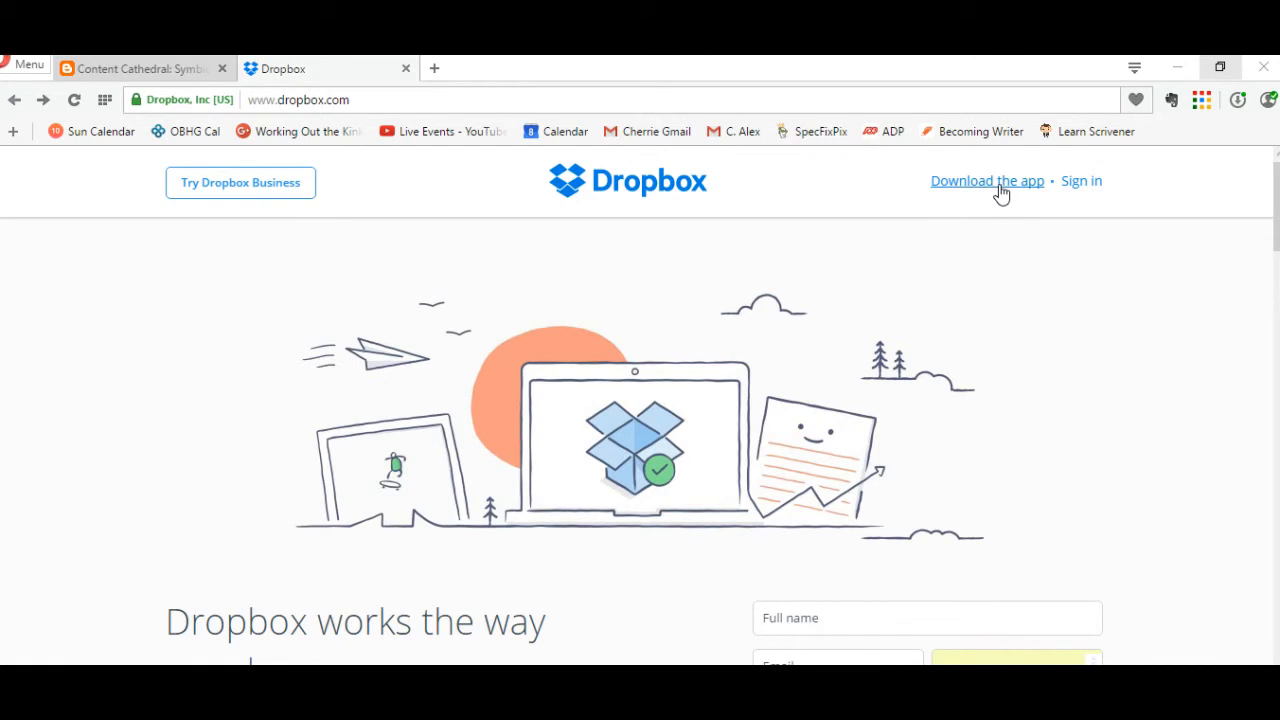
- Download DropboxInstaller.exe from dropbox.com's 'Download the app' link
click(988, 180)
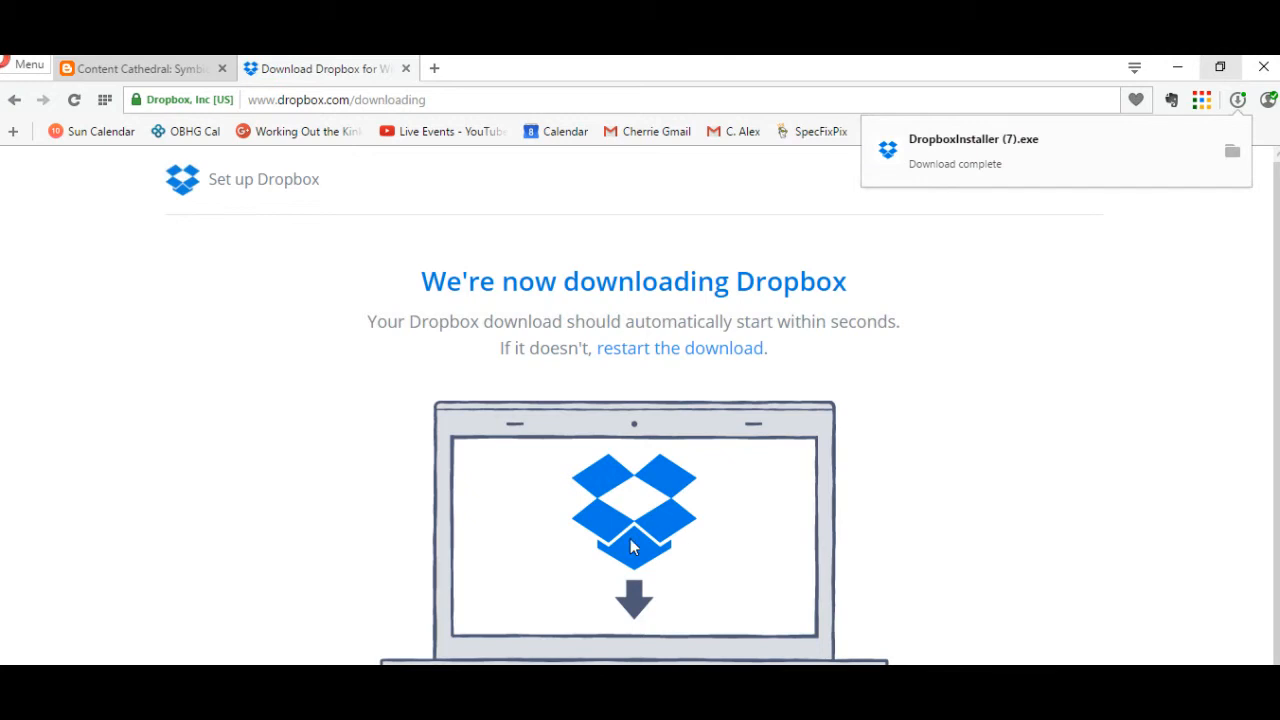
mouse_move(676, 532)
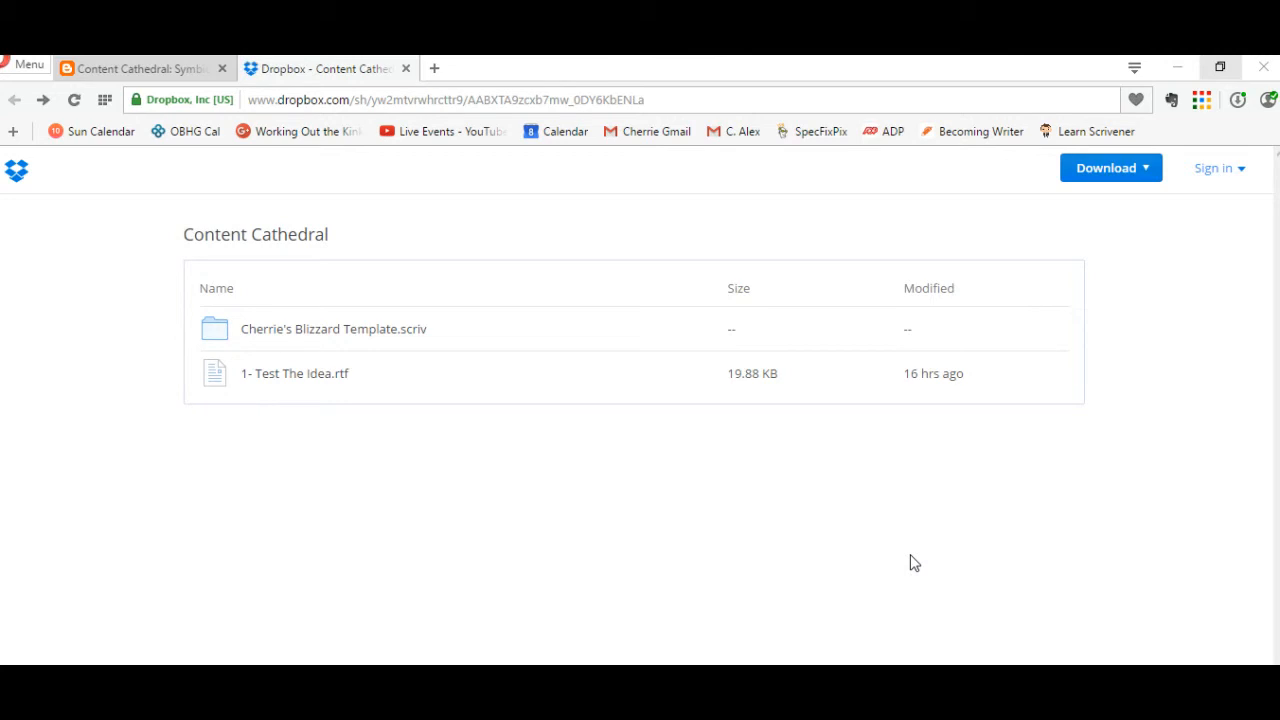
mouse_move(384, 374)
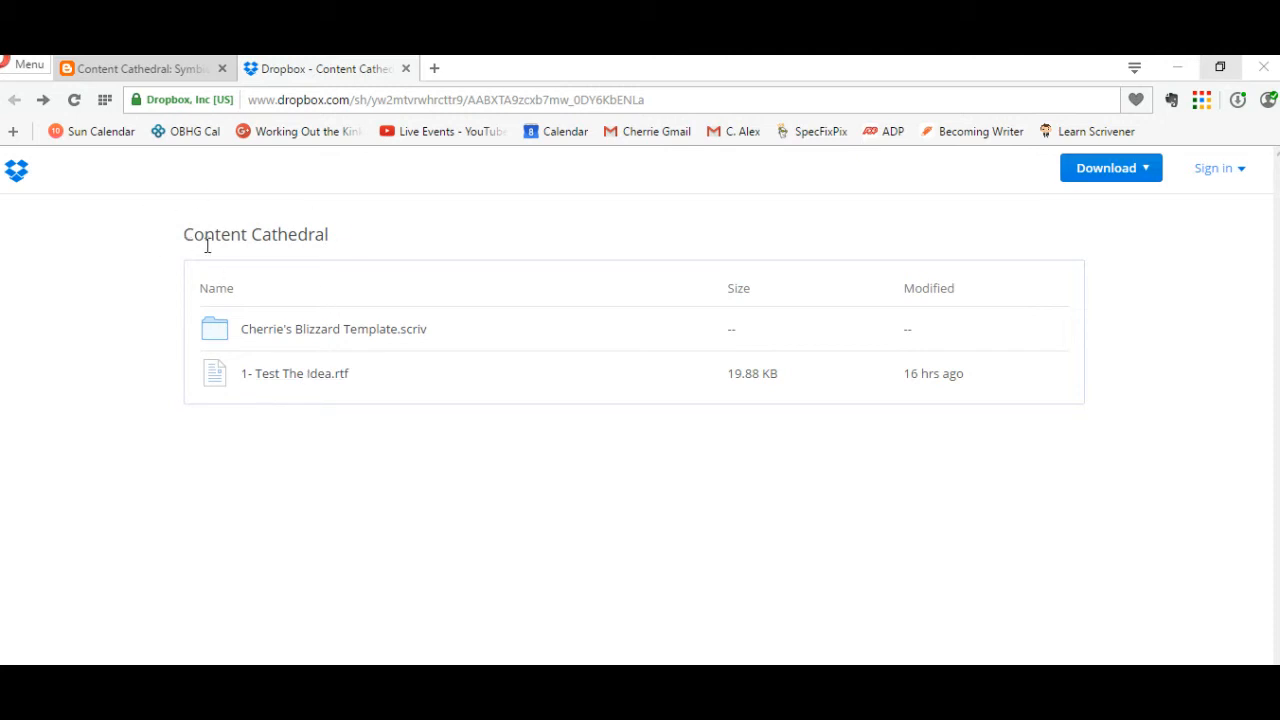
mouse_move(352, 218)
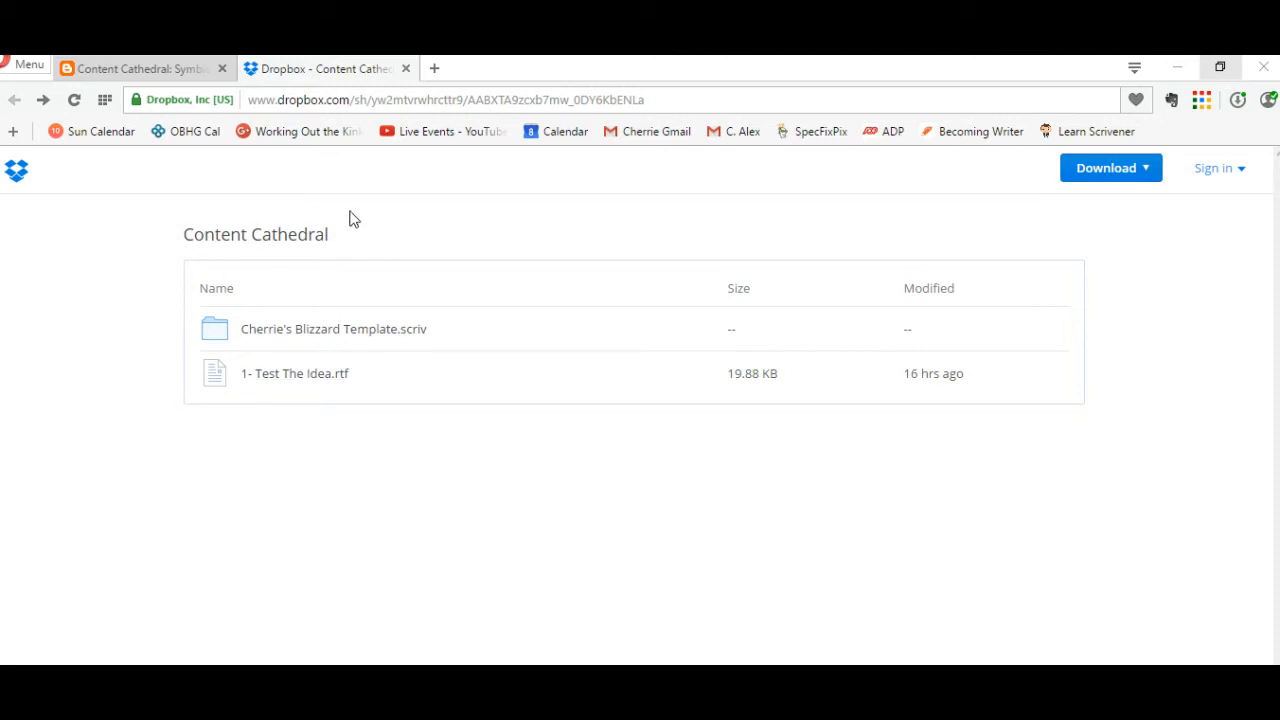
mouse_move(384, 368)
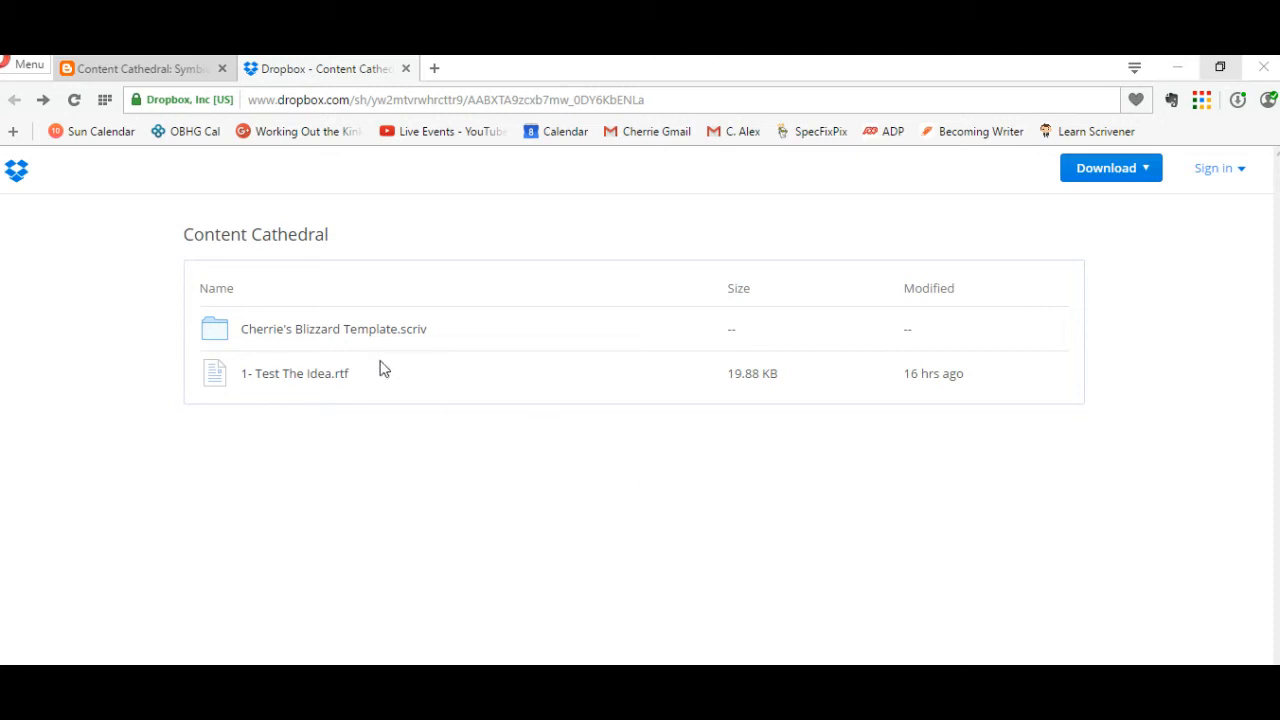
- Download Cherrie's Blizzard Template.scriv from Dropbox as a zip and view its contents in Downloads
click(332, 328)
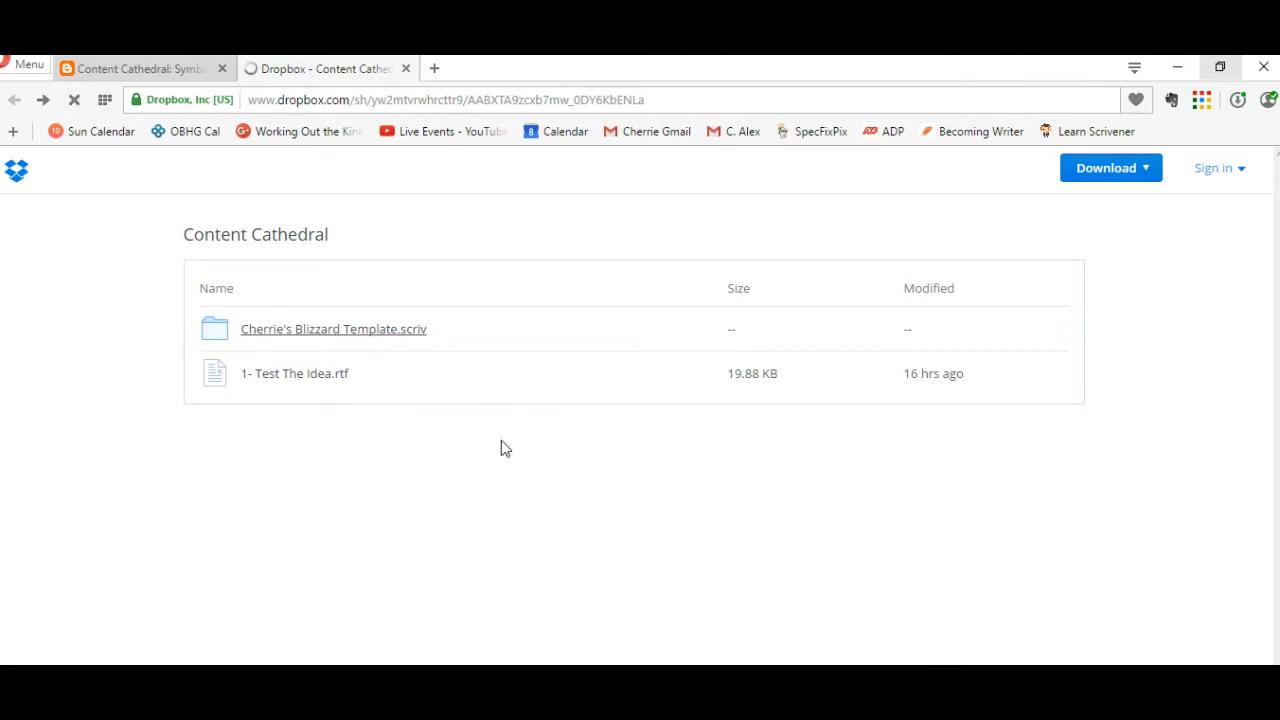
click(332, 328)
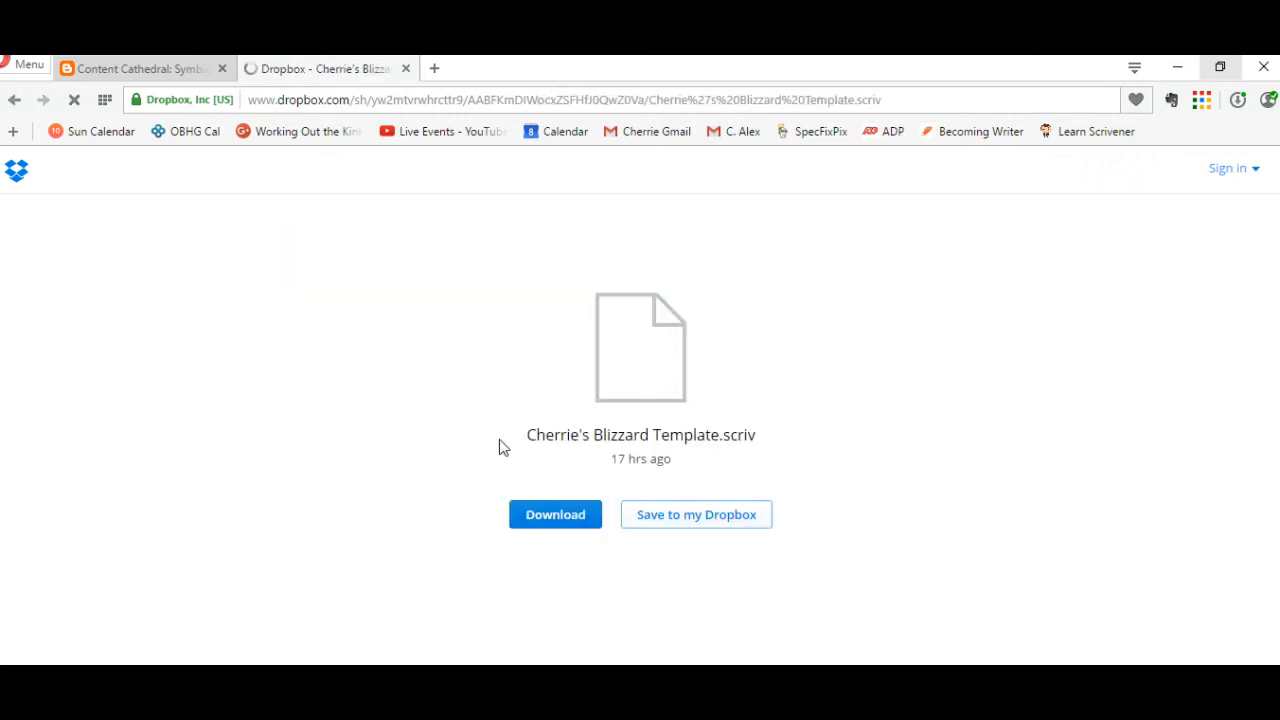
mouse_move(548, 516)
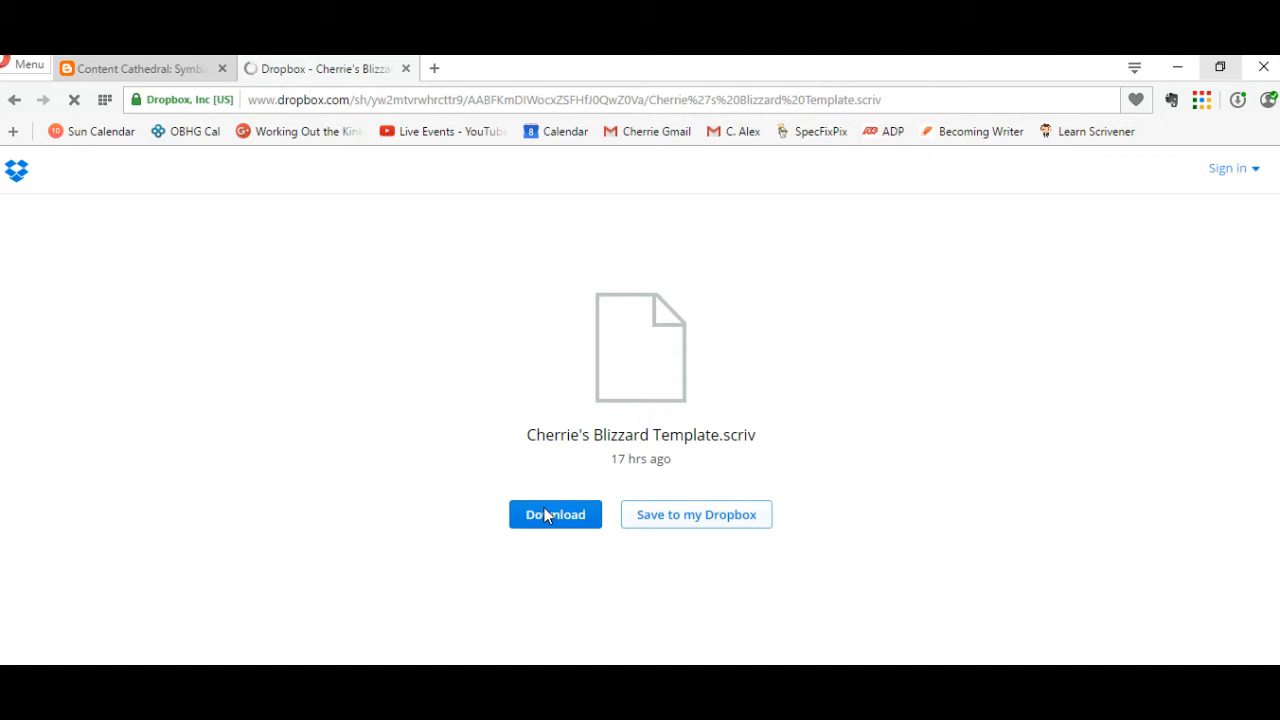
click(1236, 100)
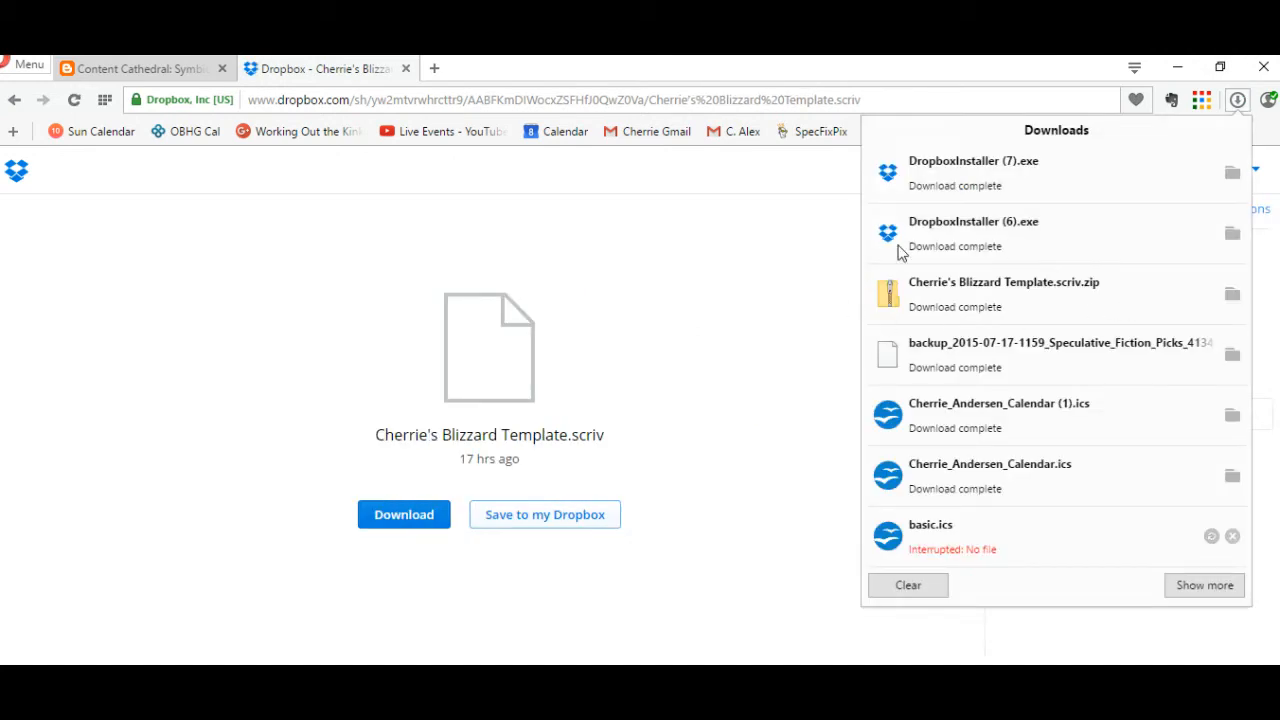
mouse_move(1100, 292)
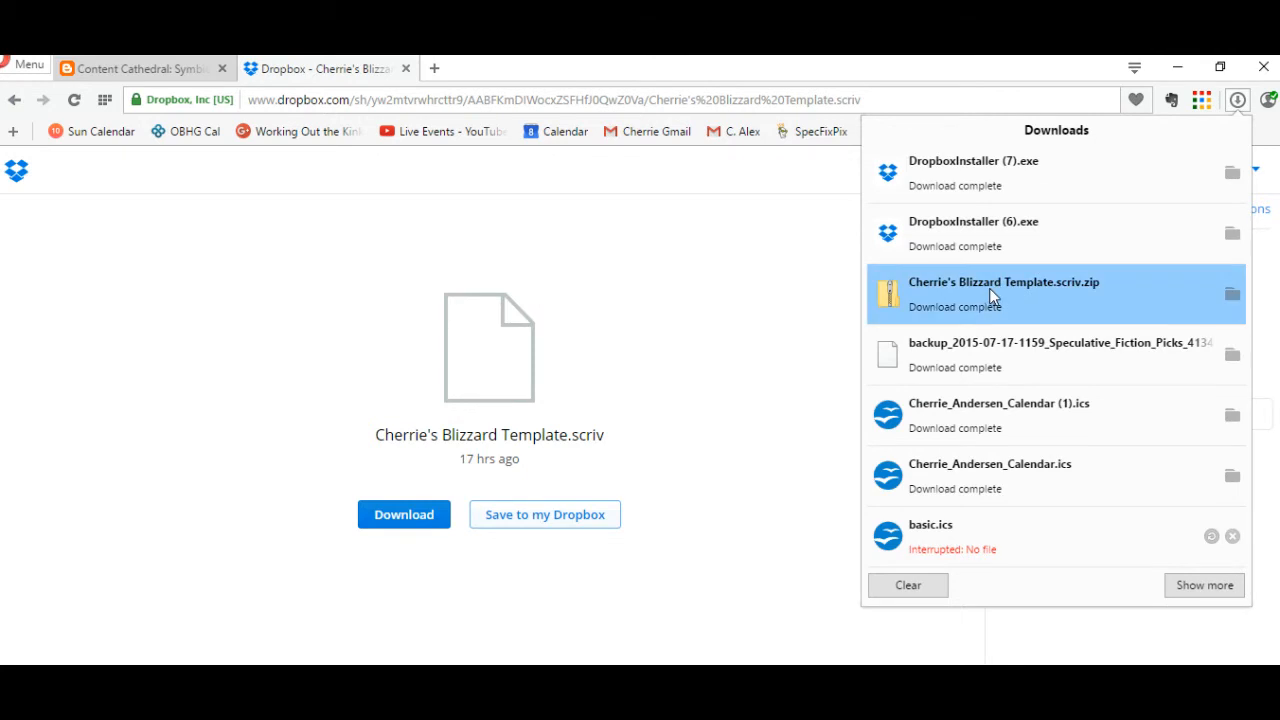
double_click(1004, 294)
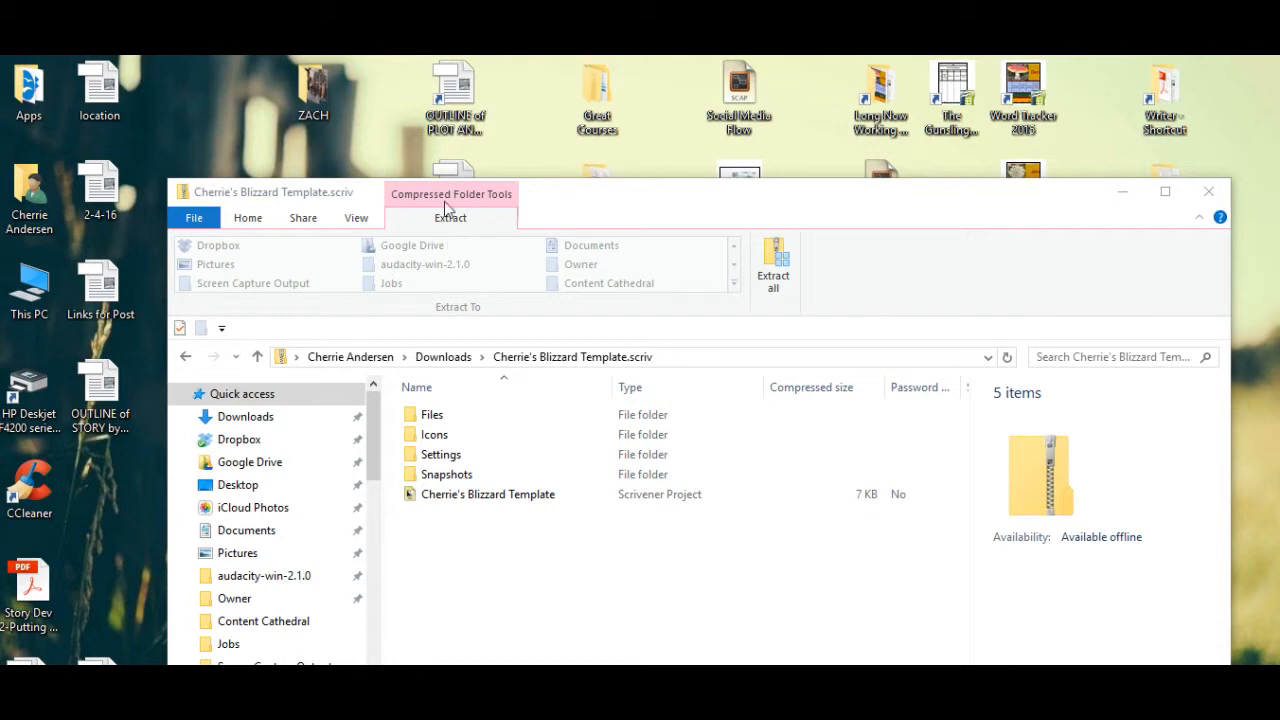
mouse_move(468, 218)
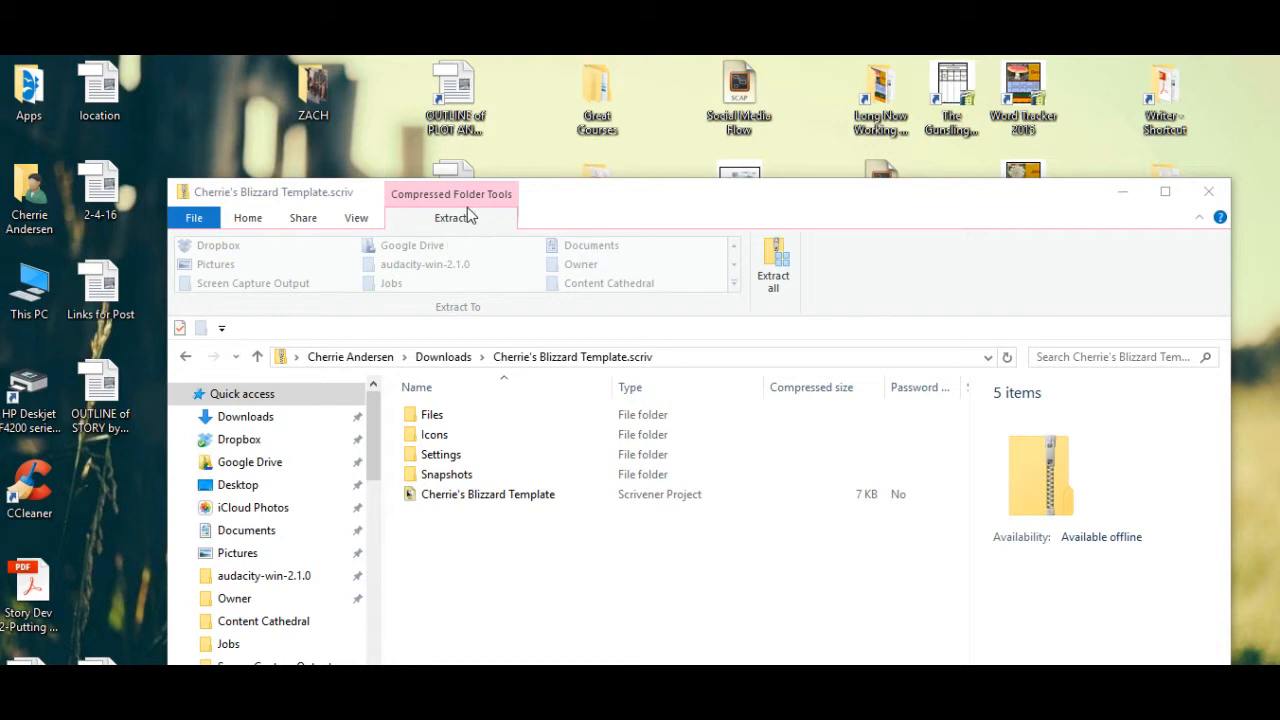
mouse_move(456, 224)
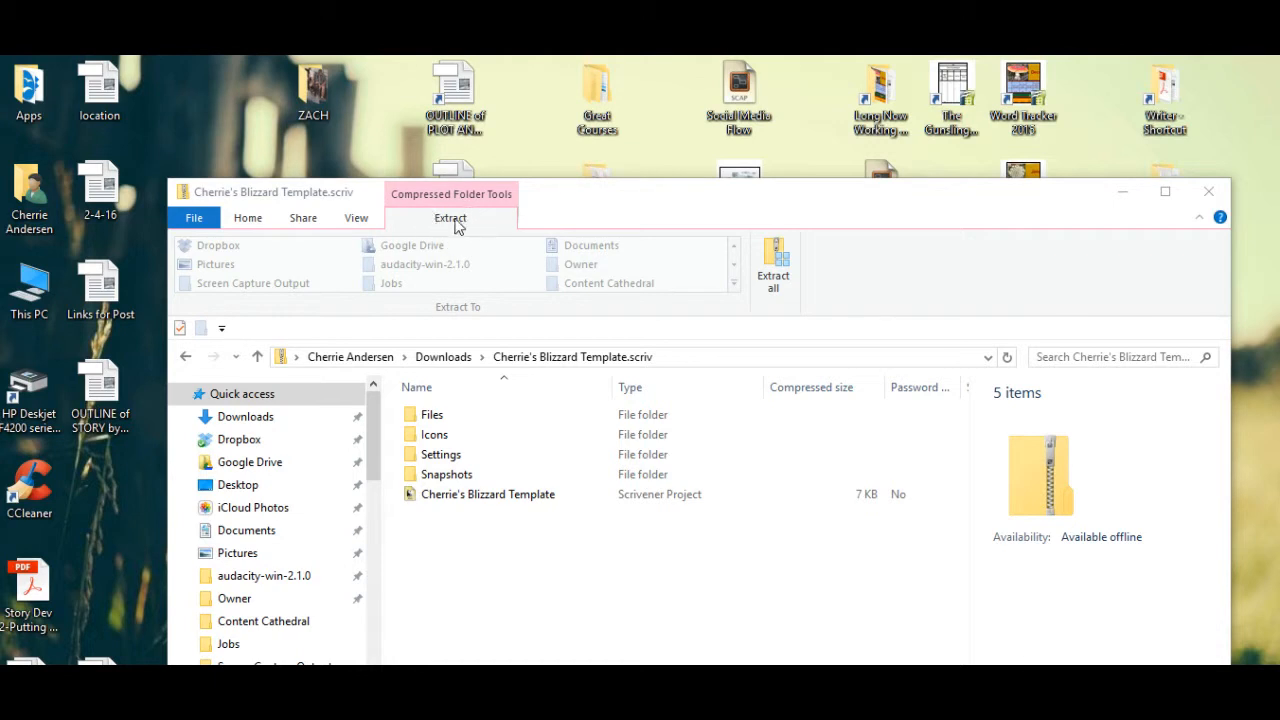
- Launch the Blizzard Template Scrivener project from inside the downloaded zip
click(488, 494)
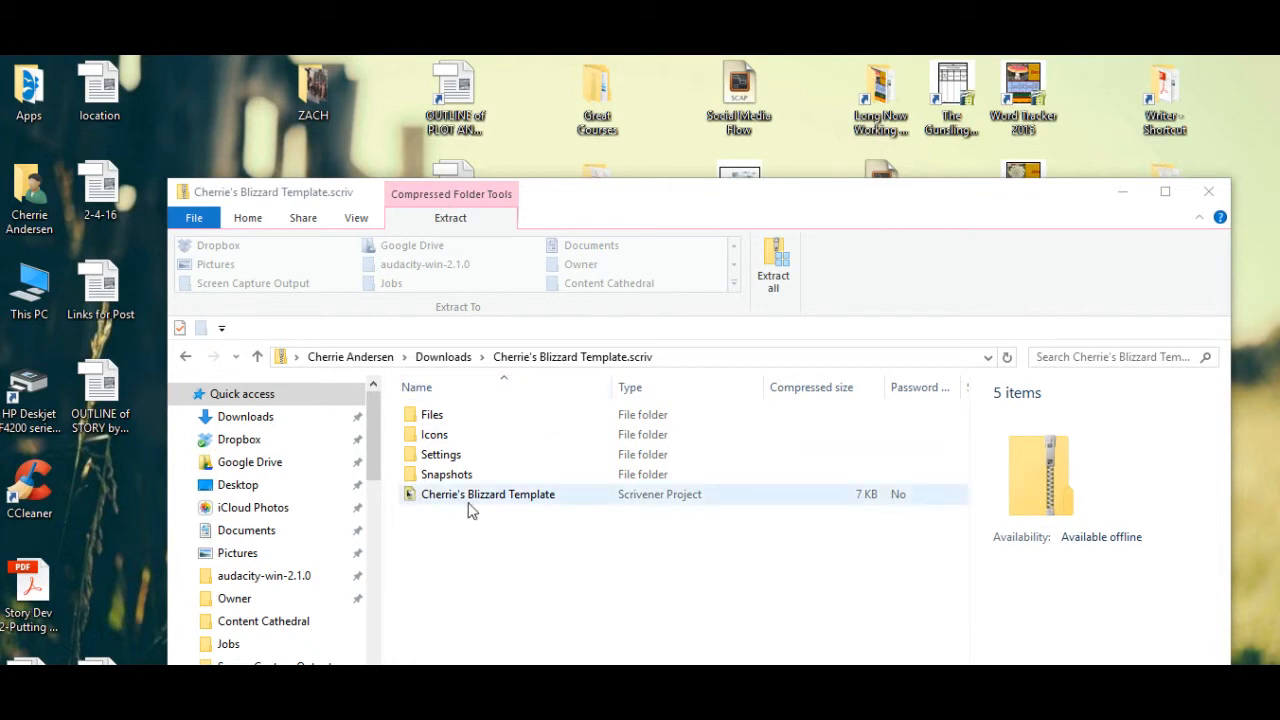
mouse_move(526, 502)
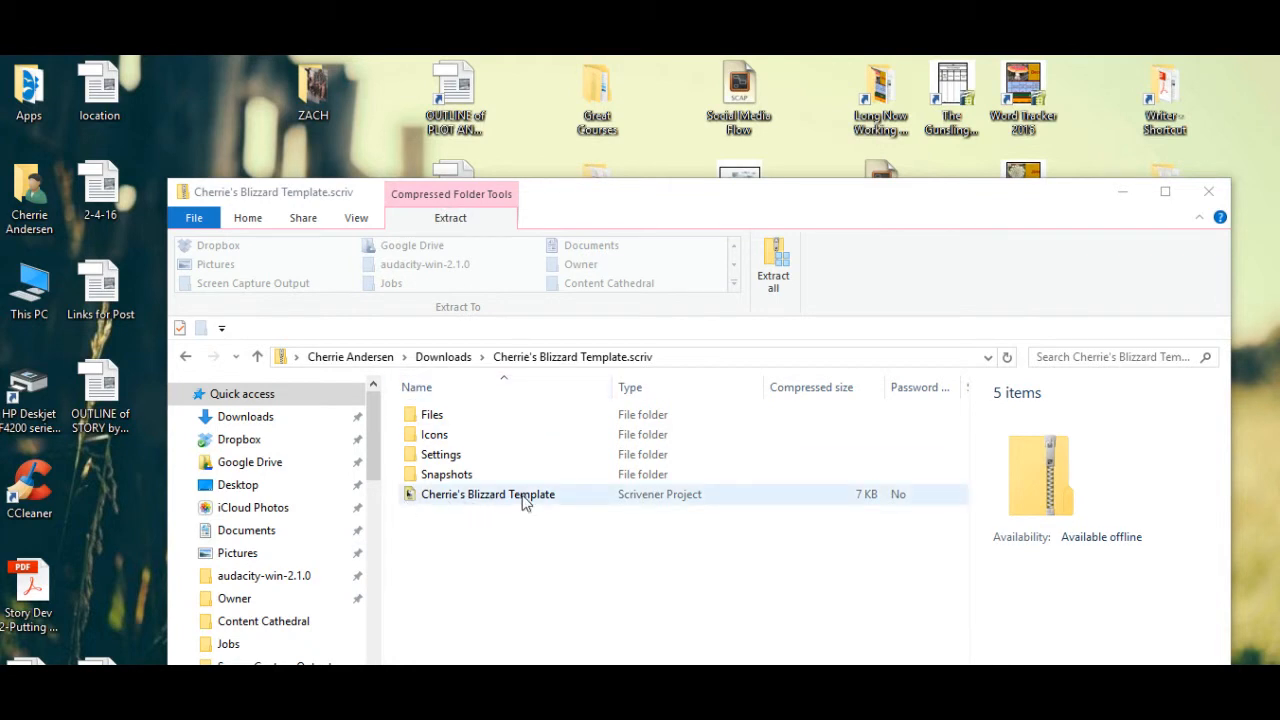
click(488, 494)
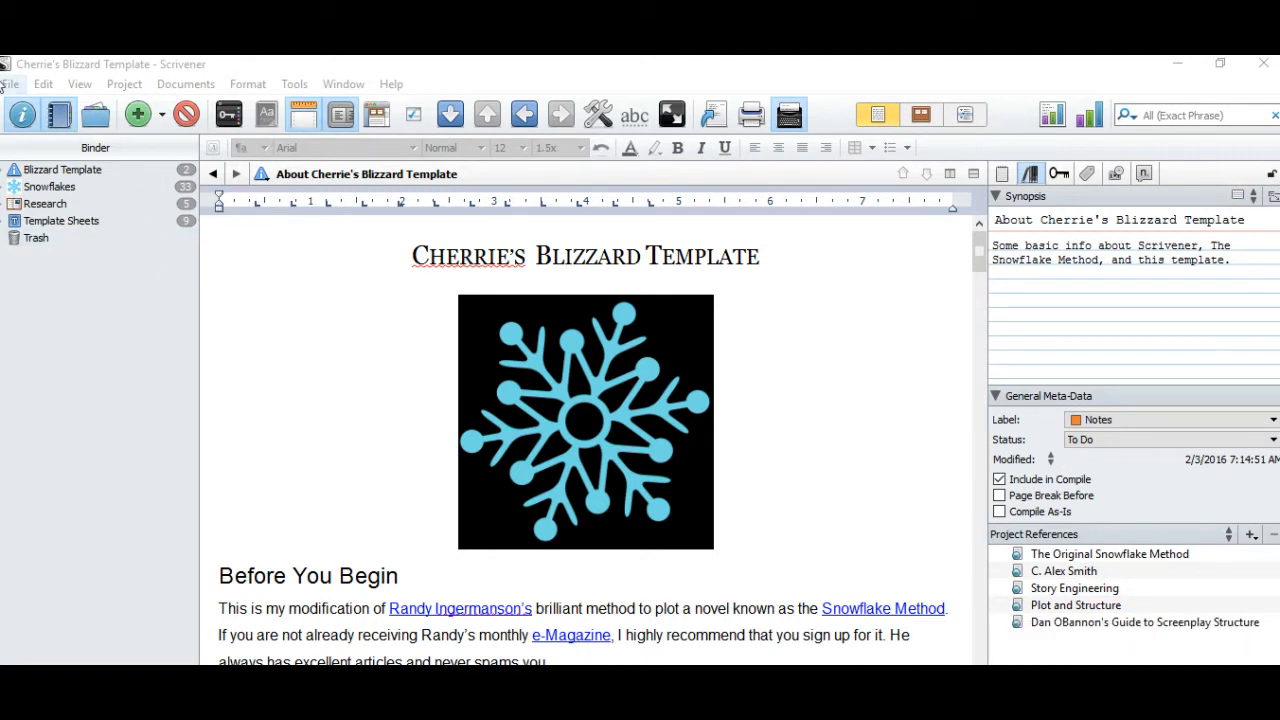
click(12, 82)
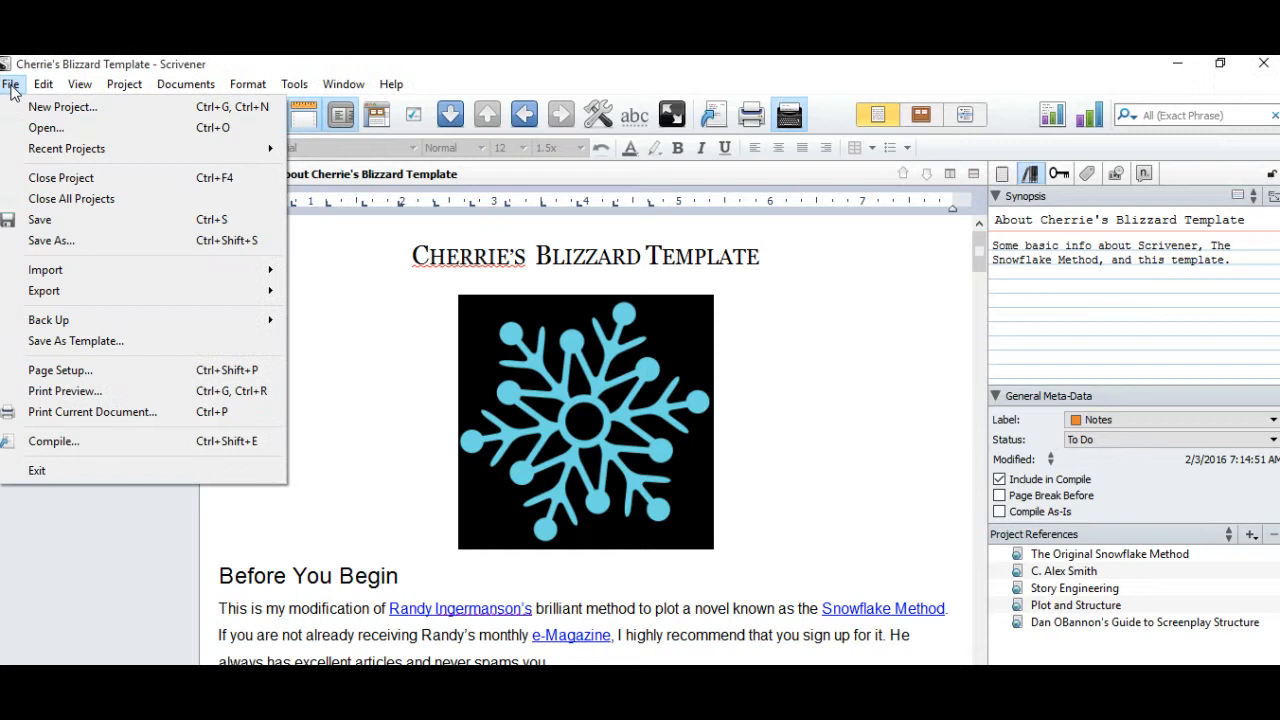
mouse_move(120, 370)
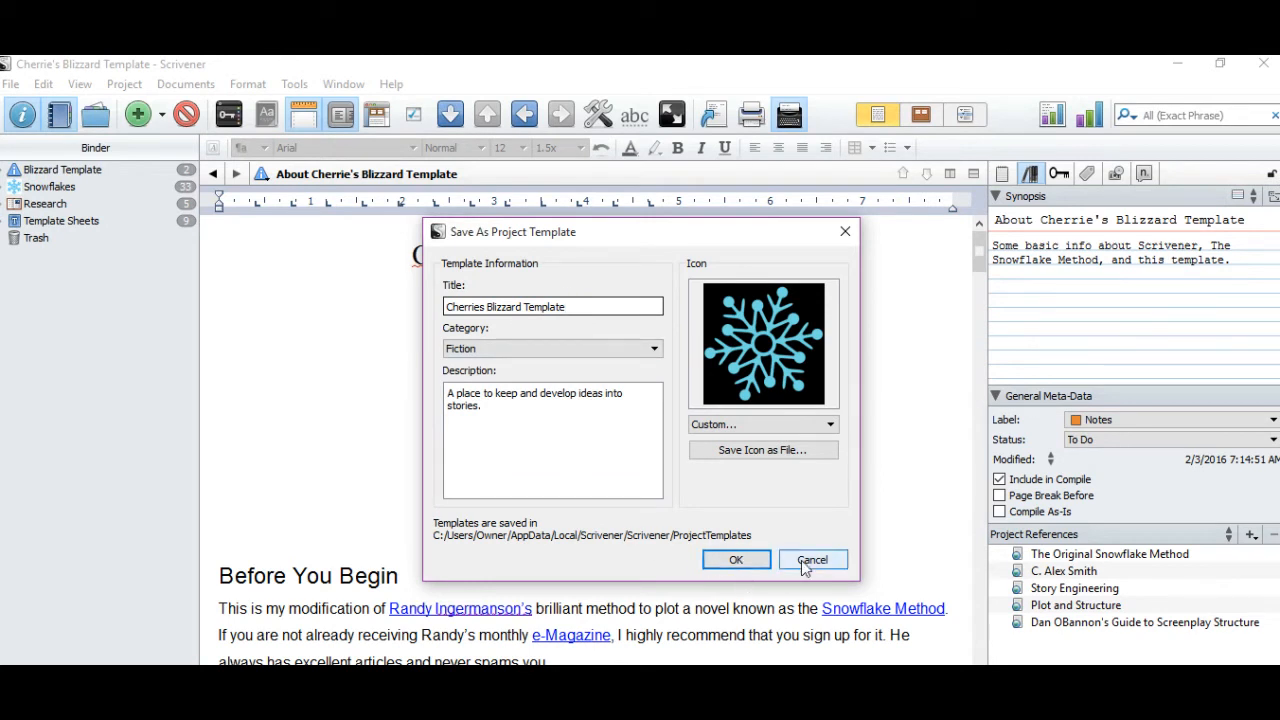
click(812, 560)
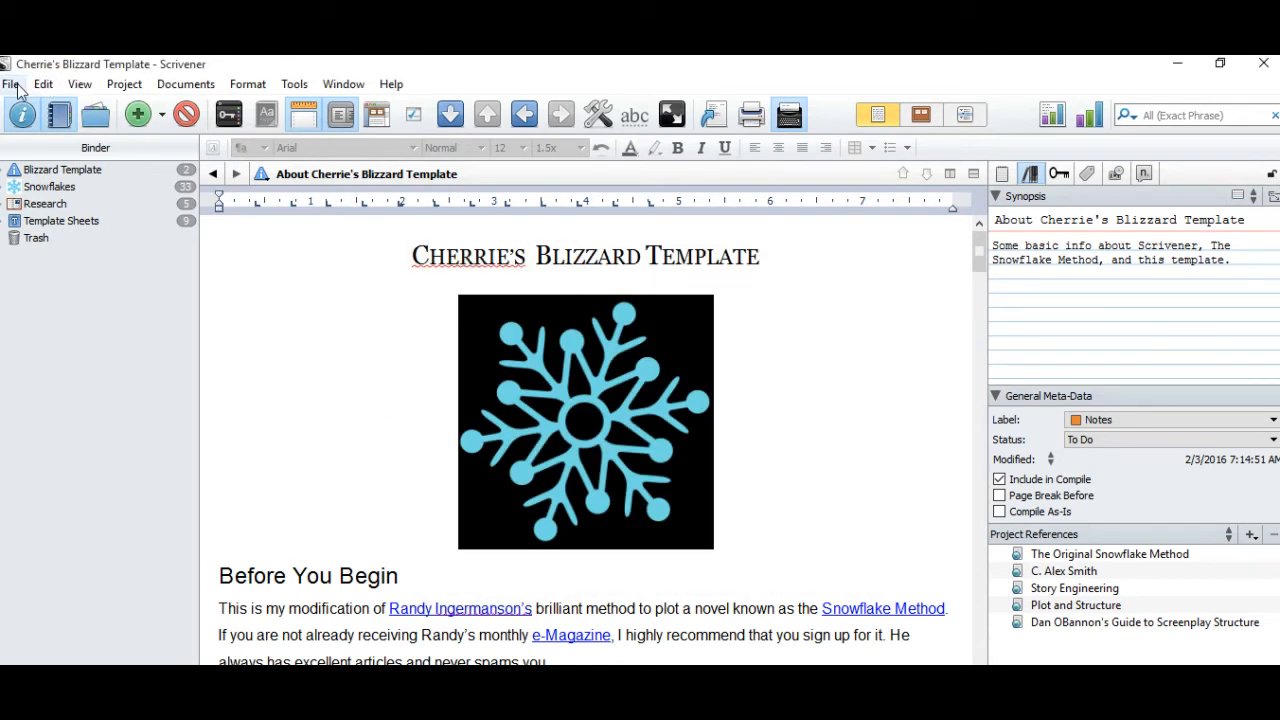
click(16, 84)
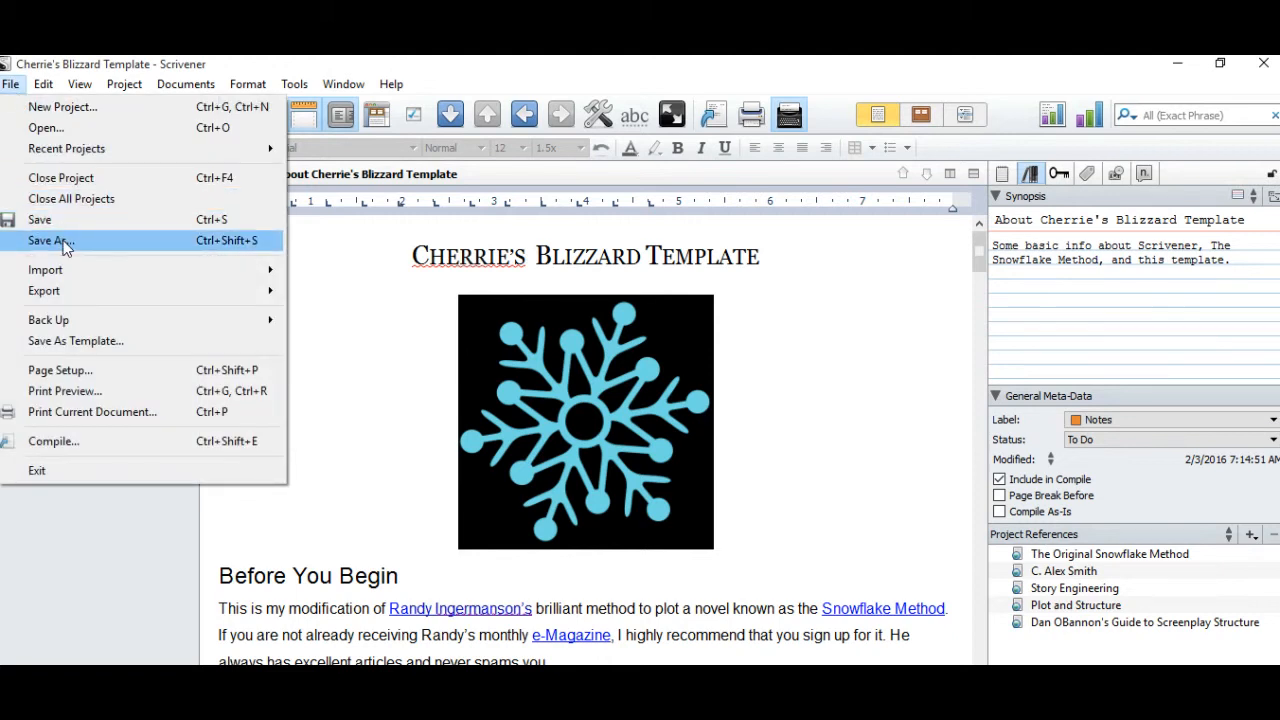
click(48, 240)
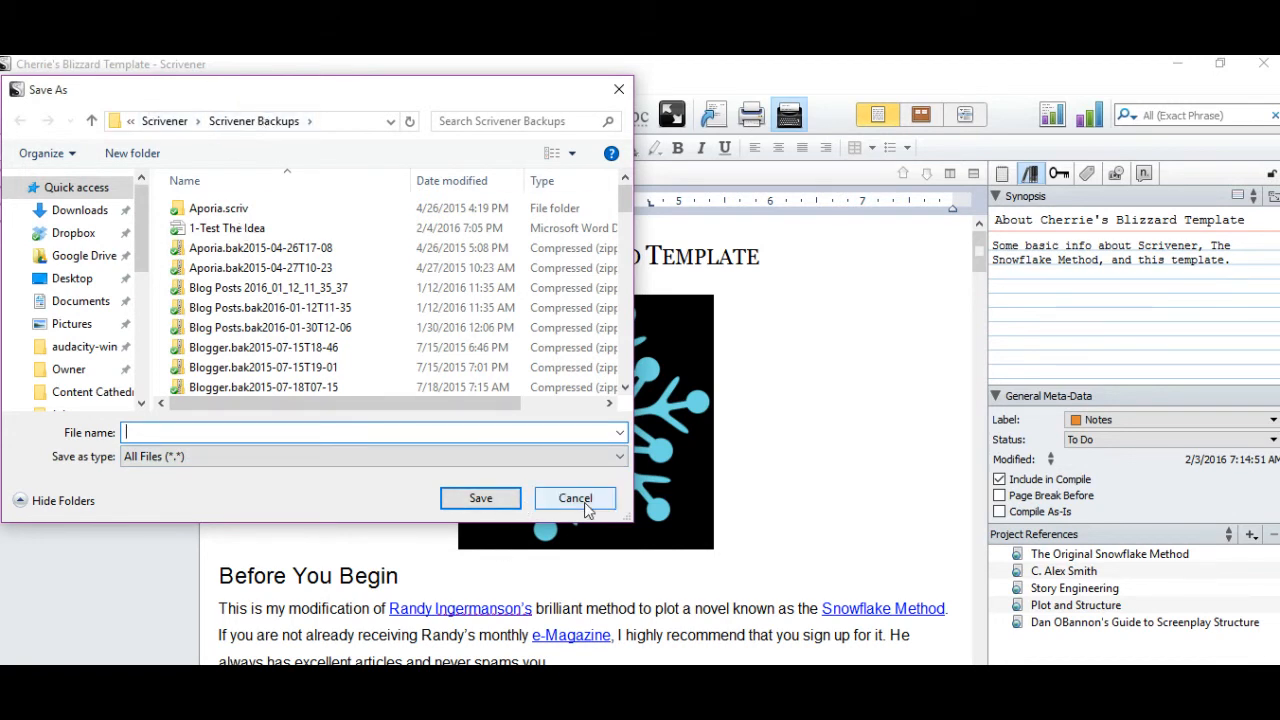
click(576, 498)
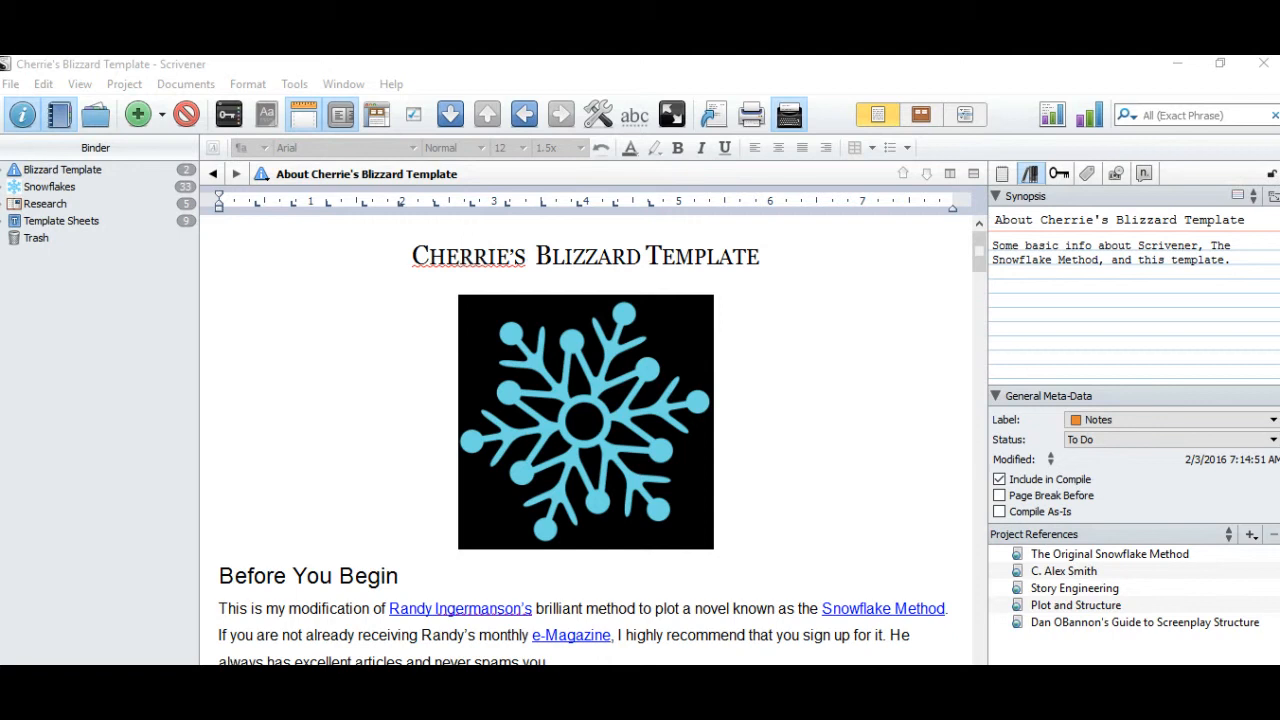
mouse_move(348, 364)
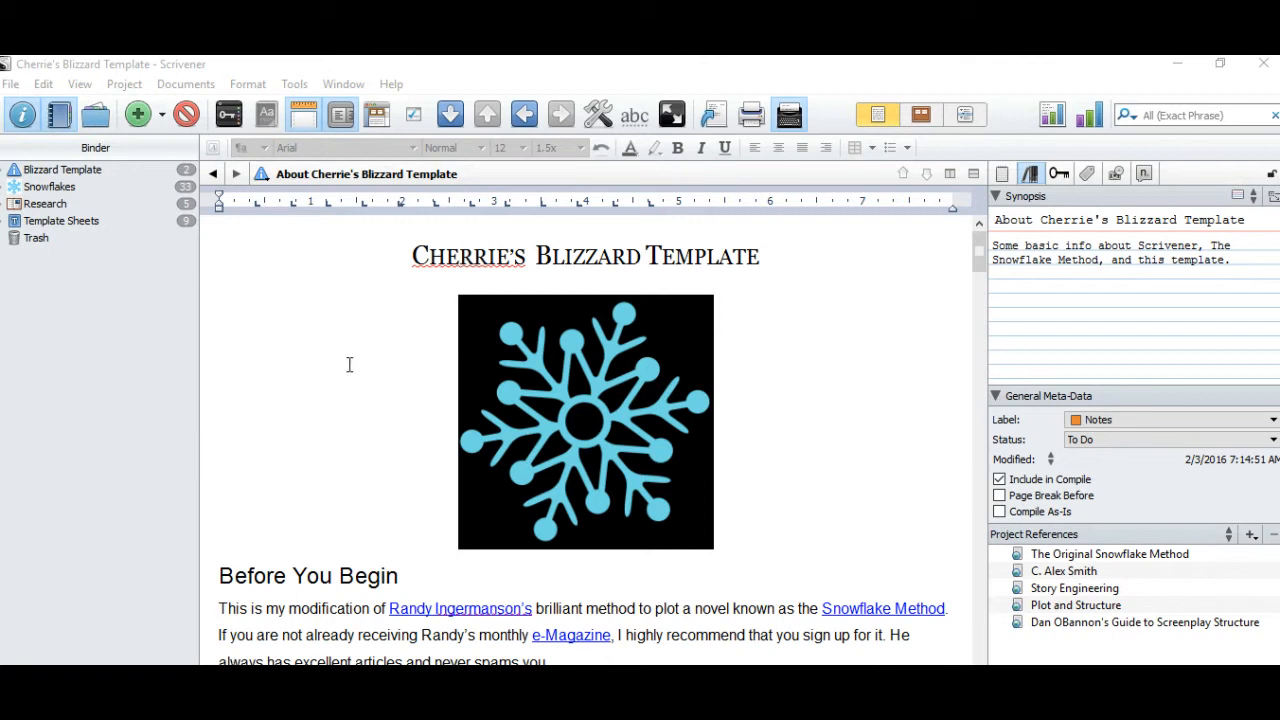
mouse_move(40, 184)
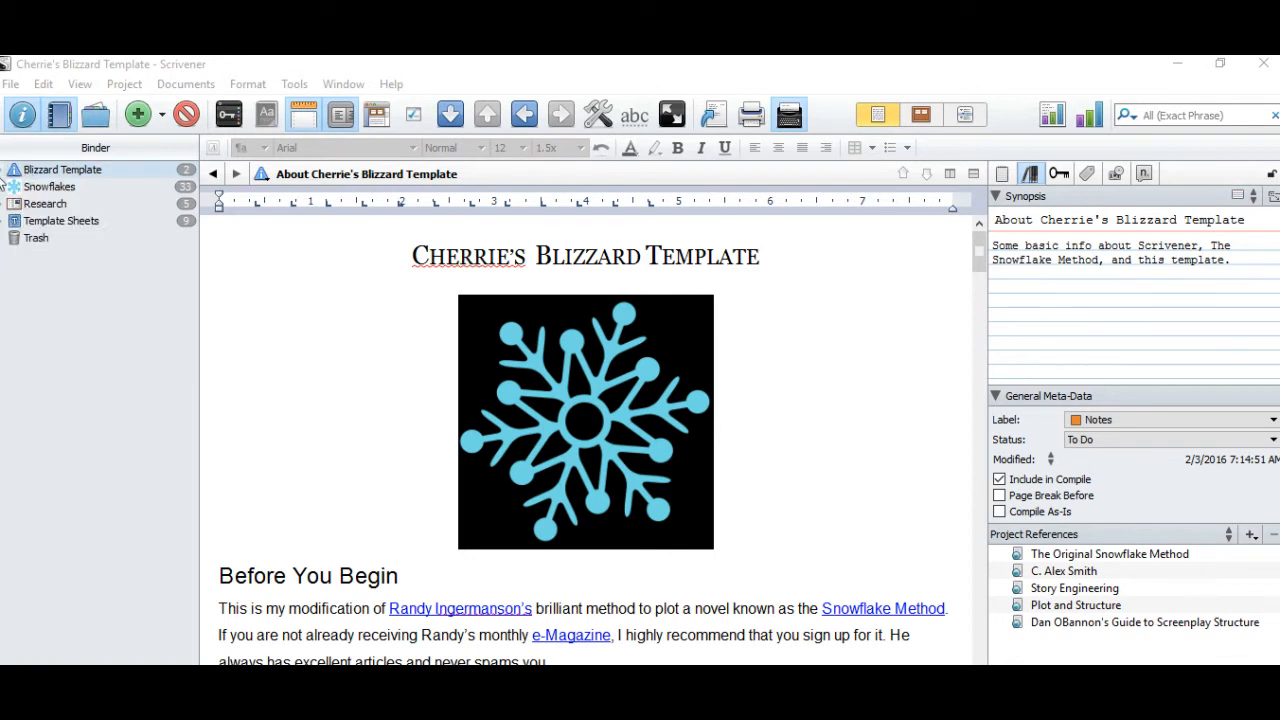
- Expand the Blizzard Template binder folder and show the Original Snowflake Method by Randy Ingermanson
click(6, 168)
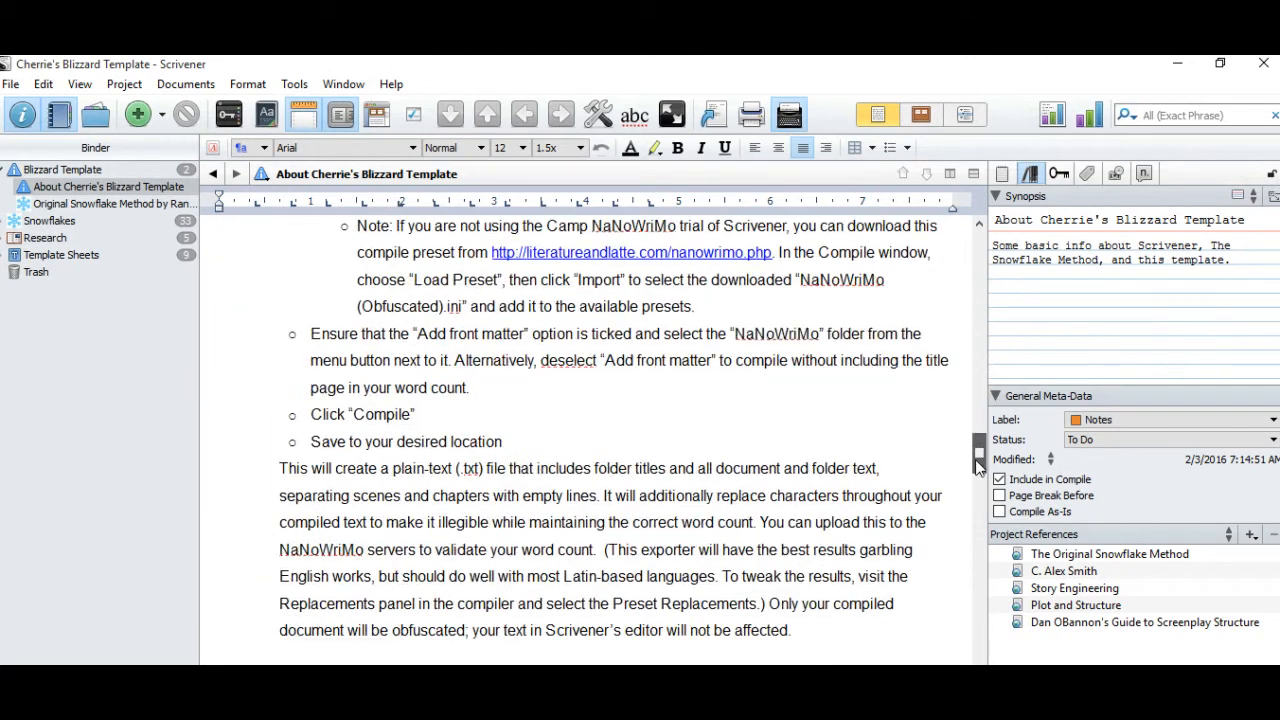
scroll(down, 3)
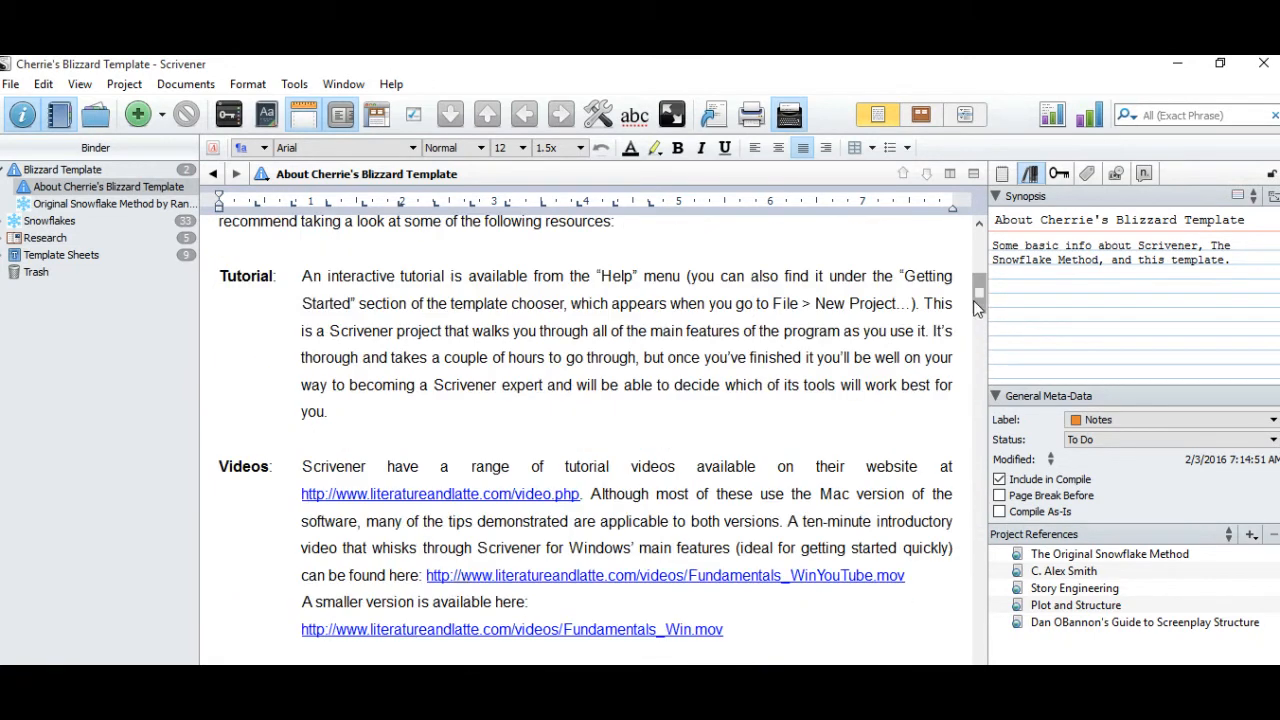
click(112, 204)
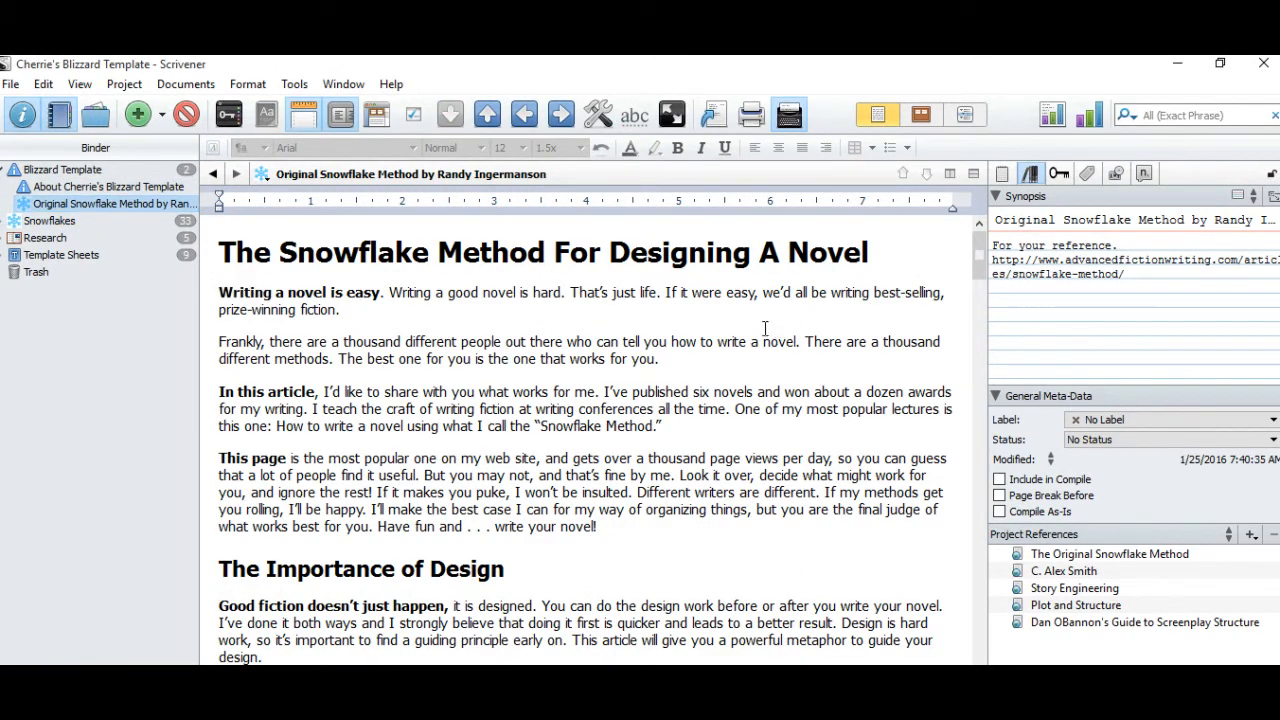
mouse_move(456, 324)
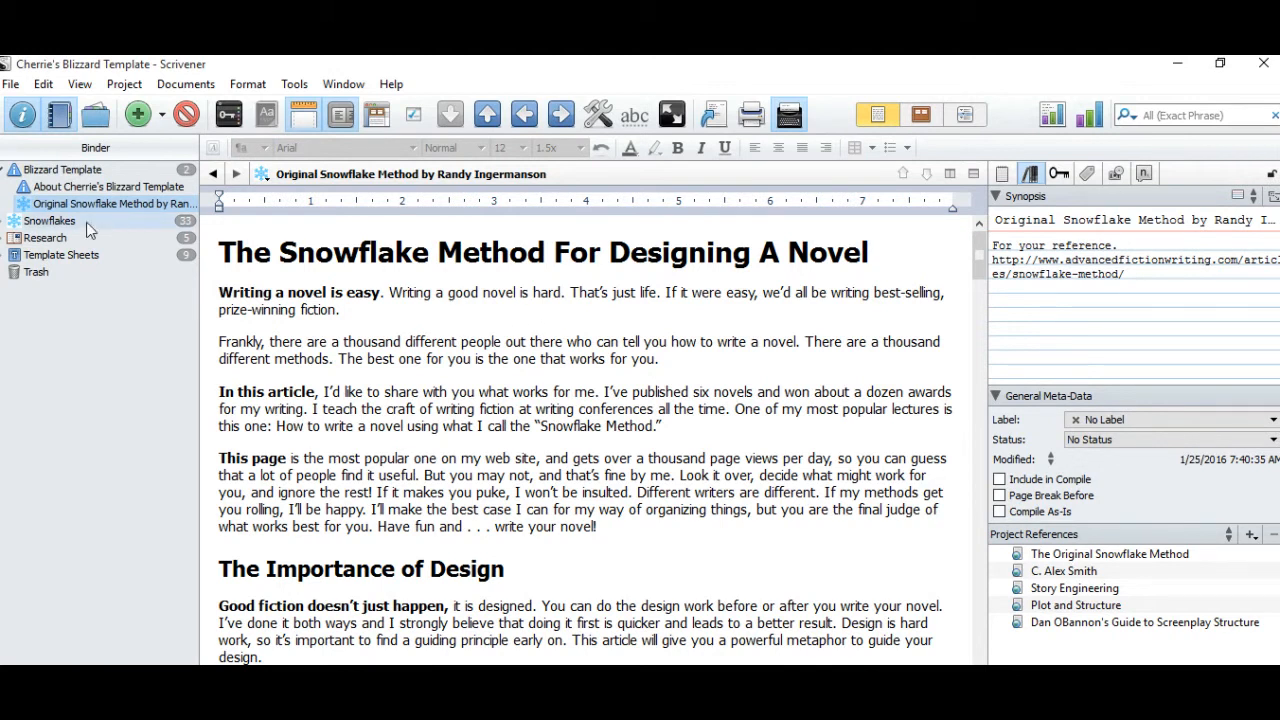
mouse_move(100, 218)
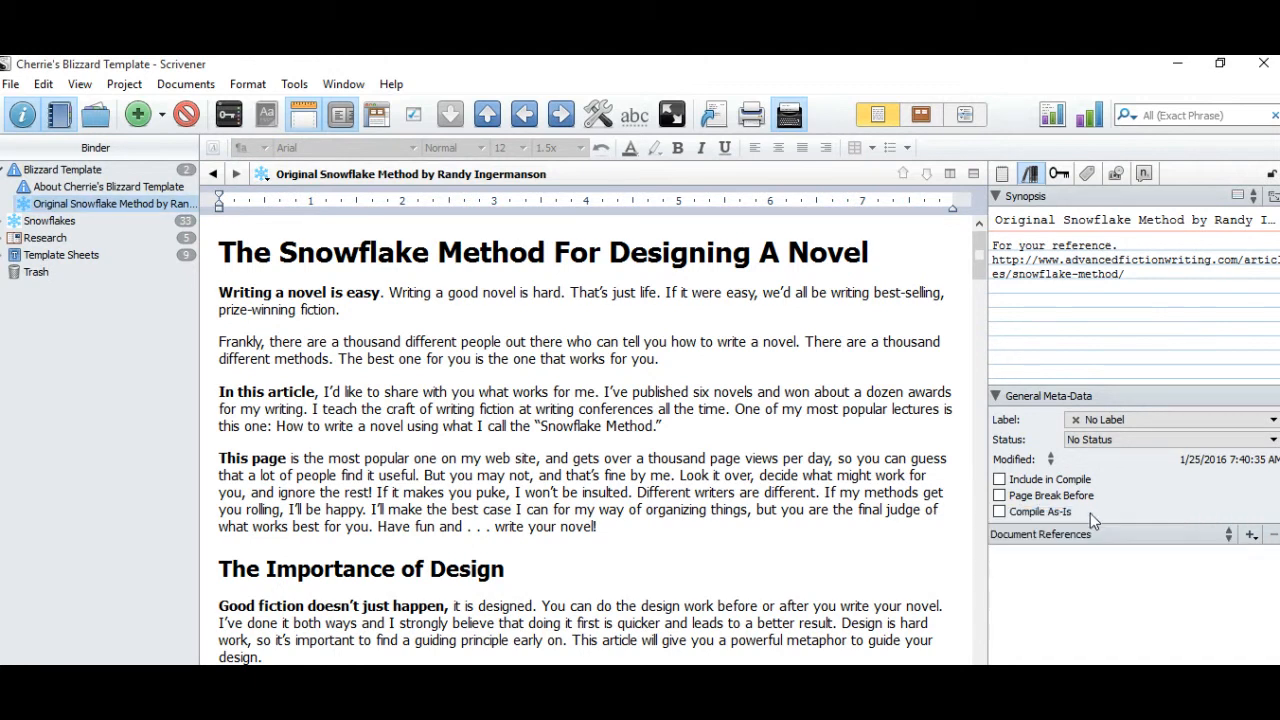
mouse_move(1232, 548)
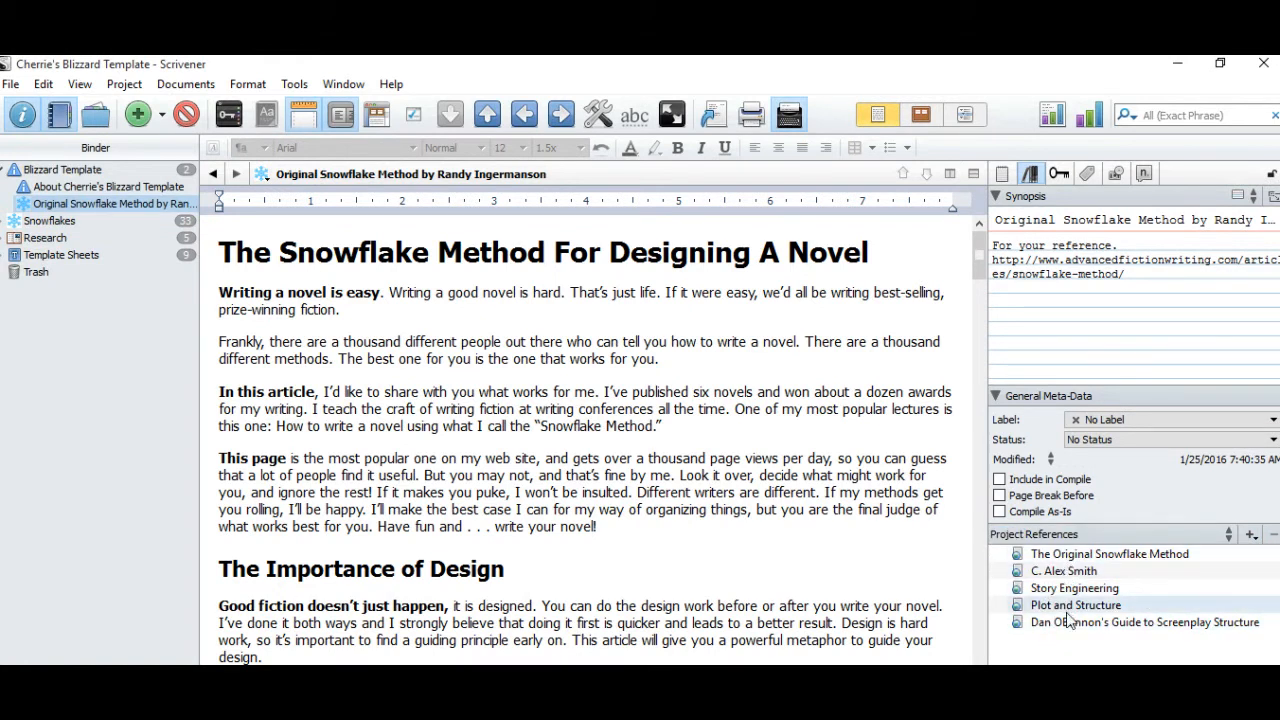
mouse_move(1108, 554)
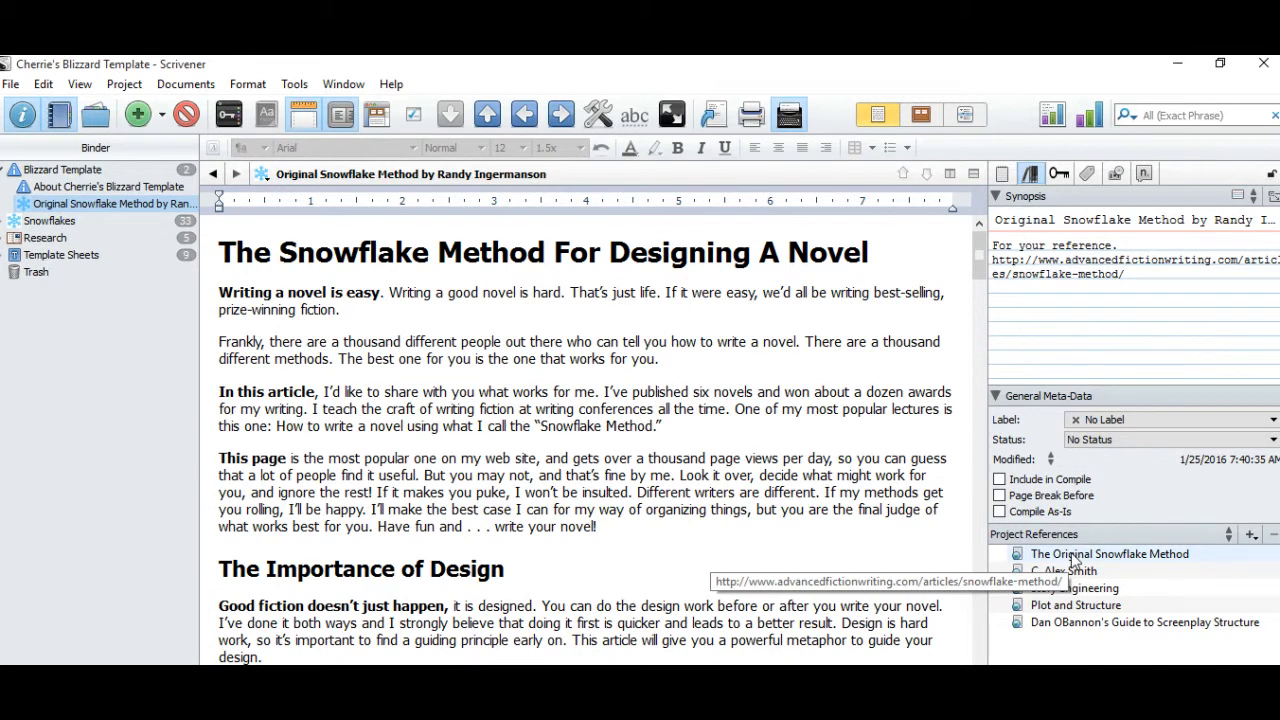
mouse_move(1142, 564)
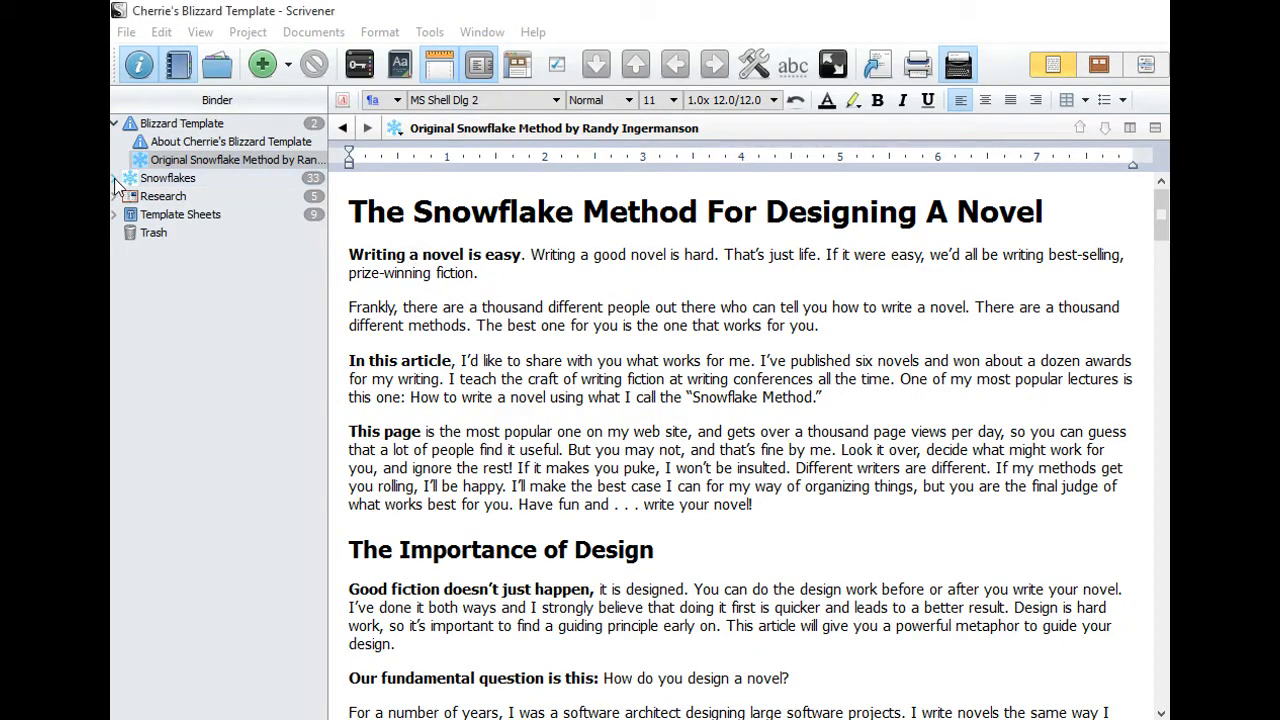
- Expand Snowflakes to show its three Ideas, check Idea #3's options, and expand Template Sheets
click(112, 178)
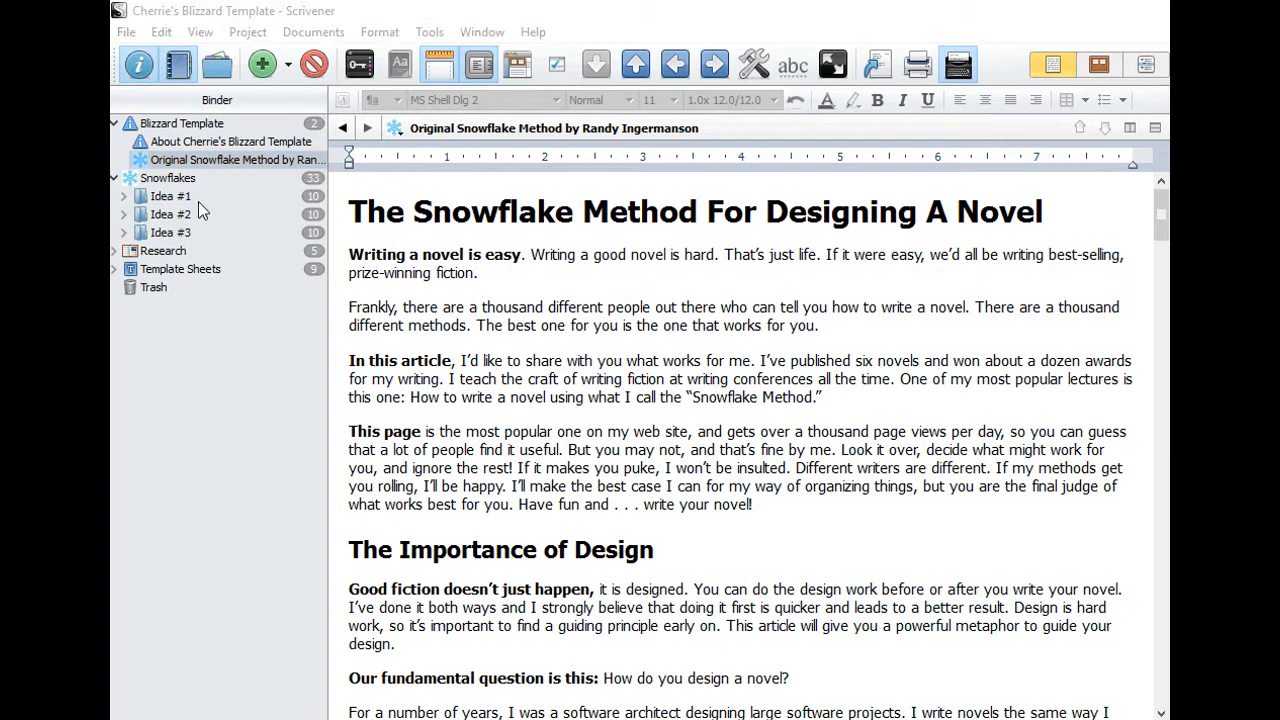
right_click(170, 232)
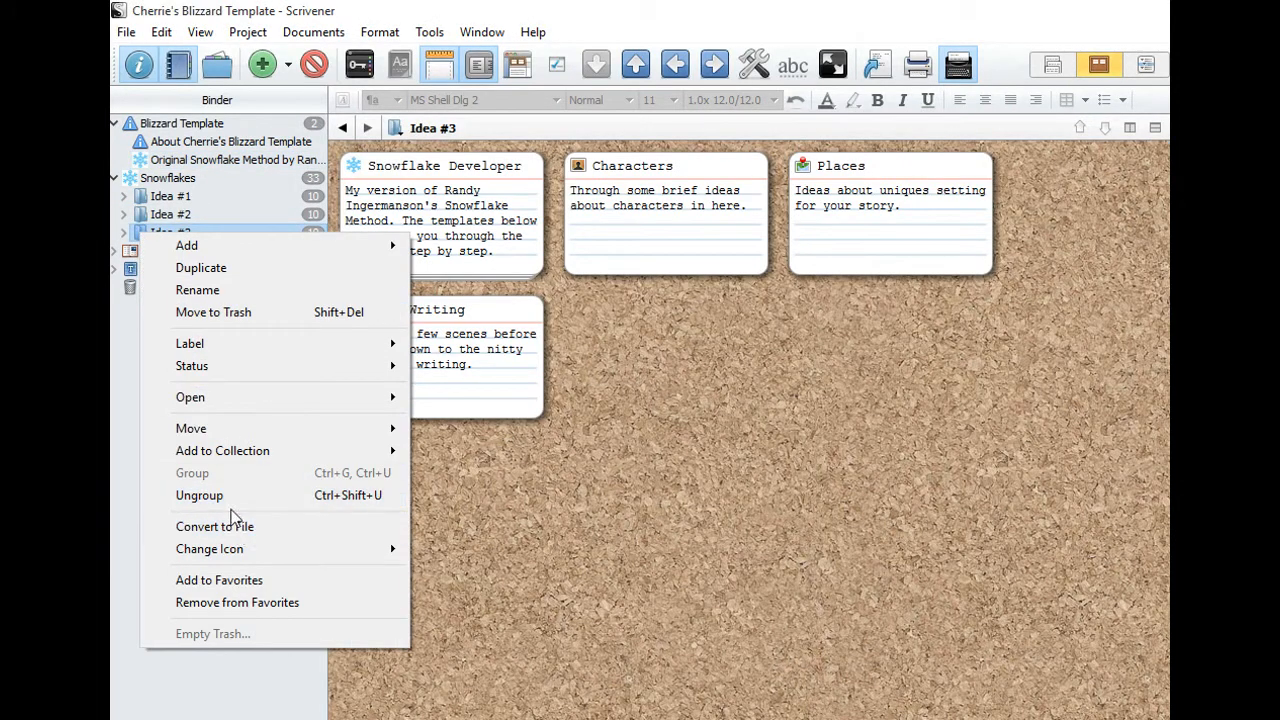
mouse_move(252, 276)
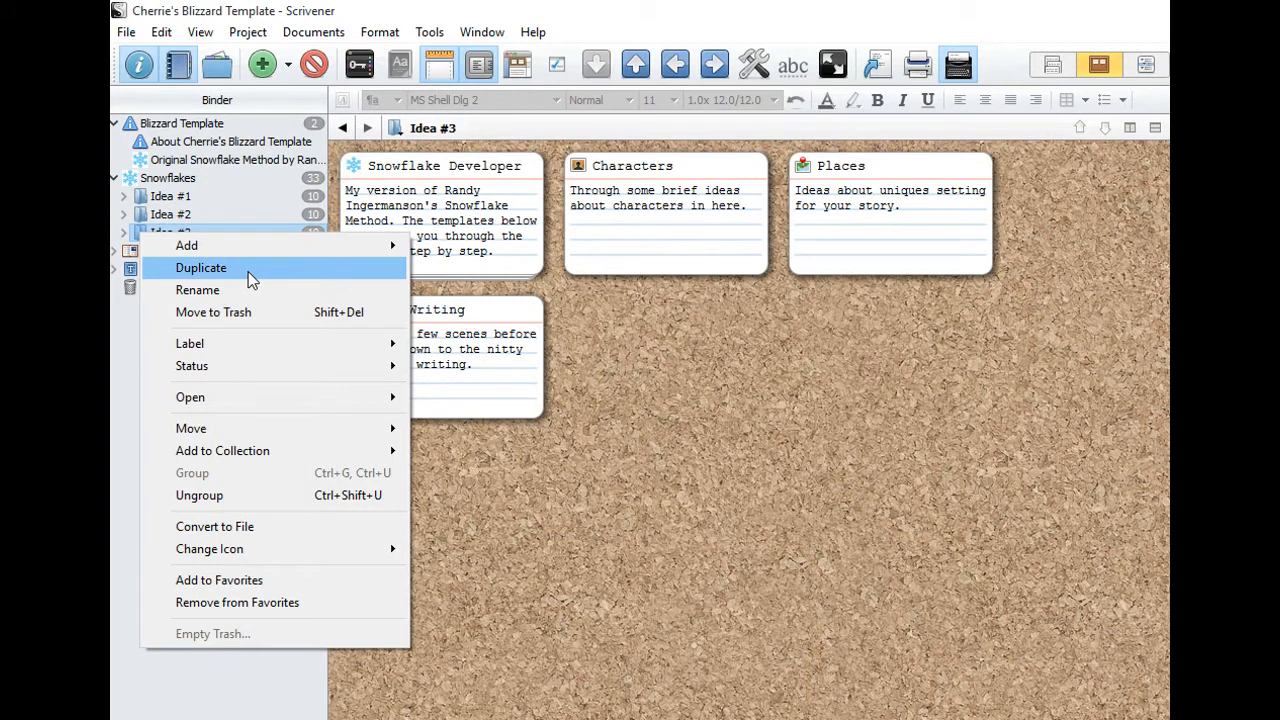
mouse_move(190, 276)
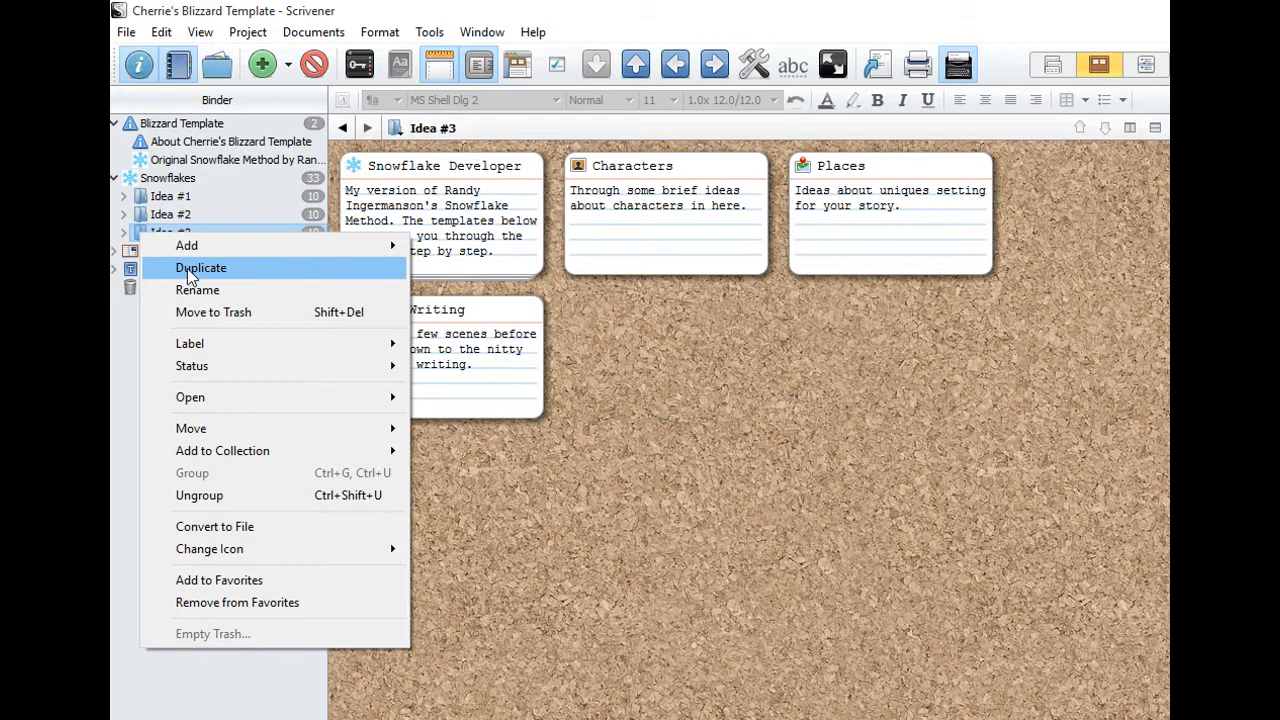
click(200, 268)
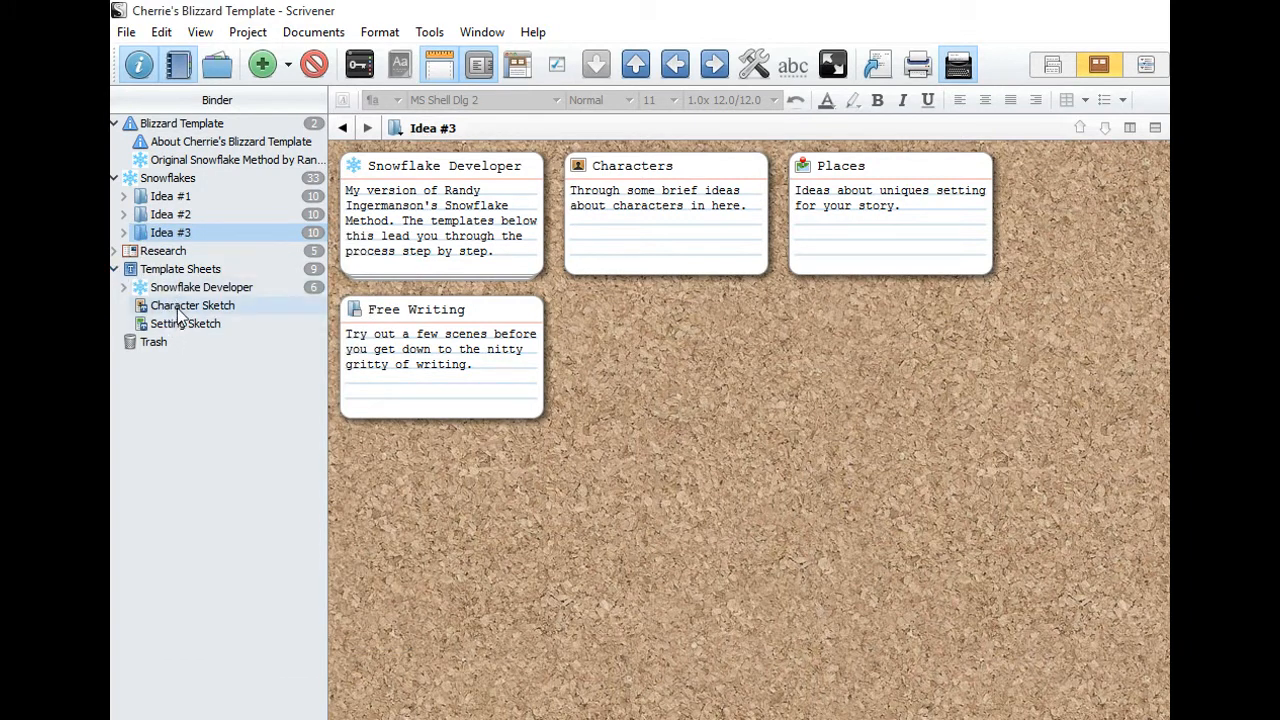
mouse_move(200, 288)
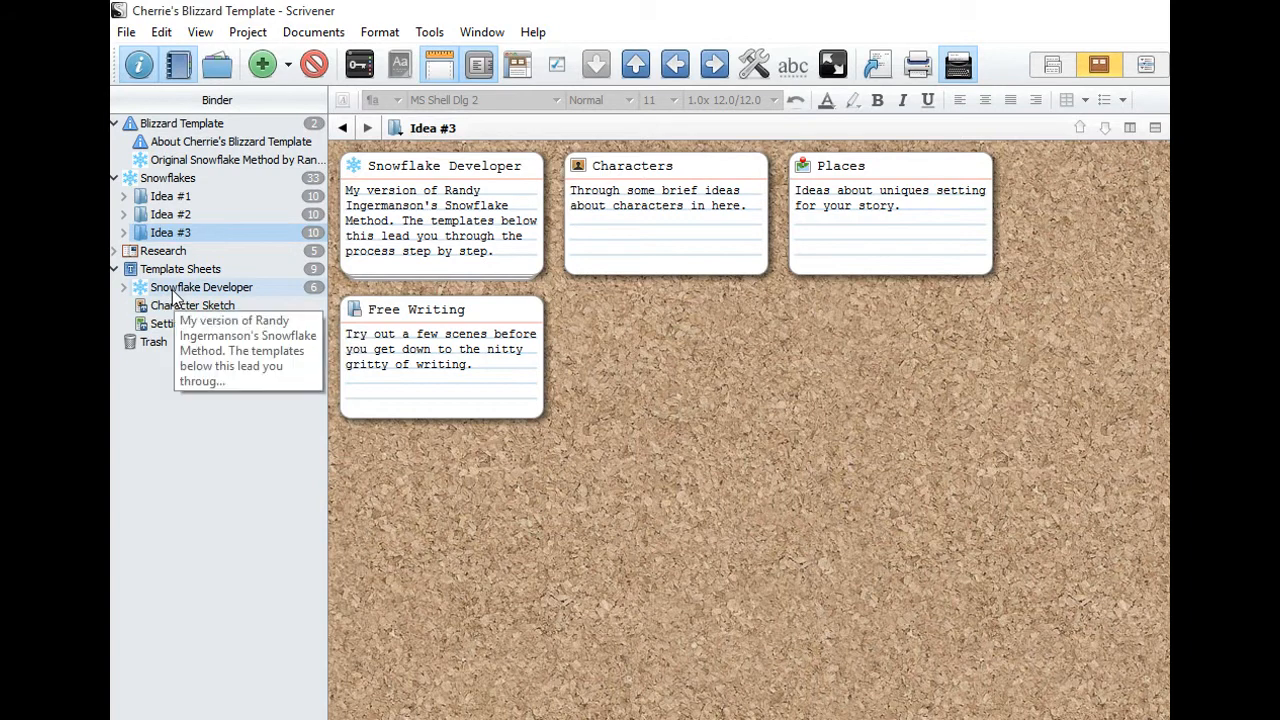
mouse_move(292, 68)
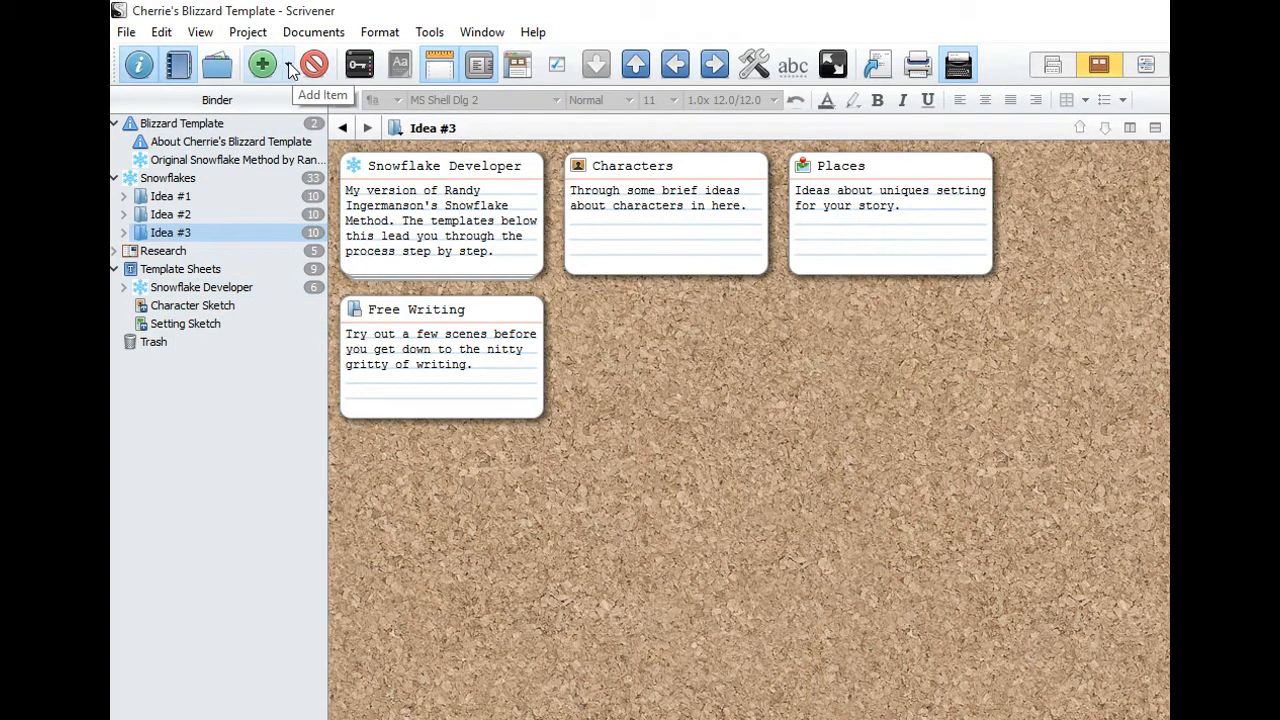
click(290, 64)
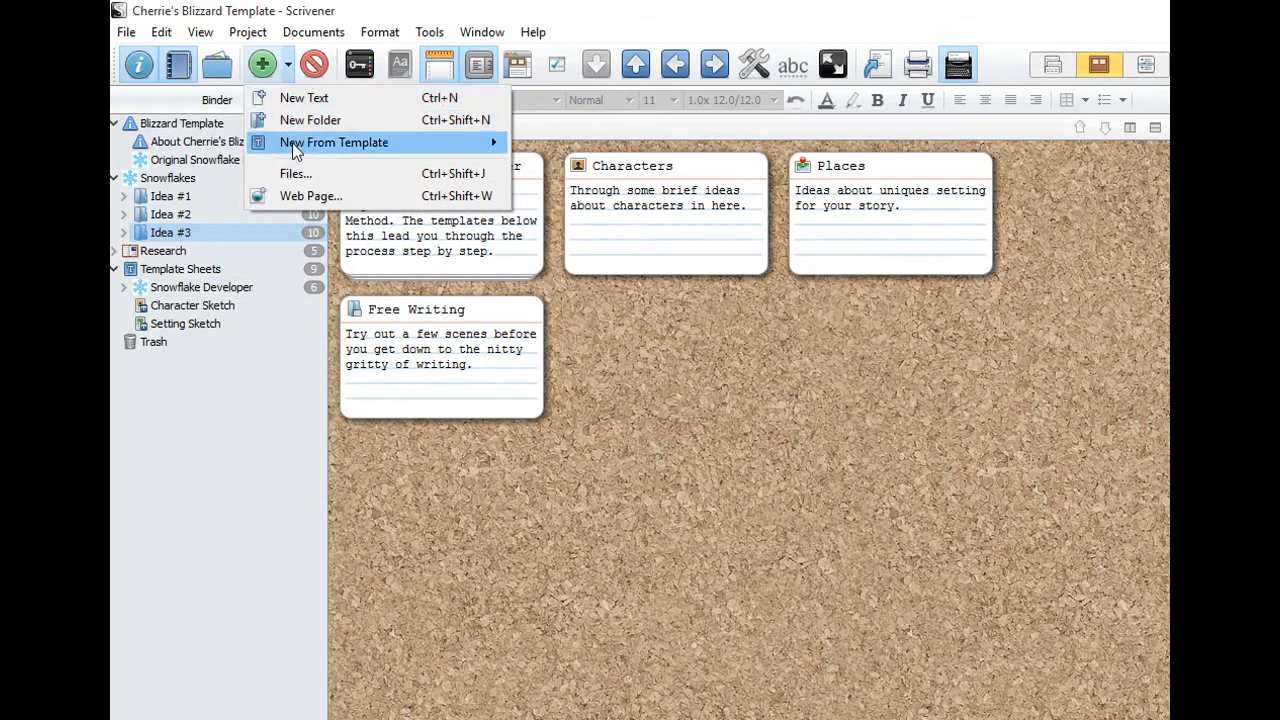
mouse_move(464, 142)
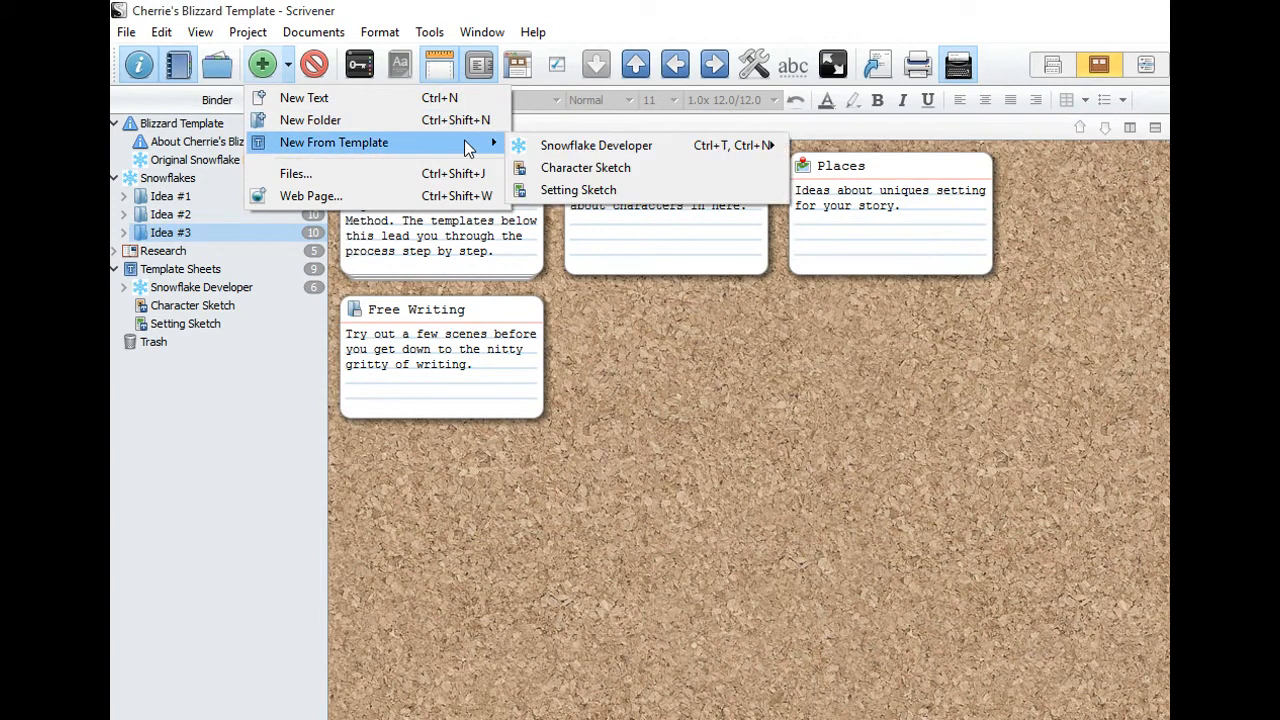
mouse_move(596, 144)
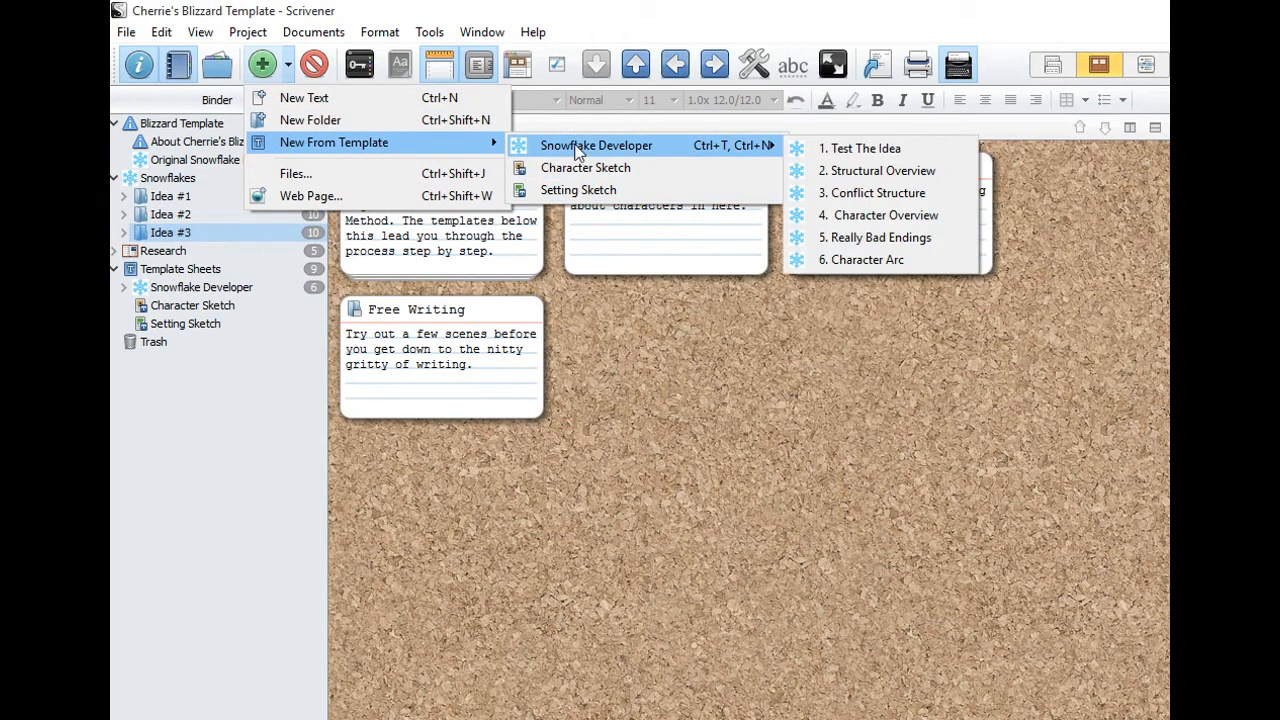
mouse_move(816, 474)
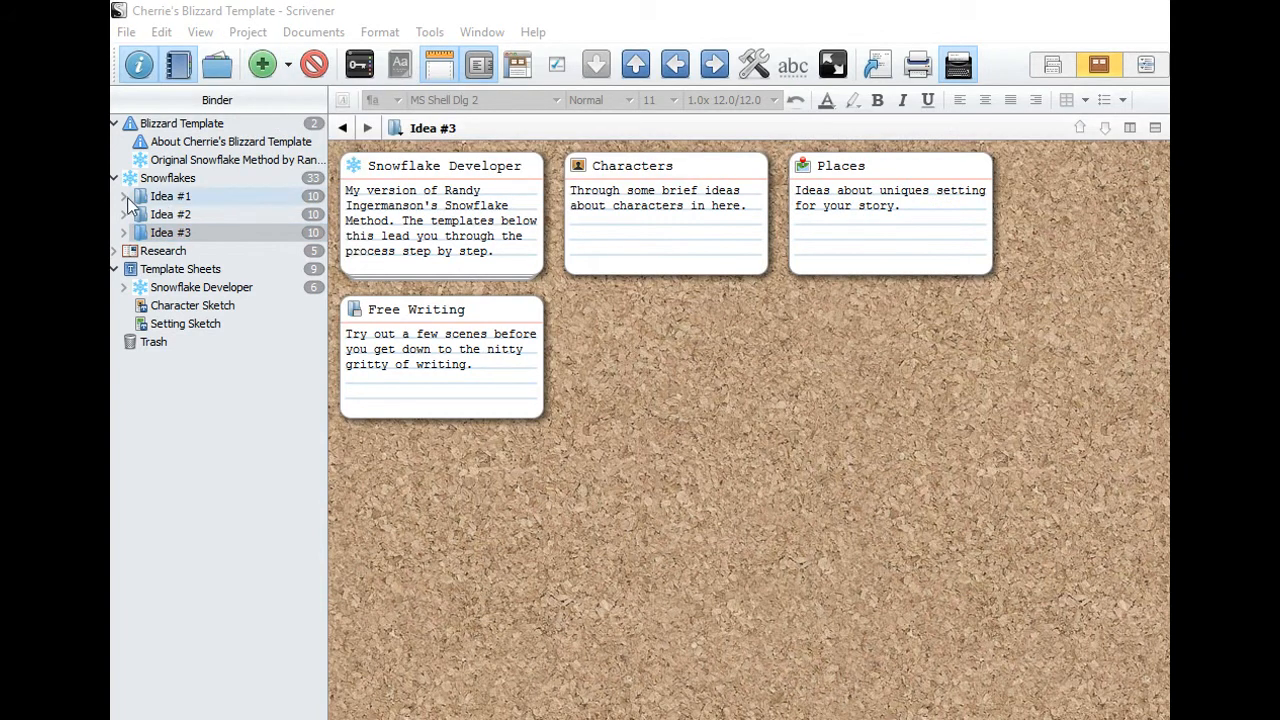
click(124, 196)
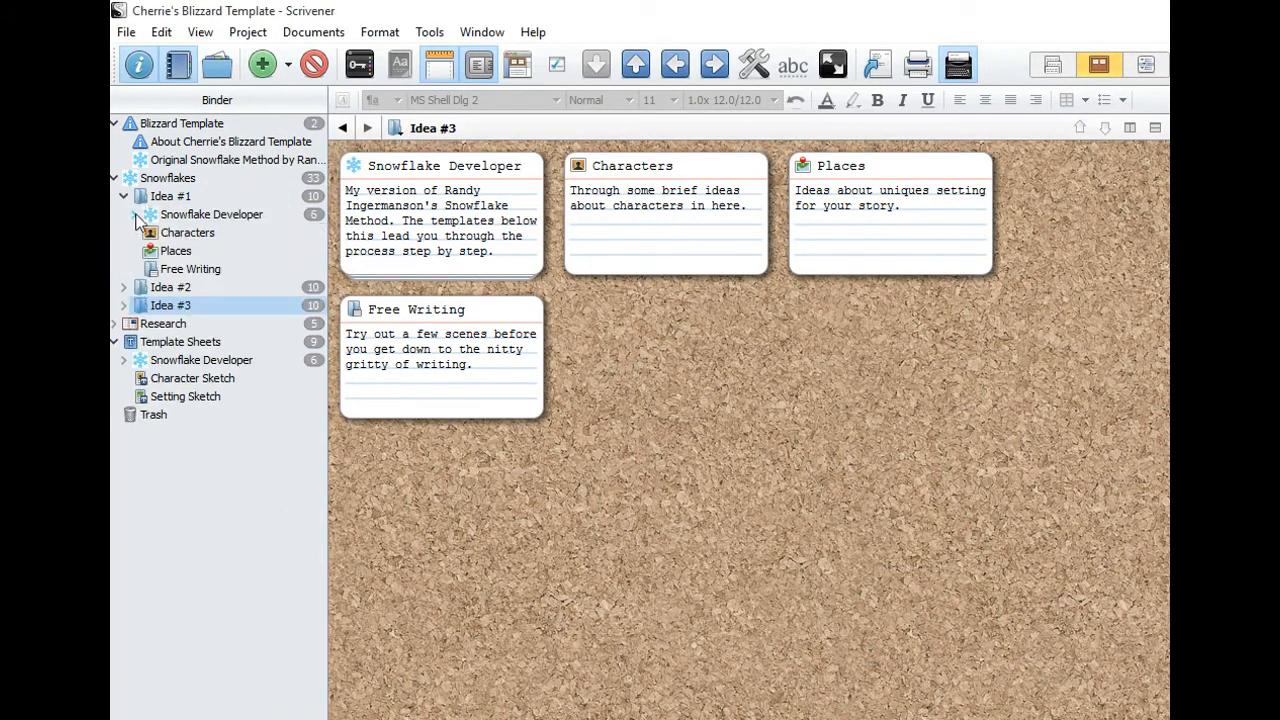
click(136, 214)
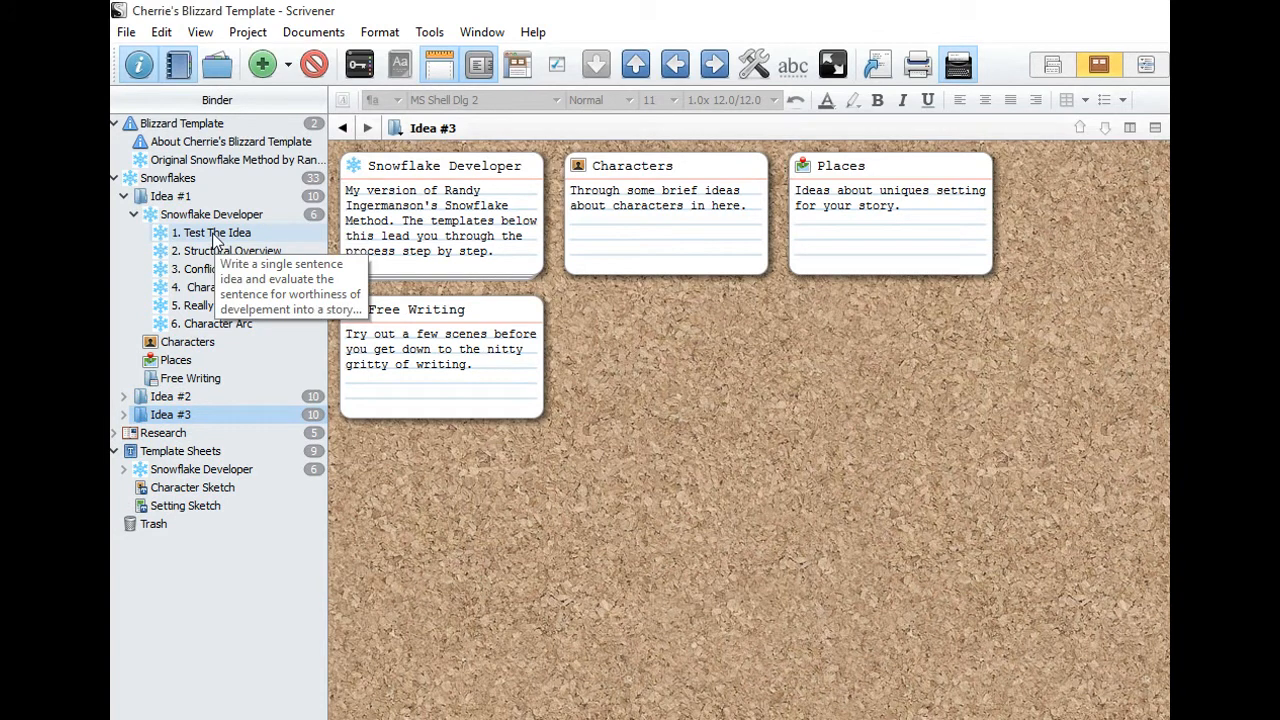
click(216, 232)
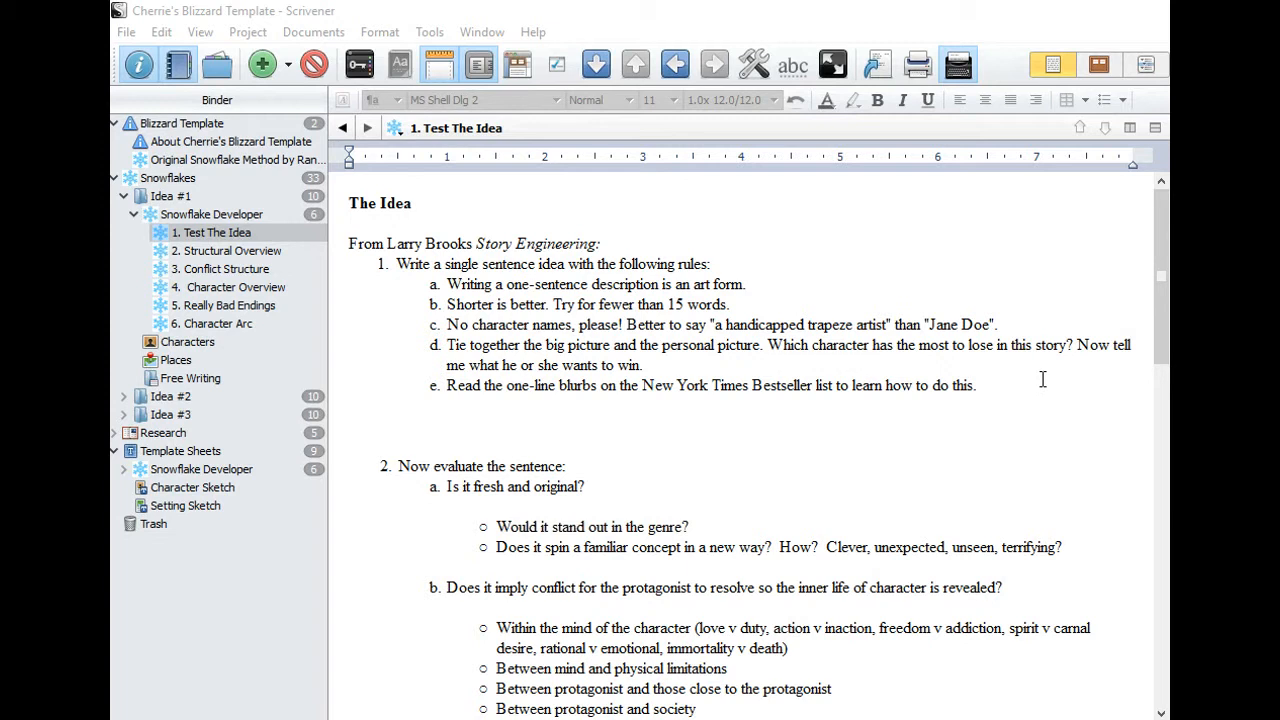
mouse_move(804, 224)
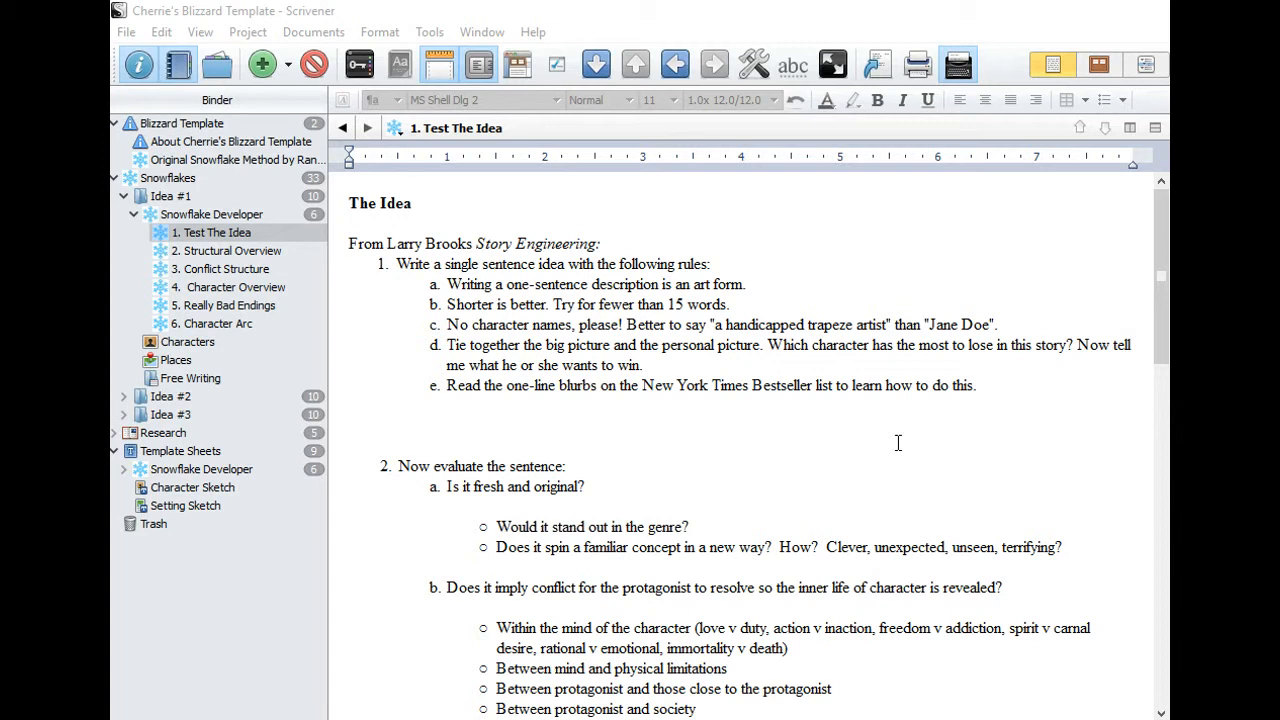
mouse_move(540, 416)
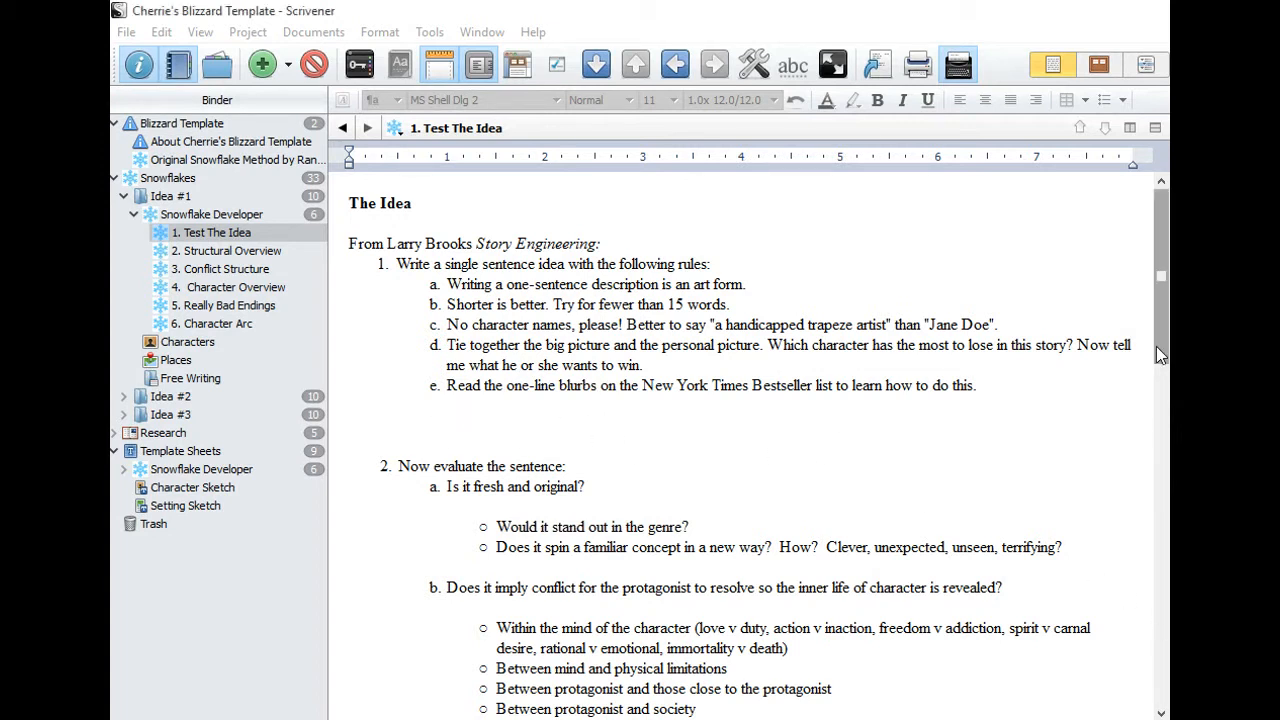
- Scroll Test The Idea to its 'Now evaluate the sentence' questions on freshness, conflict and theme
scroll(down, 3)
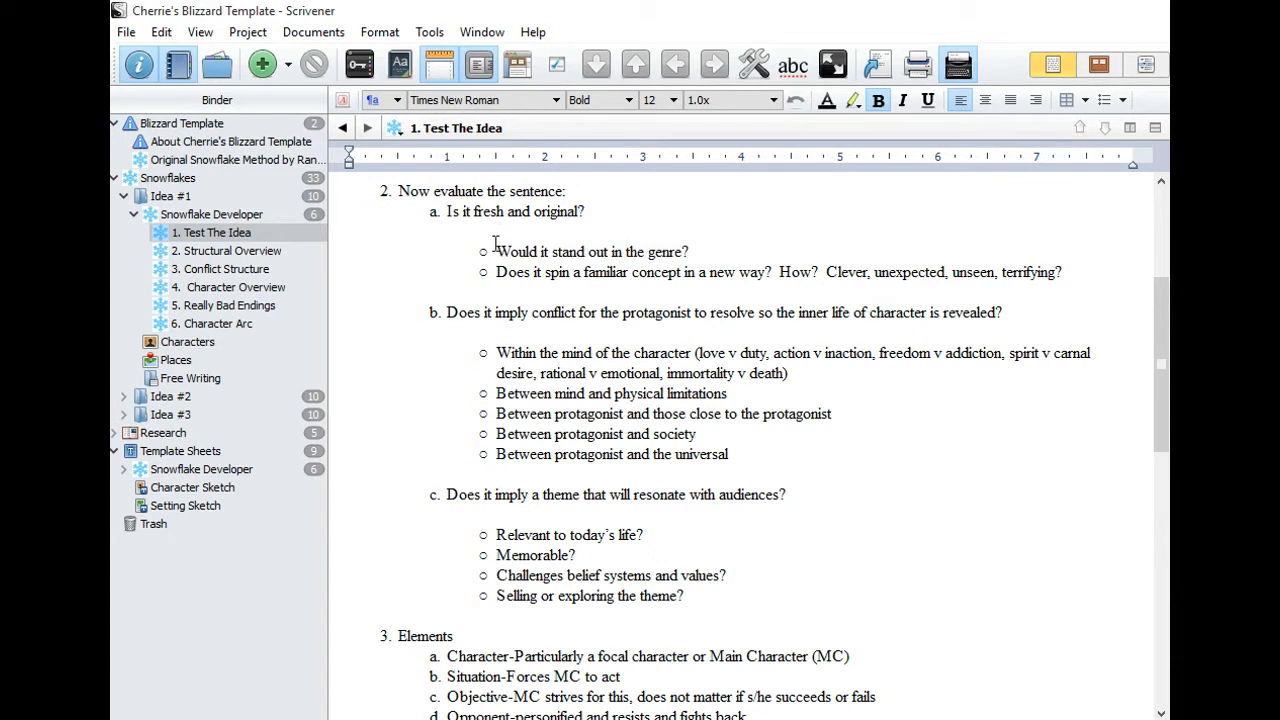
mouse_move(1140, 588)
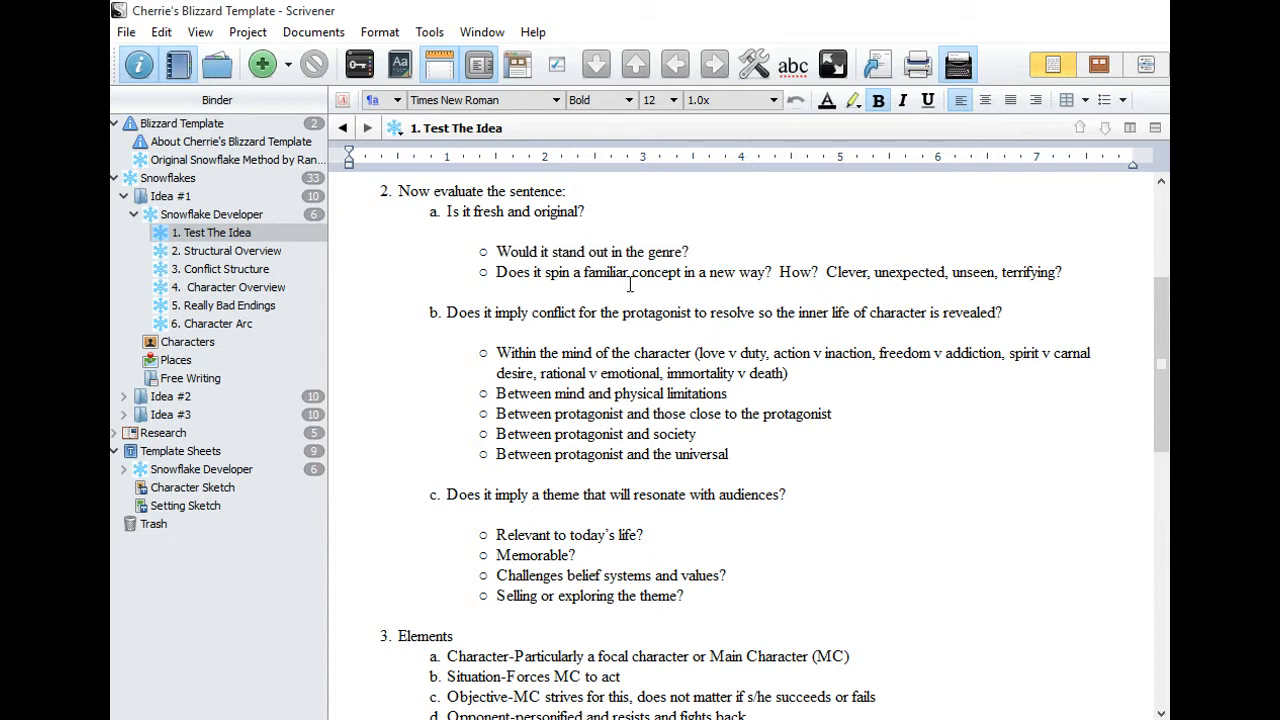
mouse_move(754, 286)
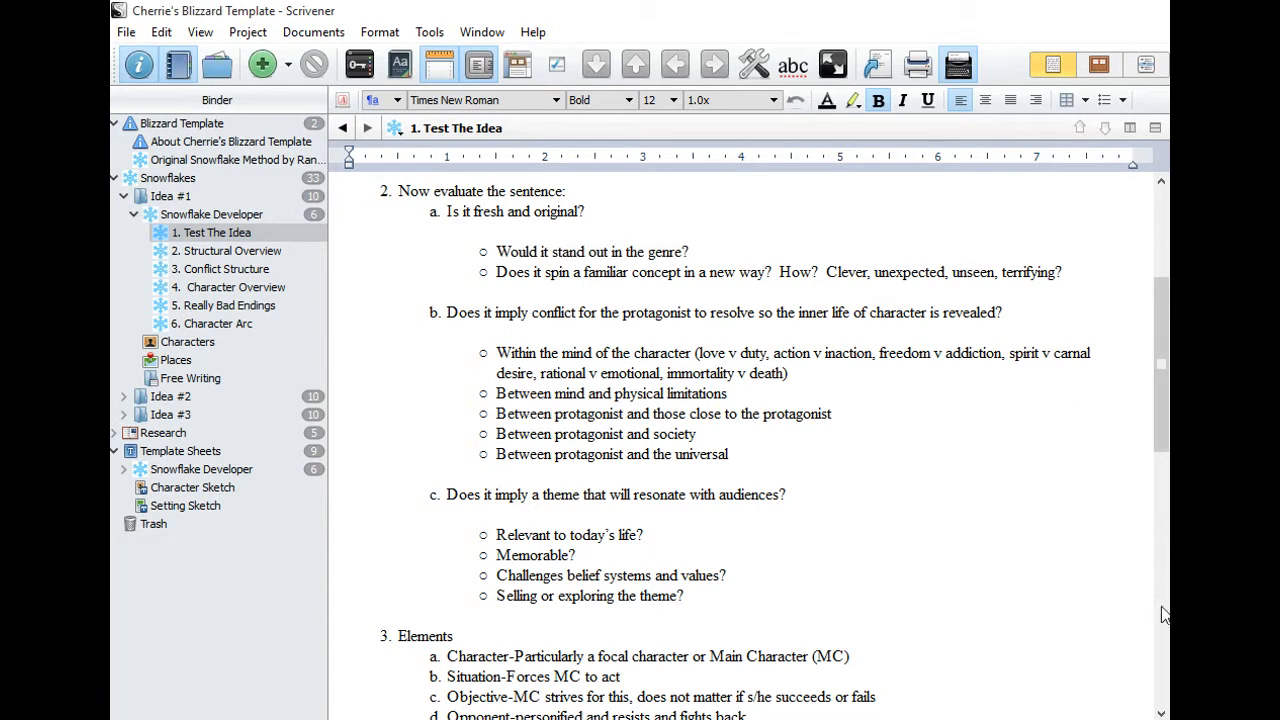
mouse_move(684, 344)
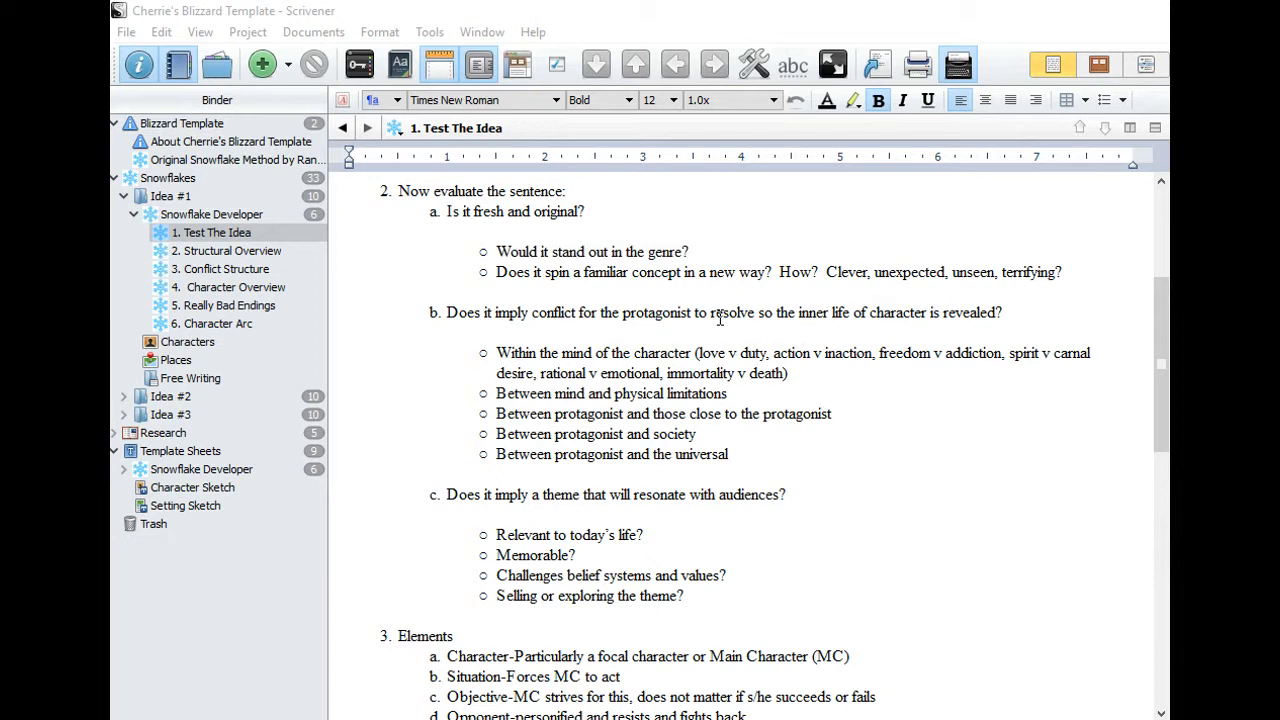
mouse_move(946, 438)
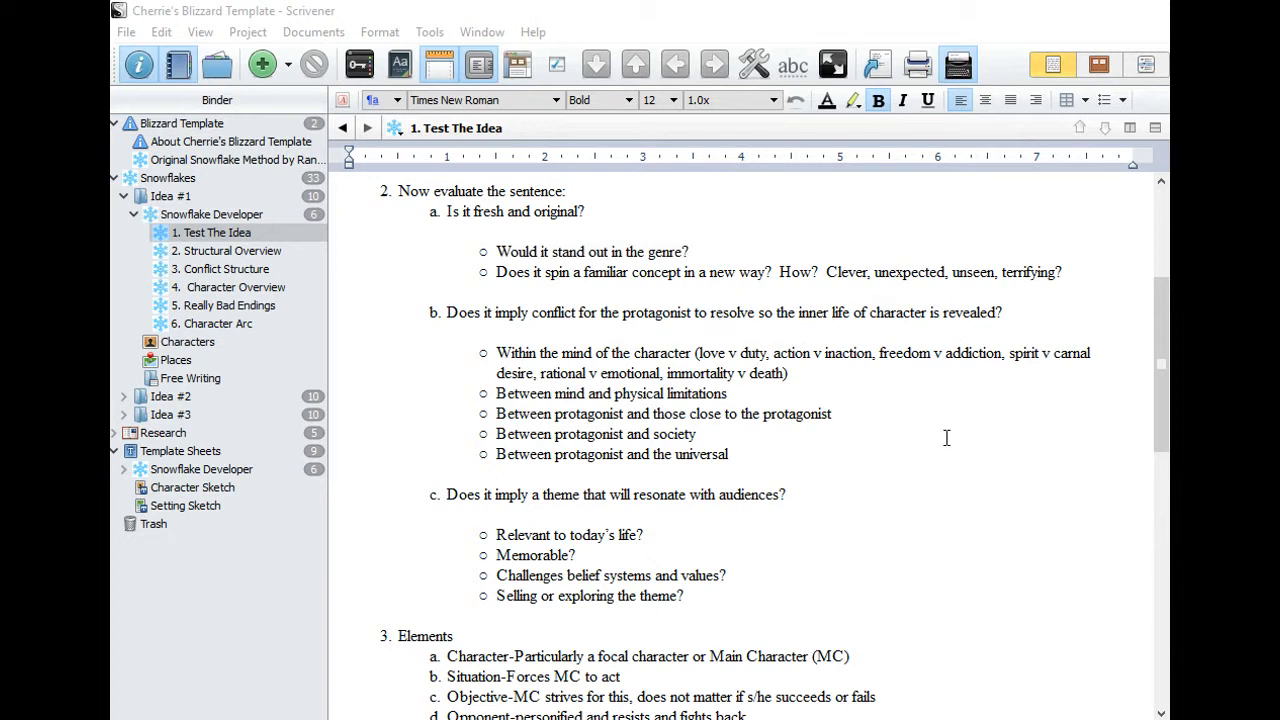
mouse_move(936, 432)
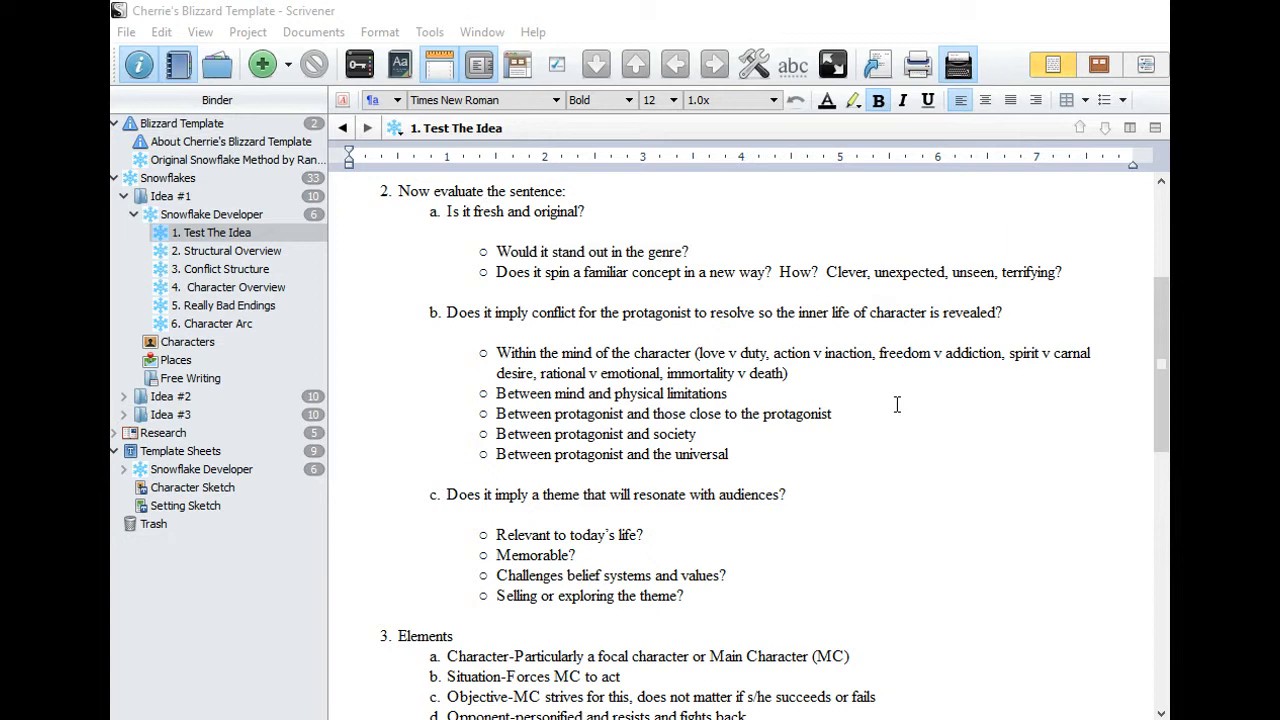
mouse_move(594, 460)
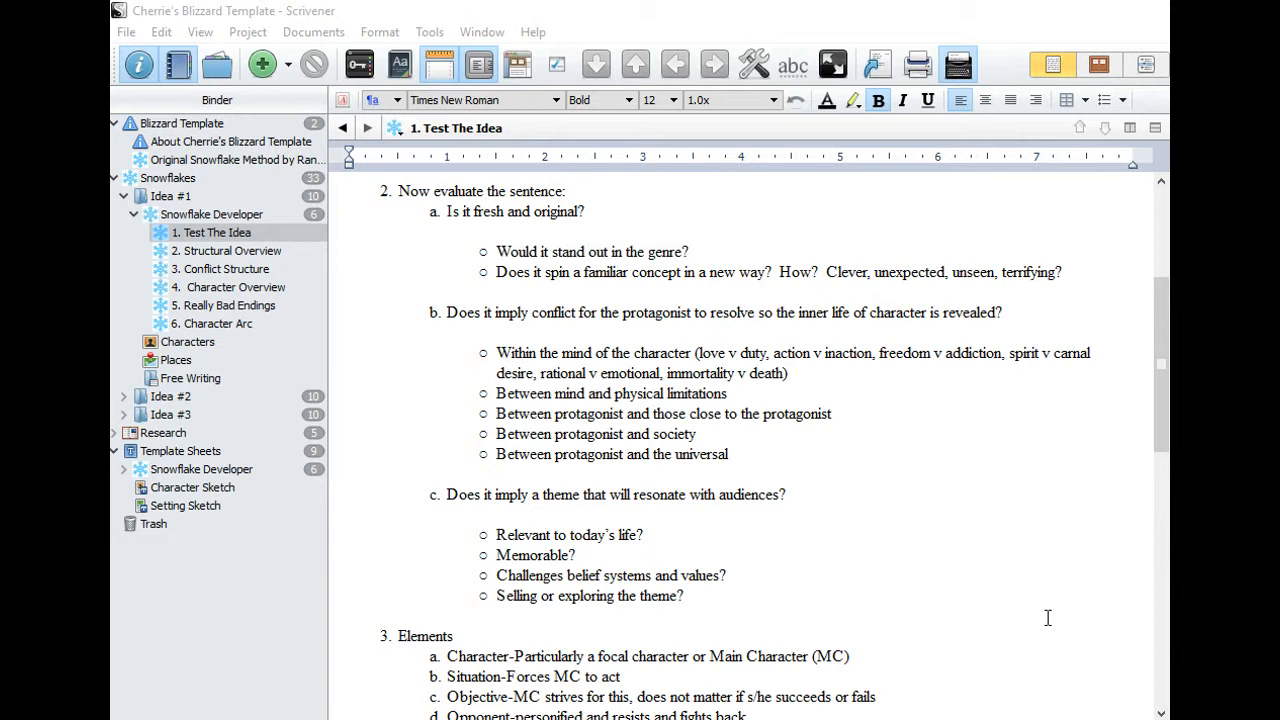
mouse_move(1056, 656)
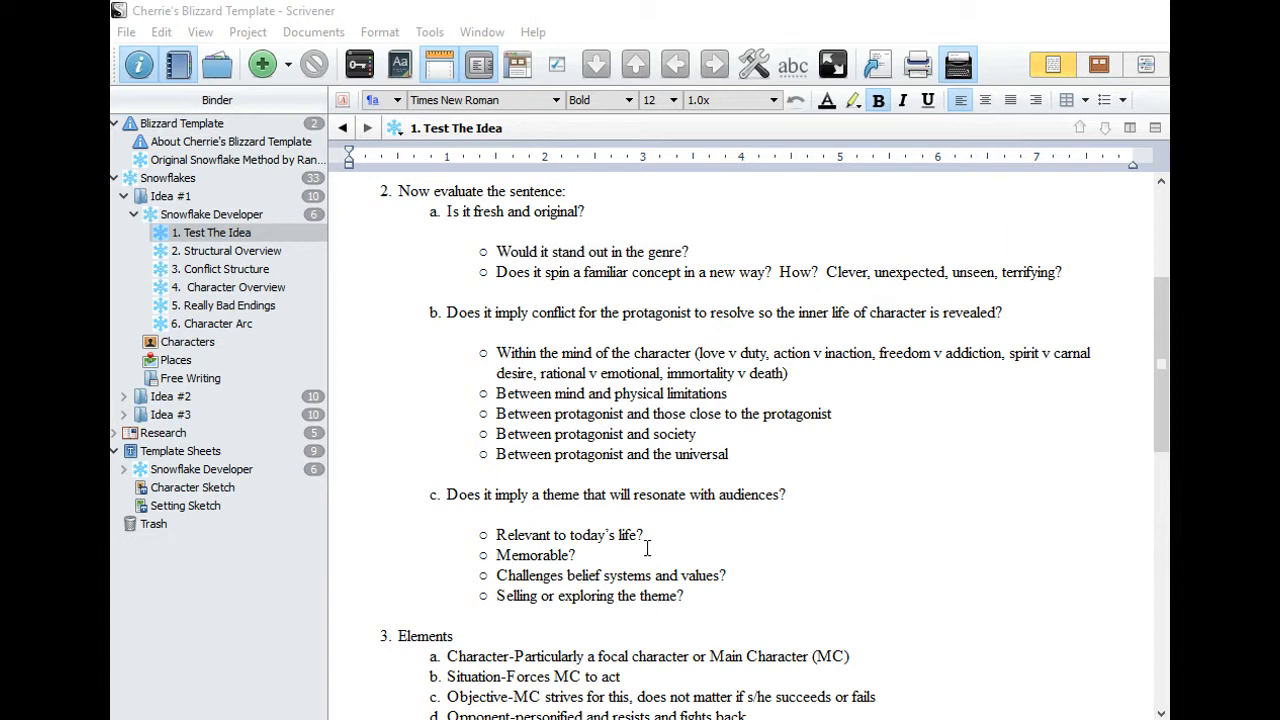
mouse_move(600, 558)
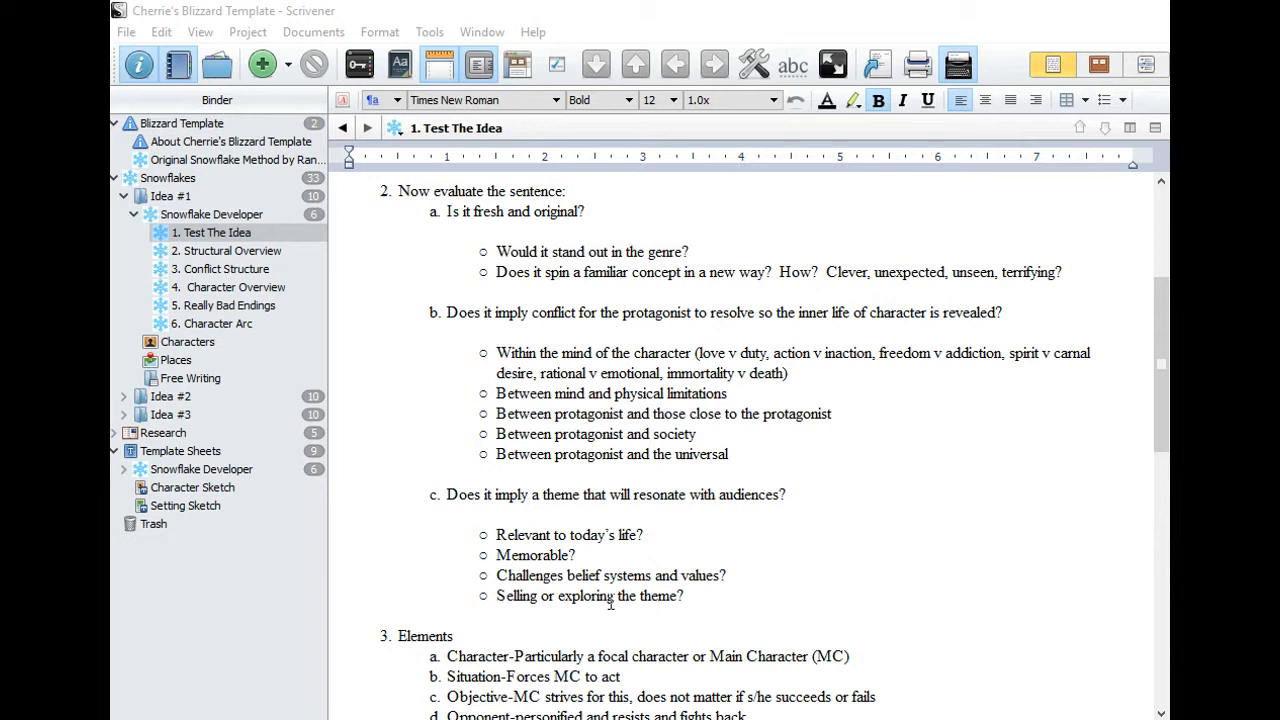
mouse_move(608, 580)
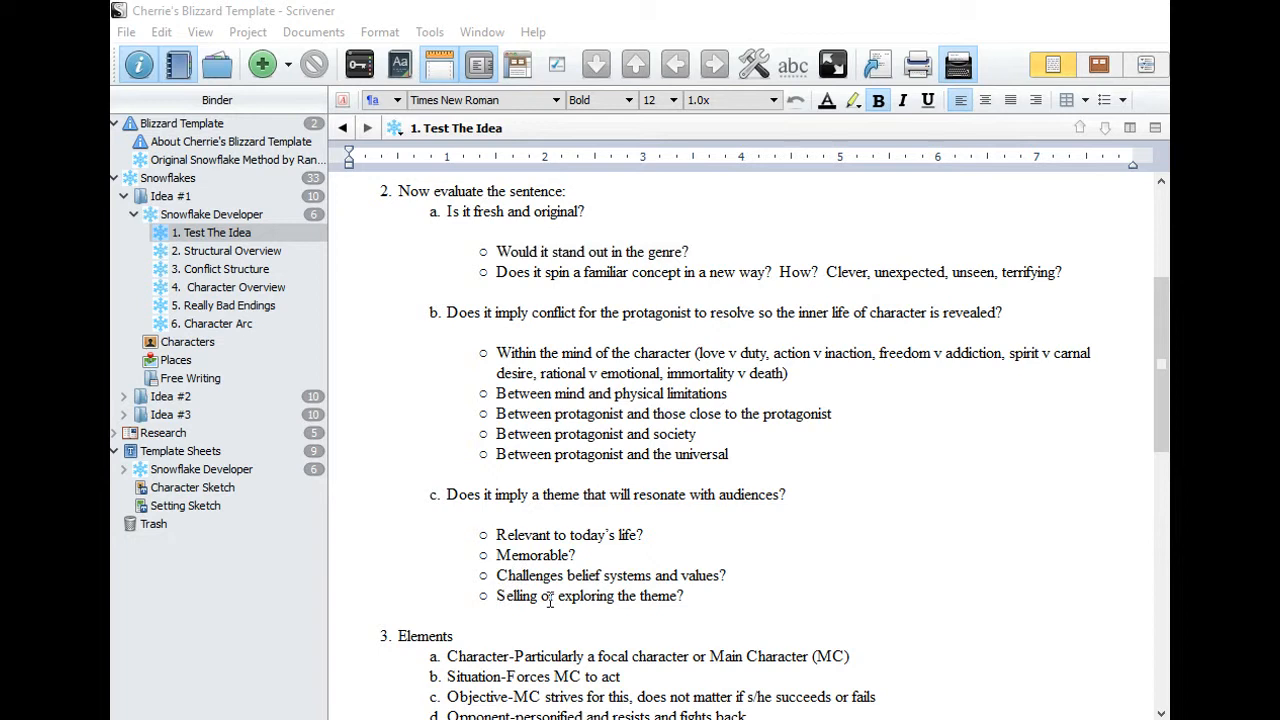
mouse_move(1016, 532)
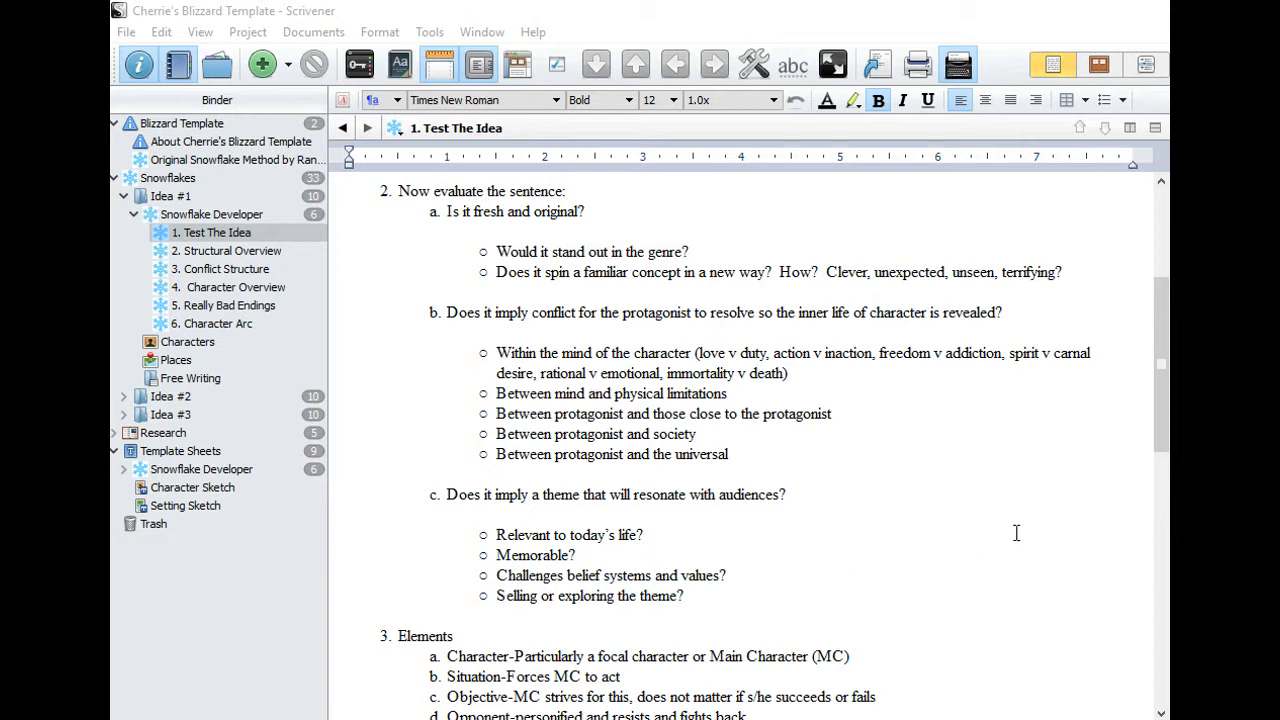
mouse_move(1022, 520)
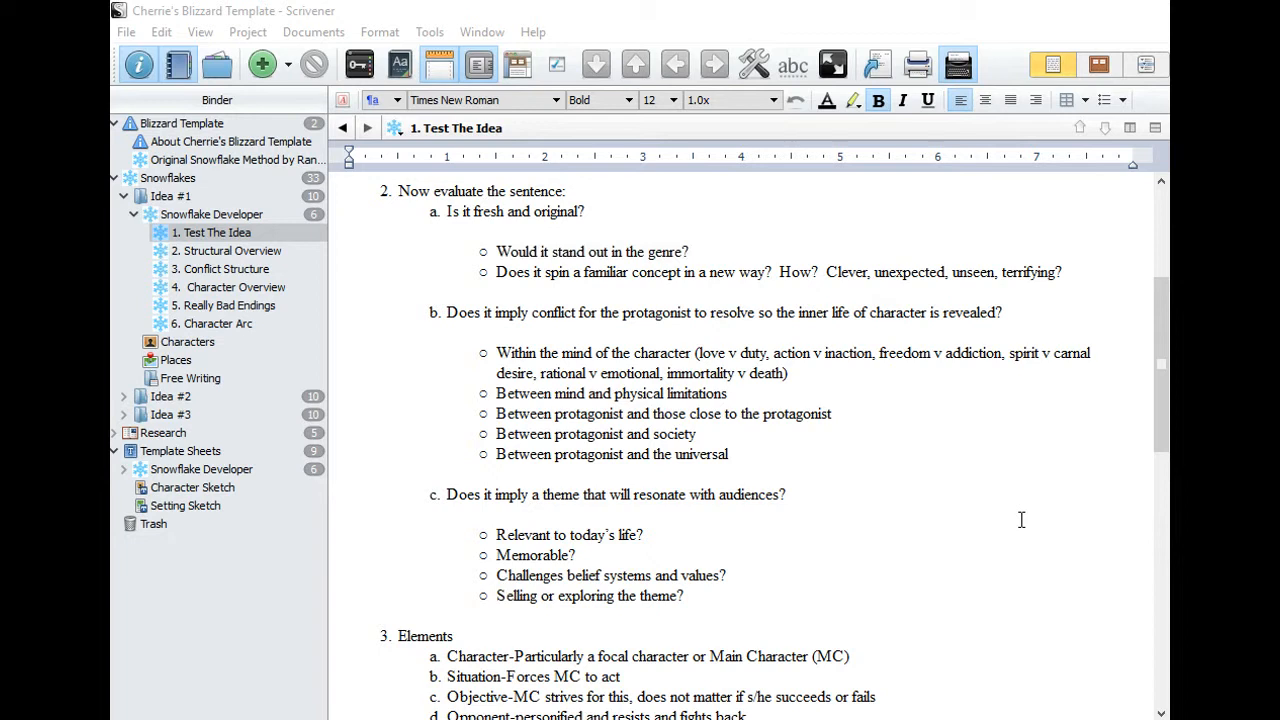
mouse_move(1116, 588)
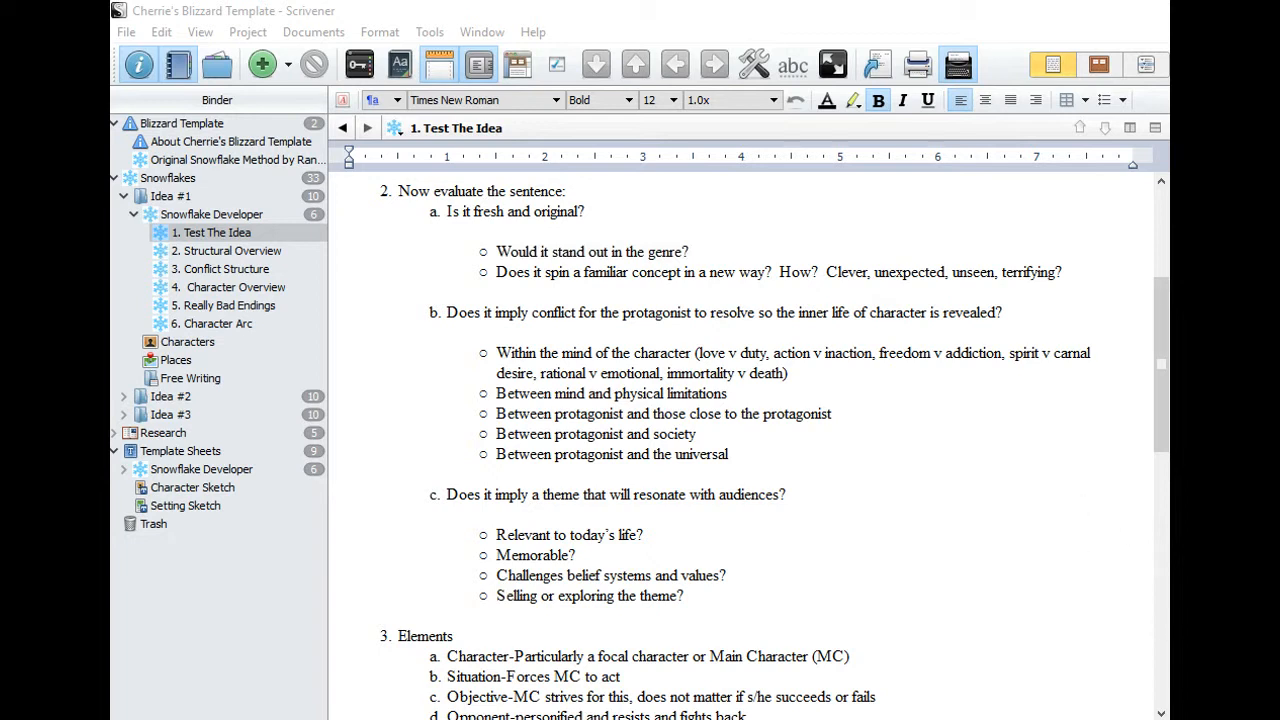
- Scroll further to review the Elements and Story Test checklists
scroll(down, 3)
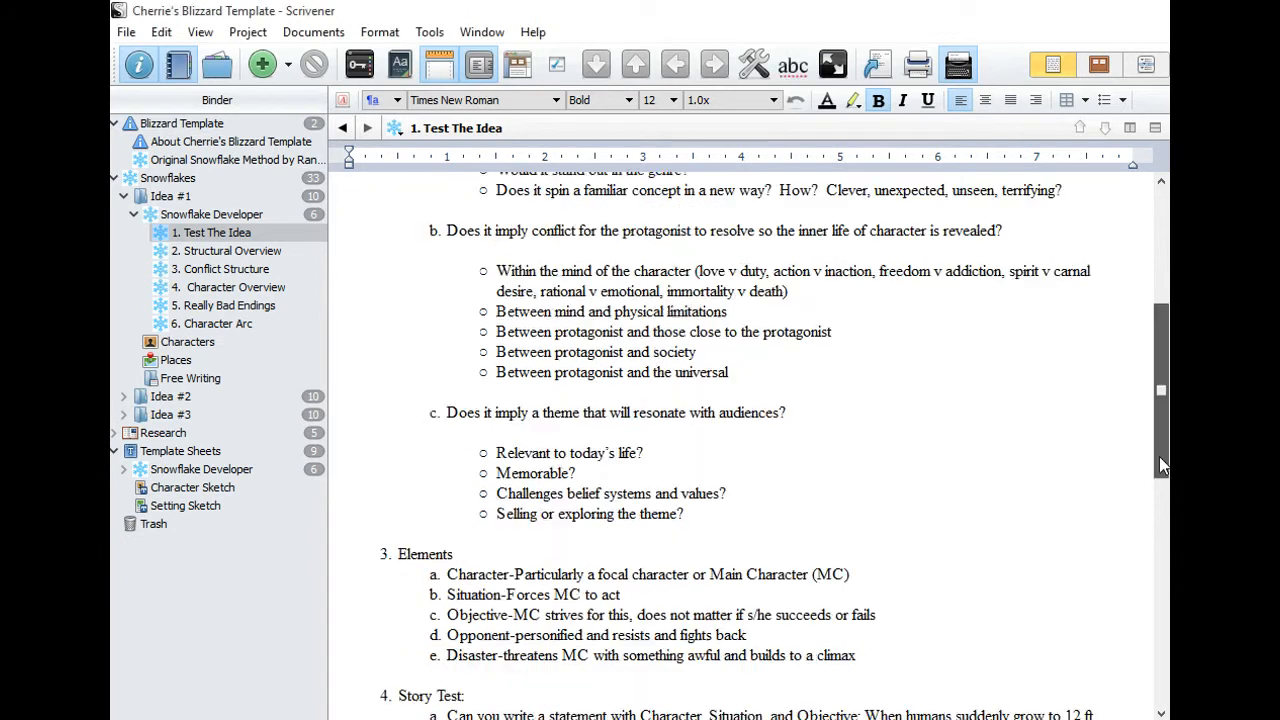
scroll(down, 3)
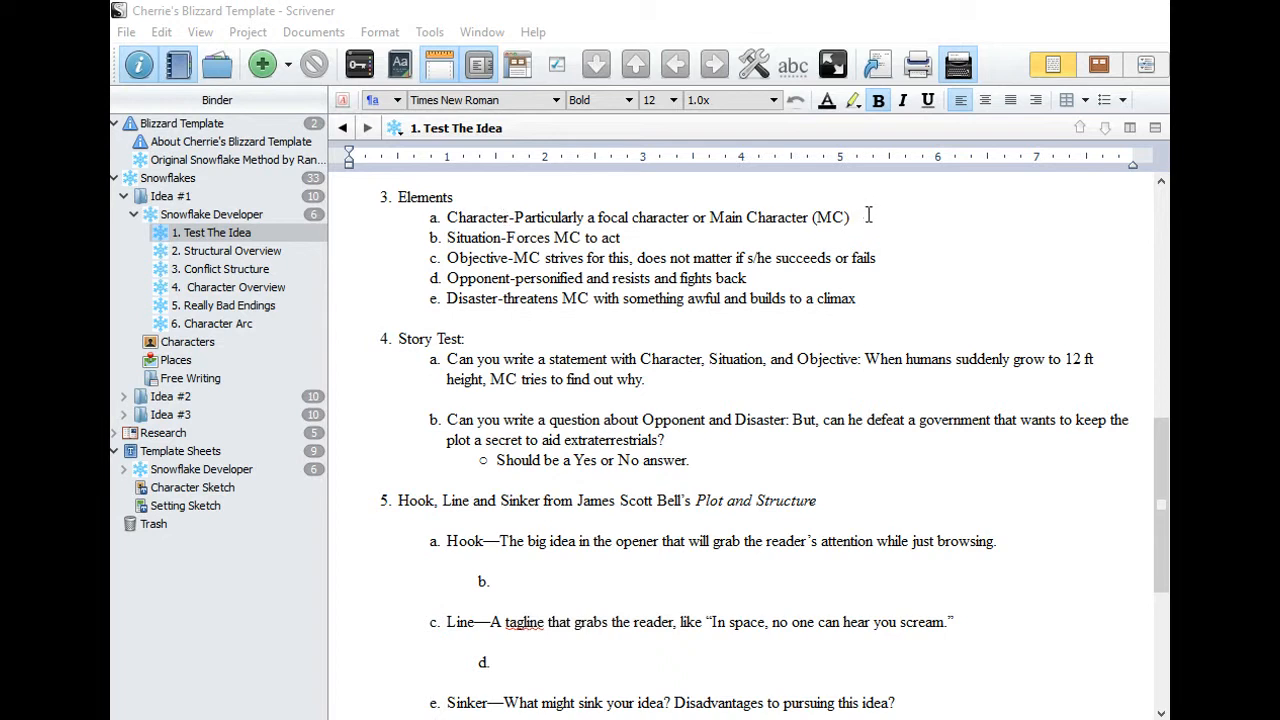
mouse_move(1064, 236)
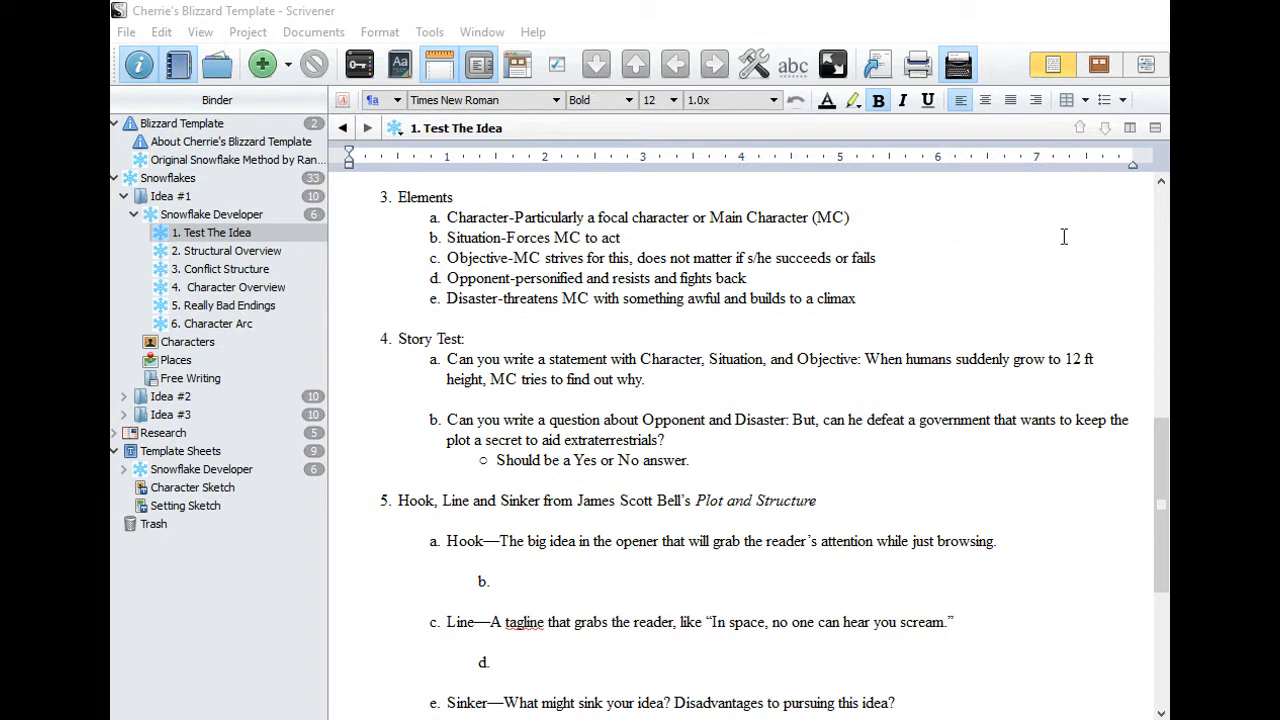
mouse_move(972, 220)
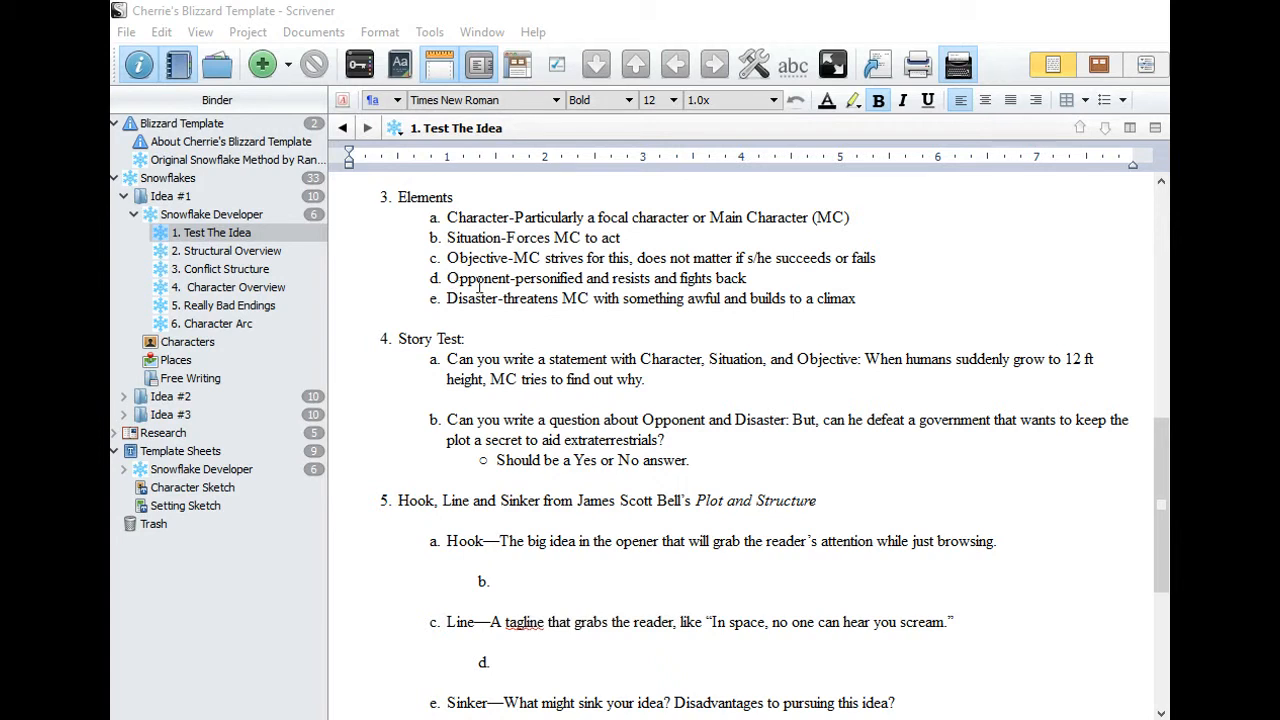
mouse_move(1132, 620)
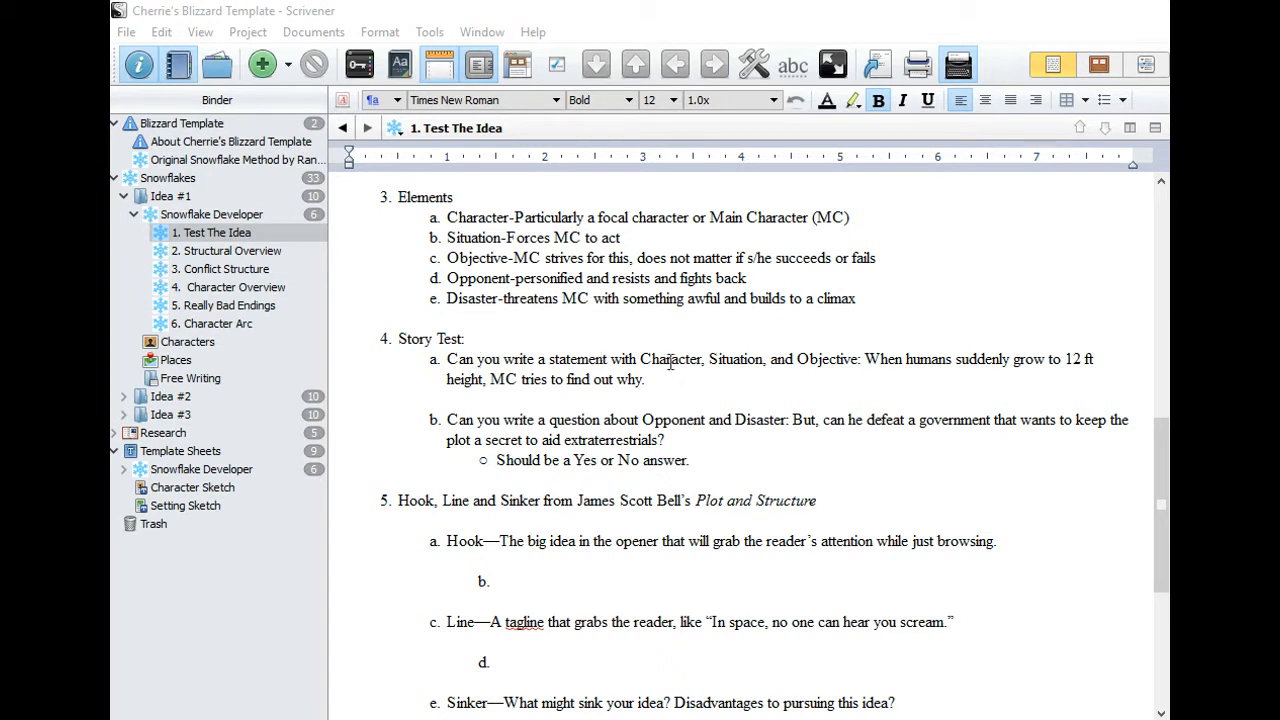
mouse_move(832, 370)
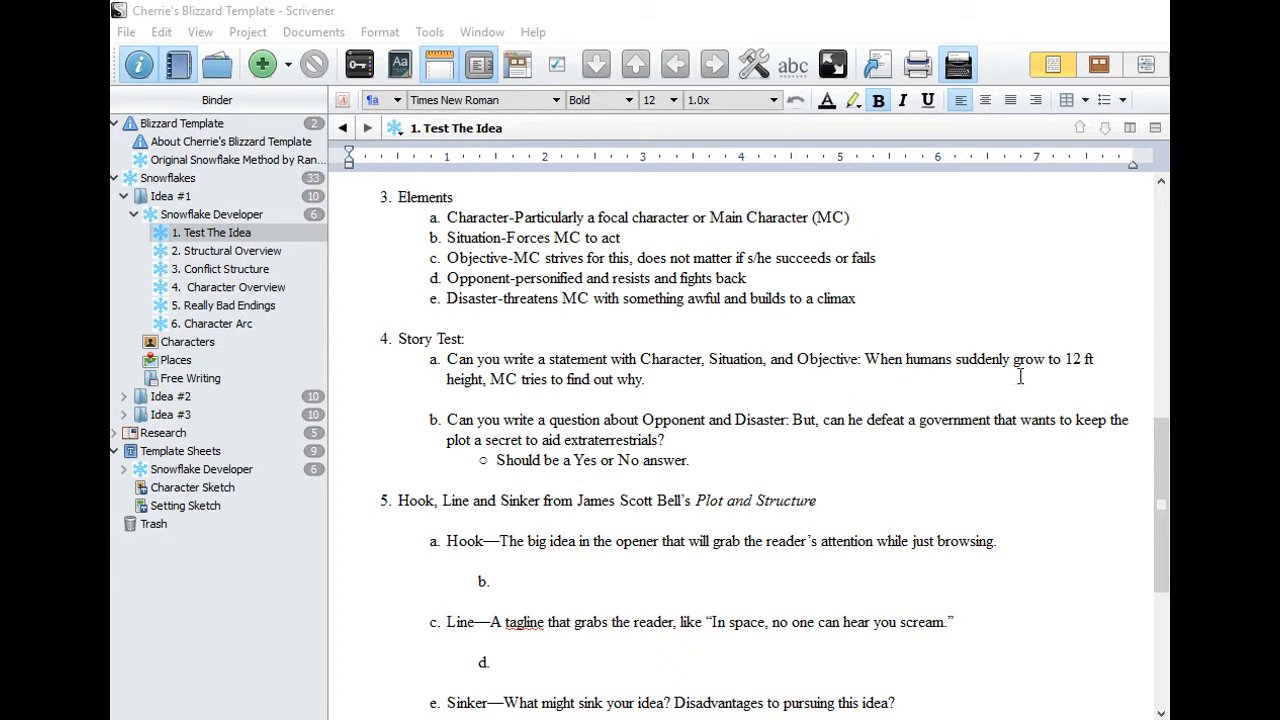
mouse_move(1032, 376)
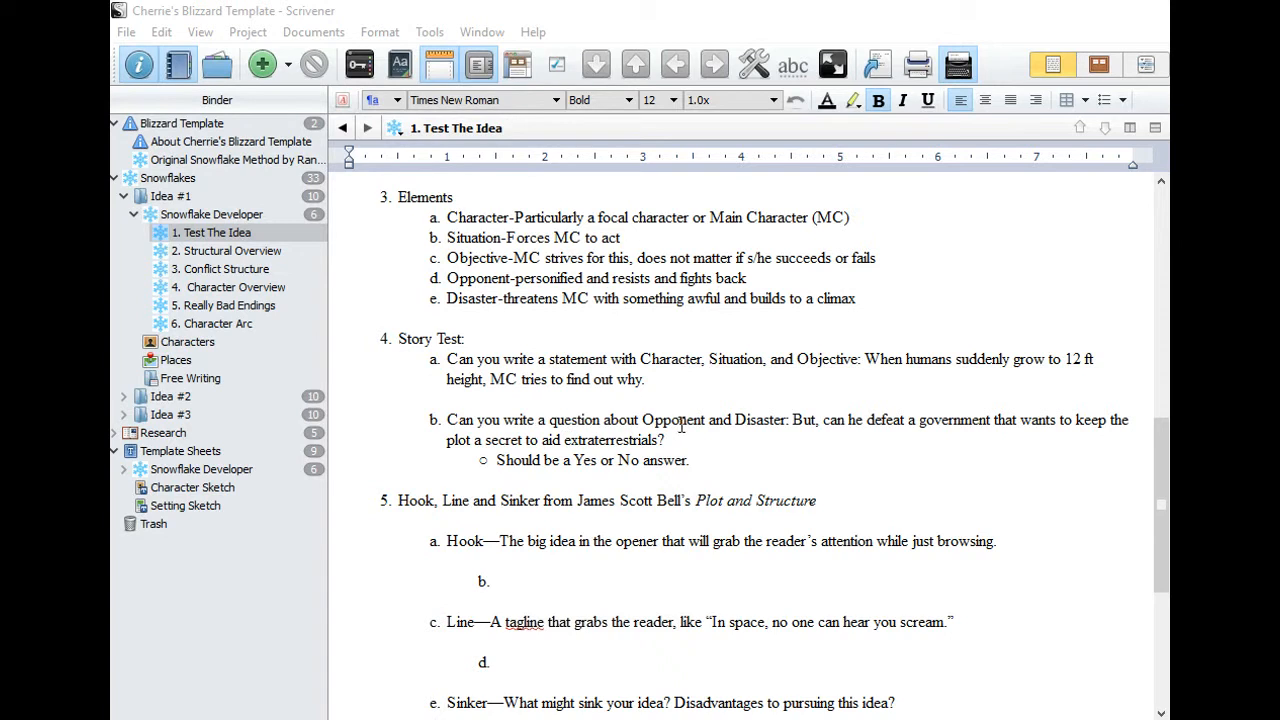
mouse_move(772, 428)
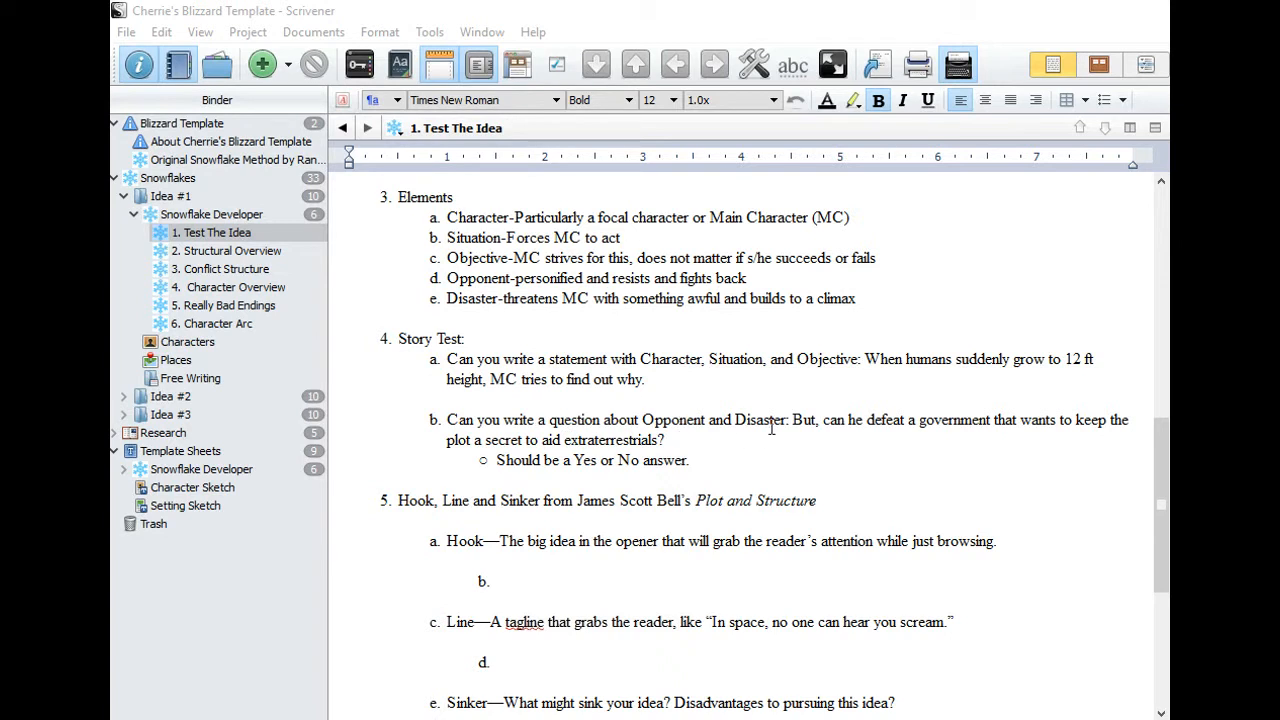
mouse_move(976, 432)
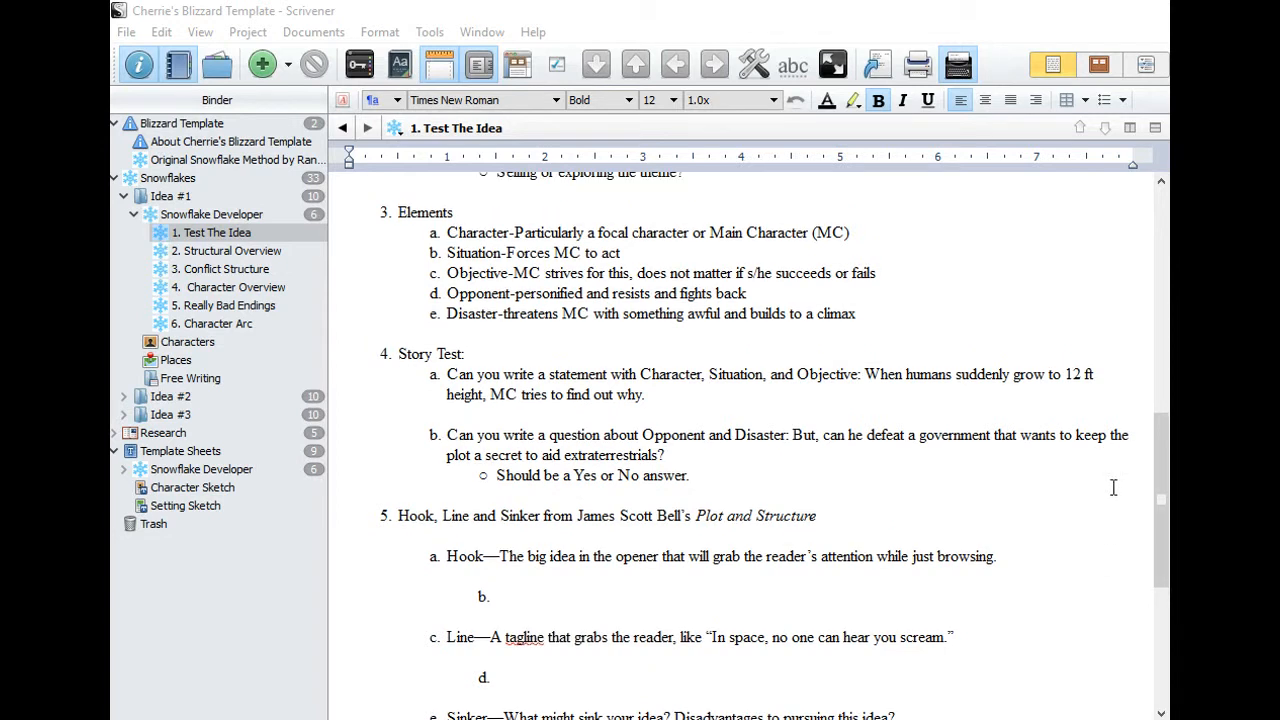
- Scroll to the document's end at the Hook, Line and Sinker section with its empty answer lines
scroll(down, 3)
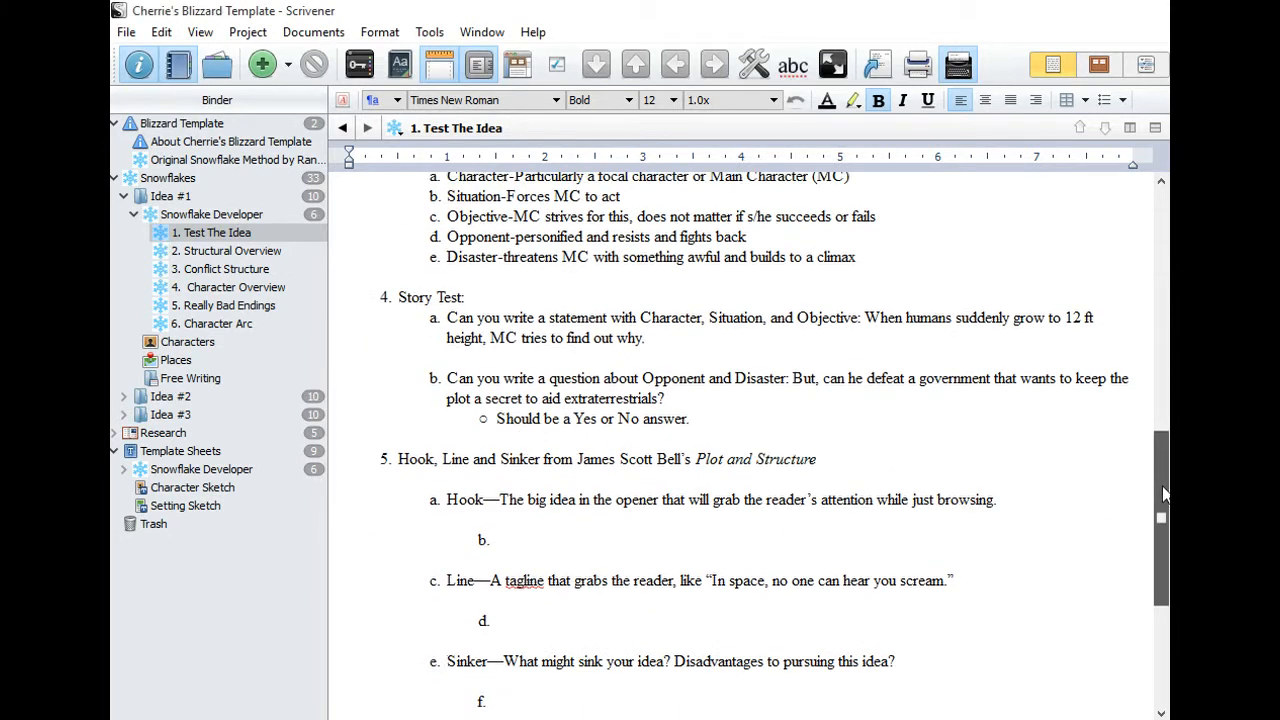
scroll(down, 3)
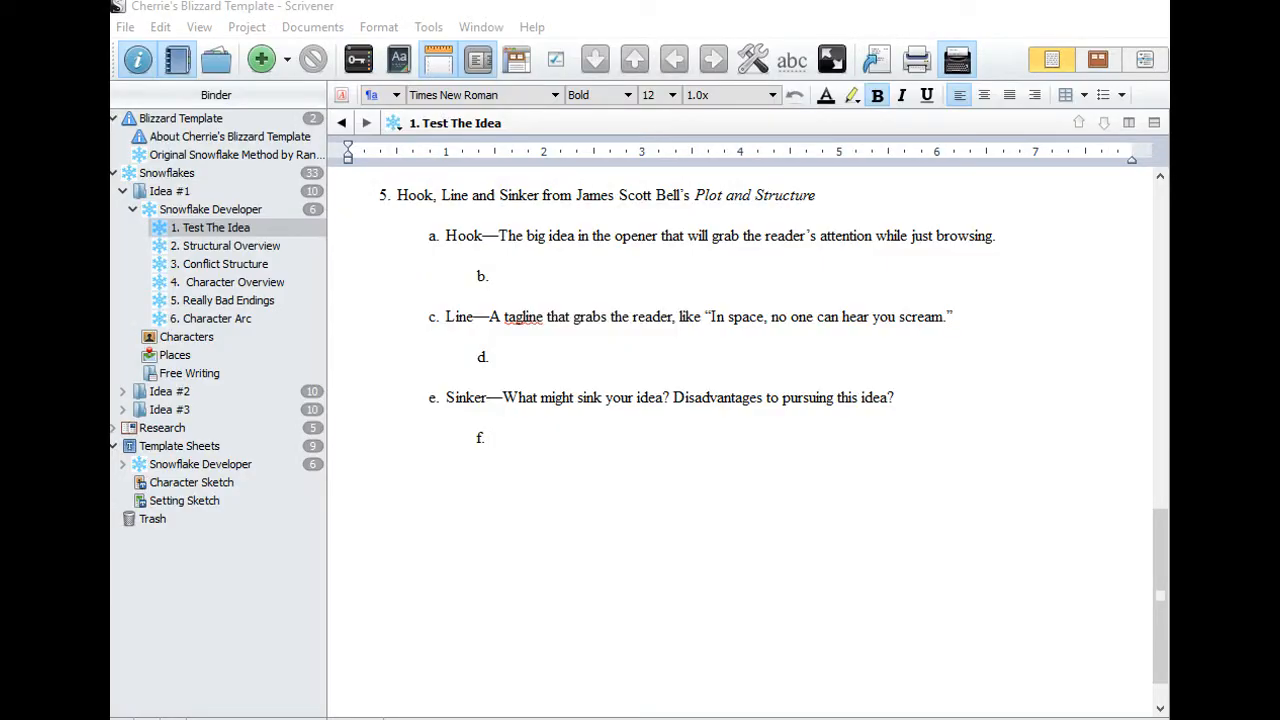
mouse_move(752, 196)
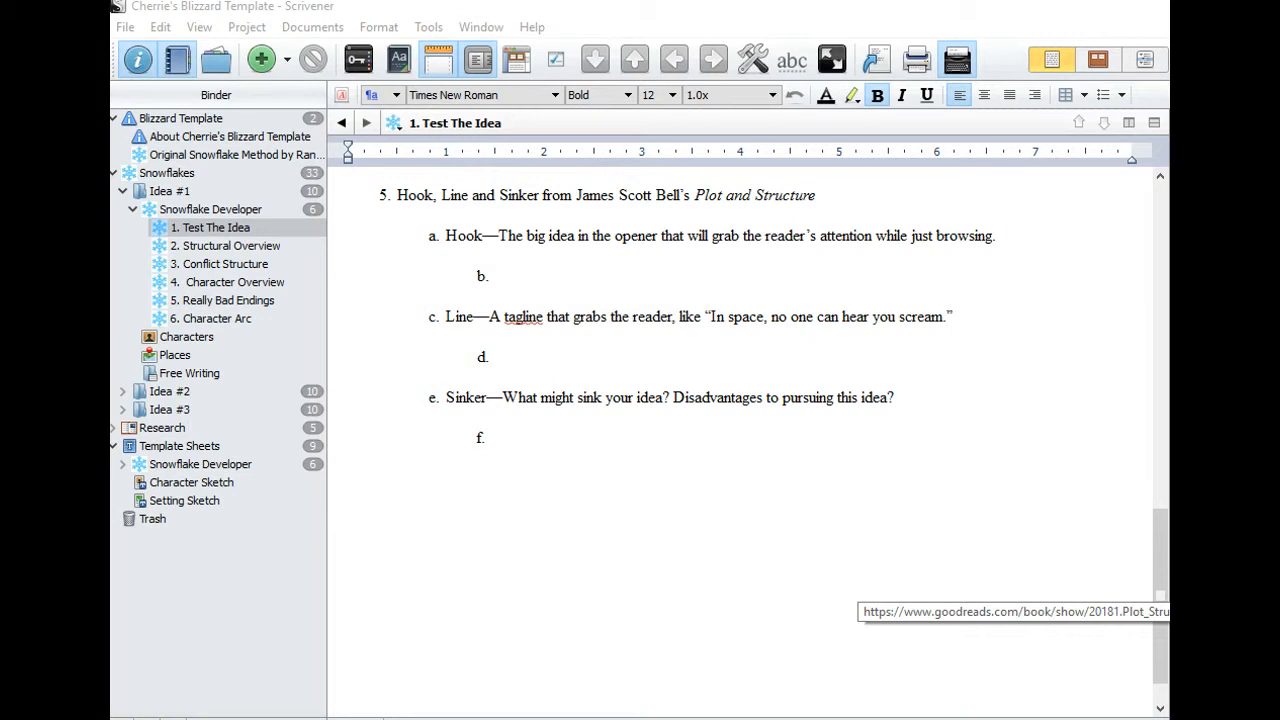
mouse_move(500, 300)
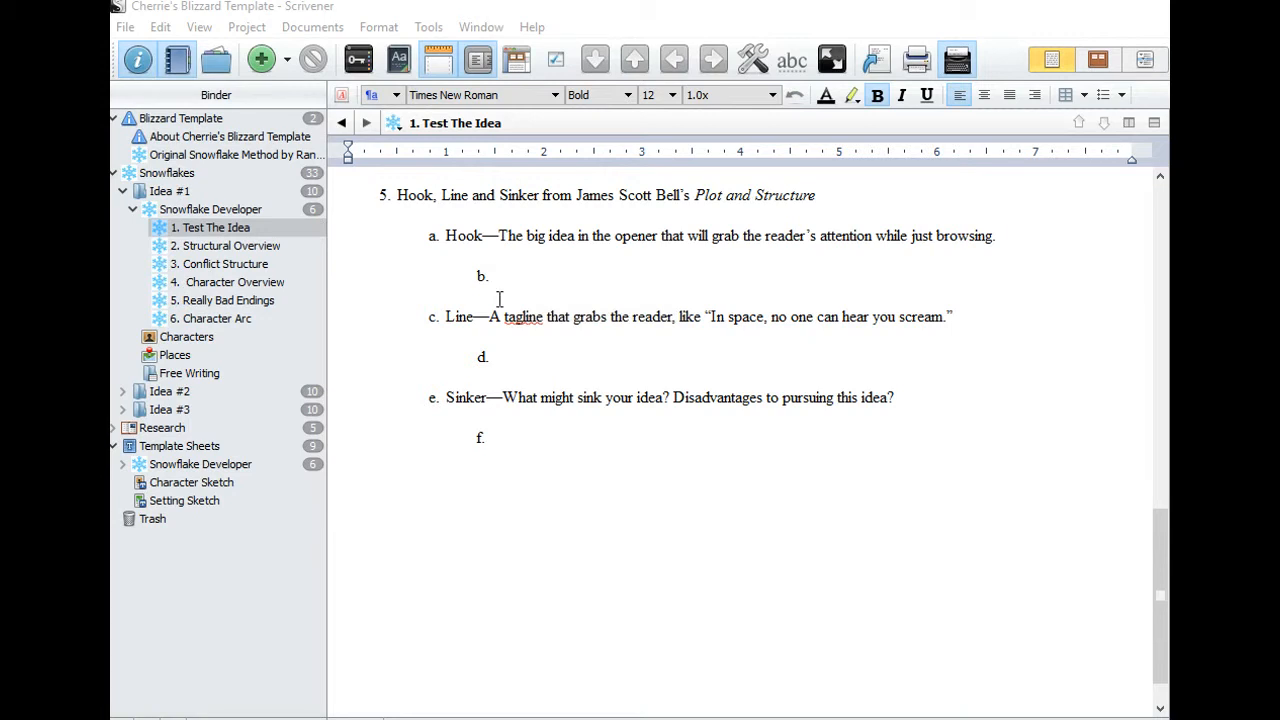